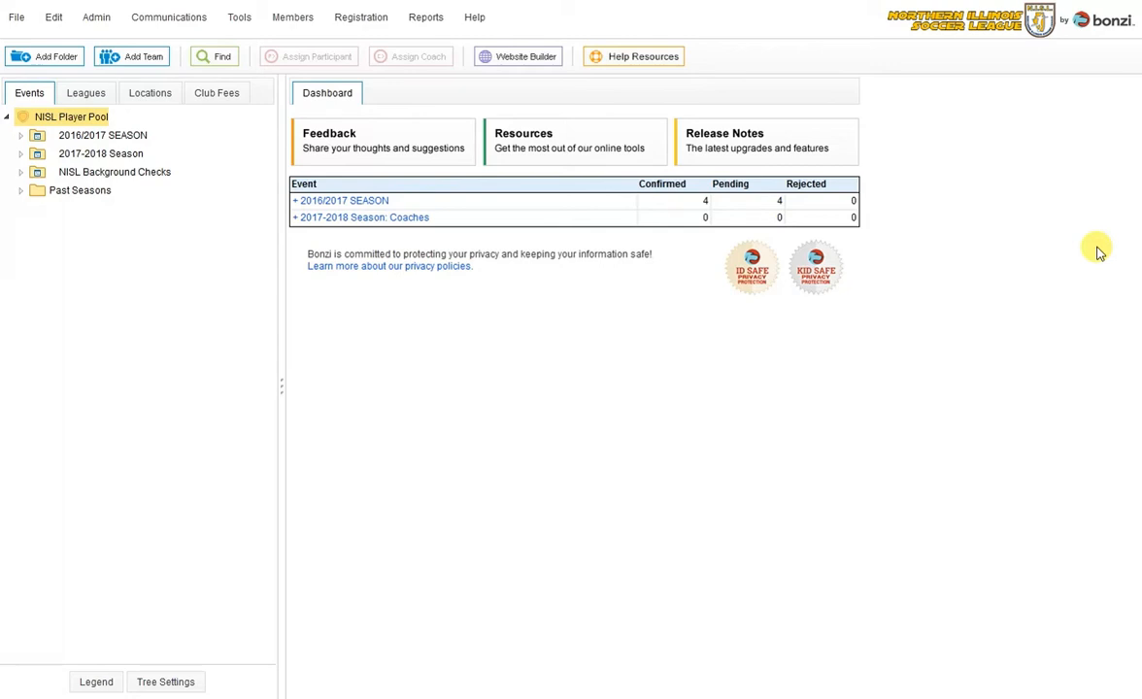
mouse_move(1087, 227)
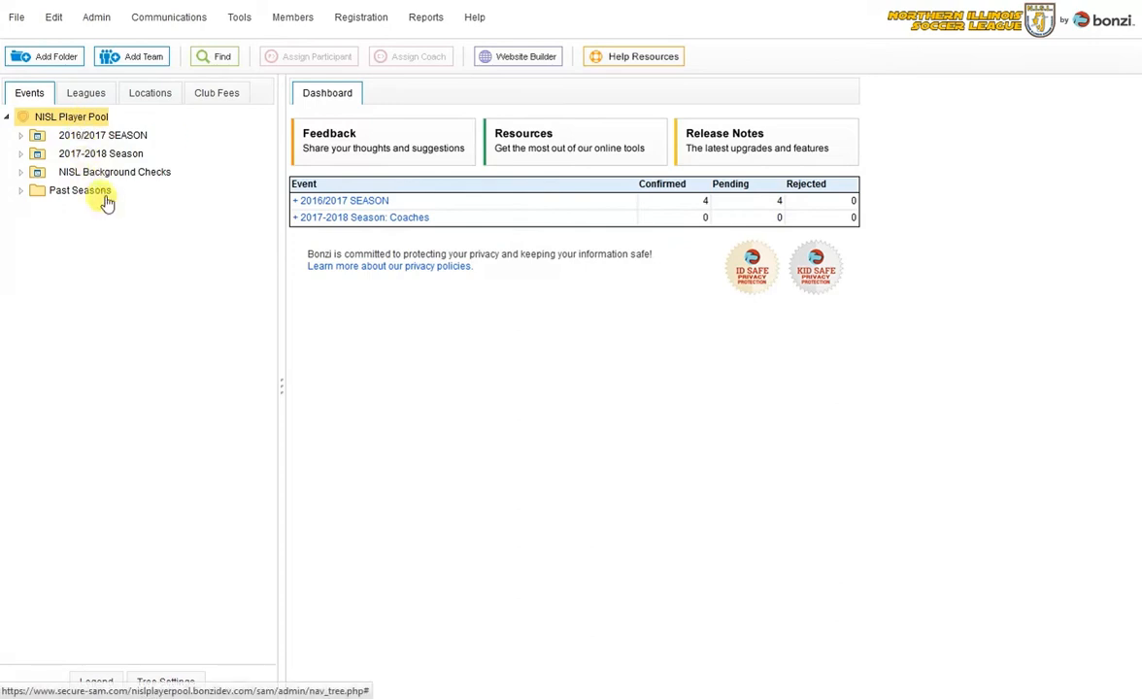
mouse_move(190, 146)
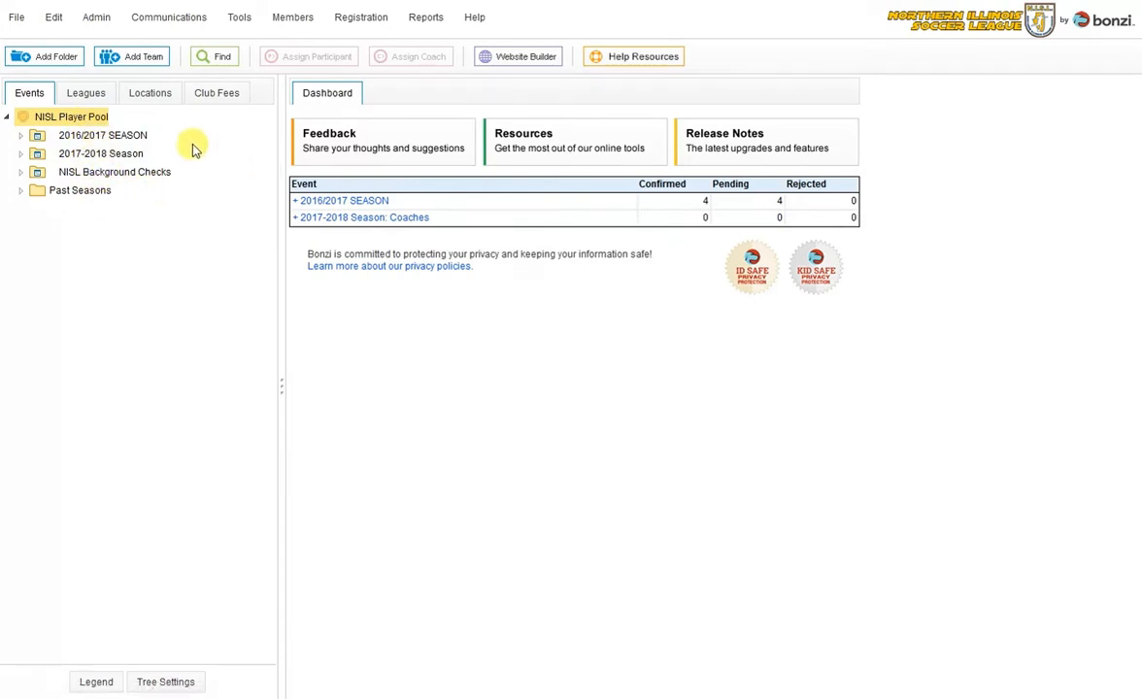
mouse_move(126, 153)
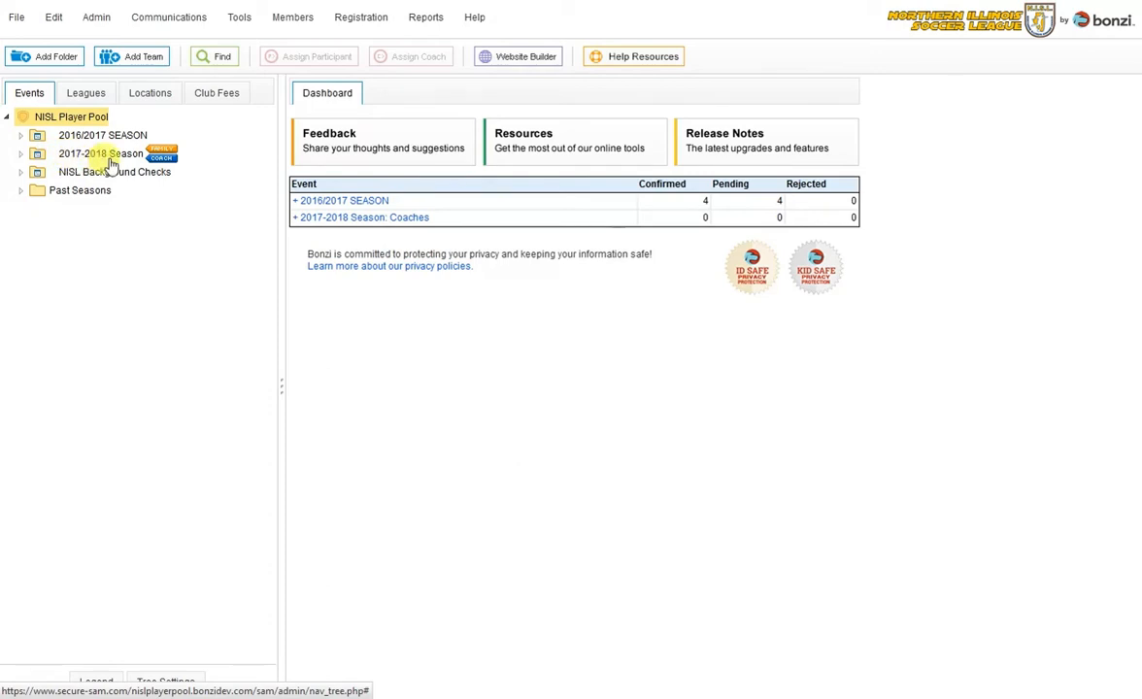
mouse_move(204, 159)
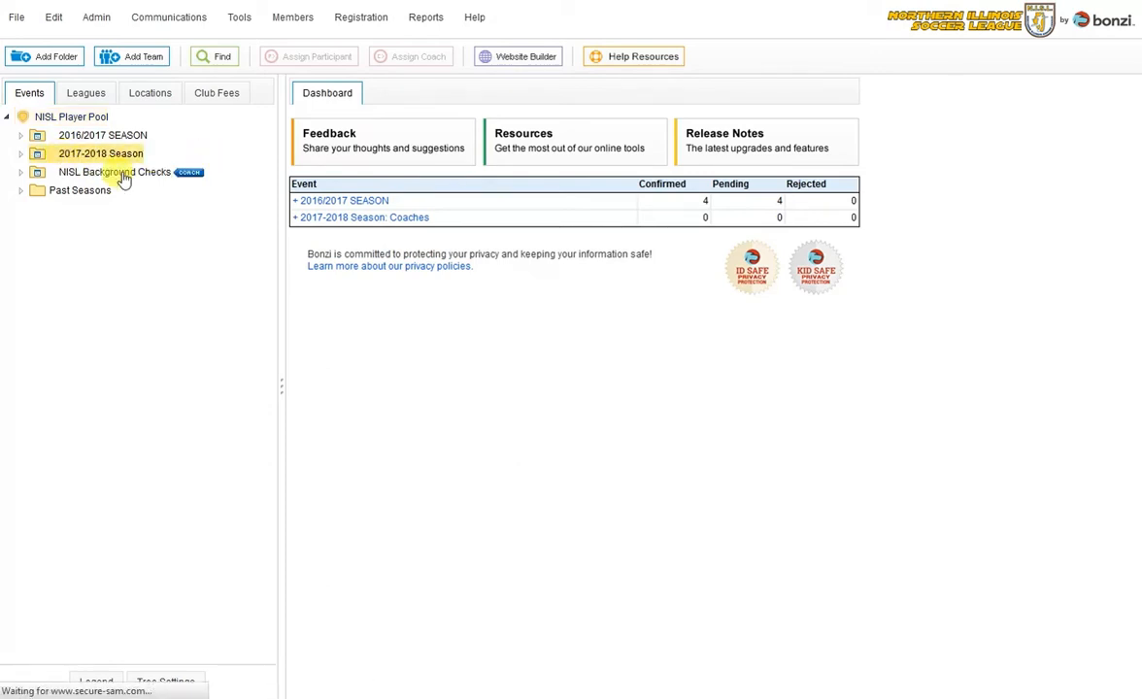
- Expand 2017-2018 Season > Teams > Boys and bring up the (12U) 2006 age group settings
click(101, 154)
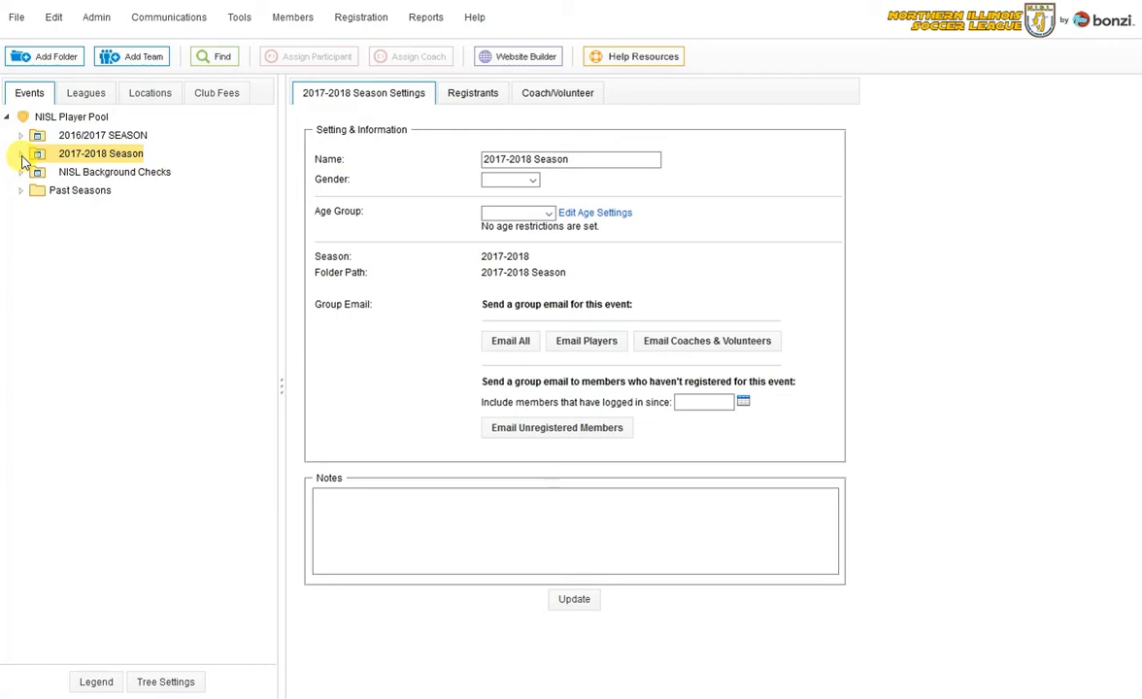
click(24, 153)
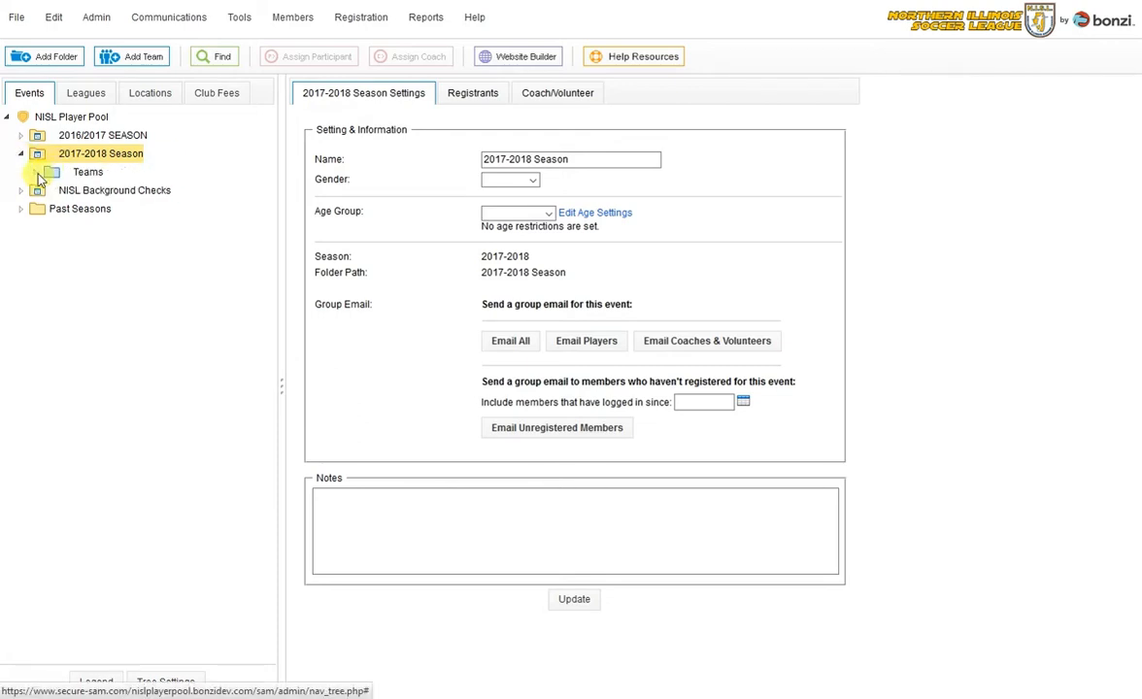
click(35, 171)
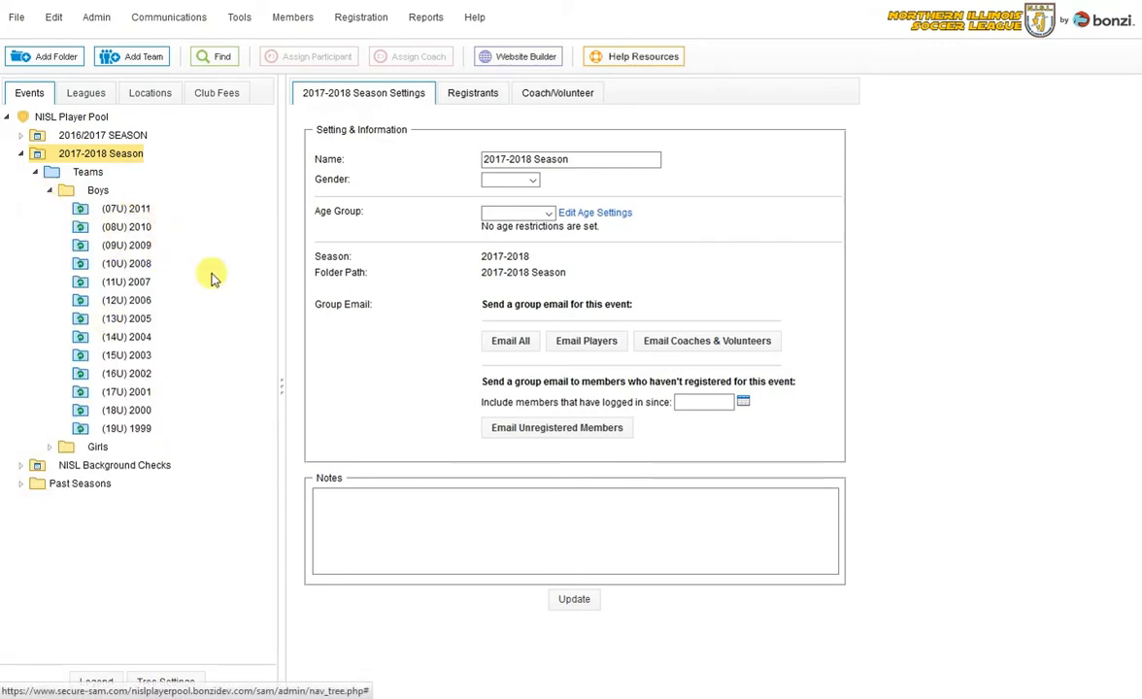
mouse_move(178, 237)
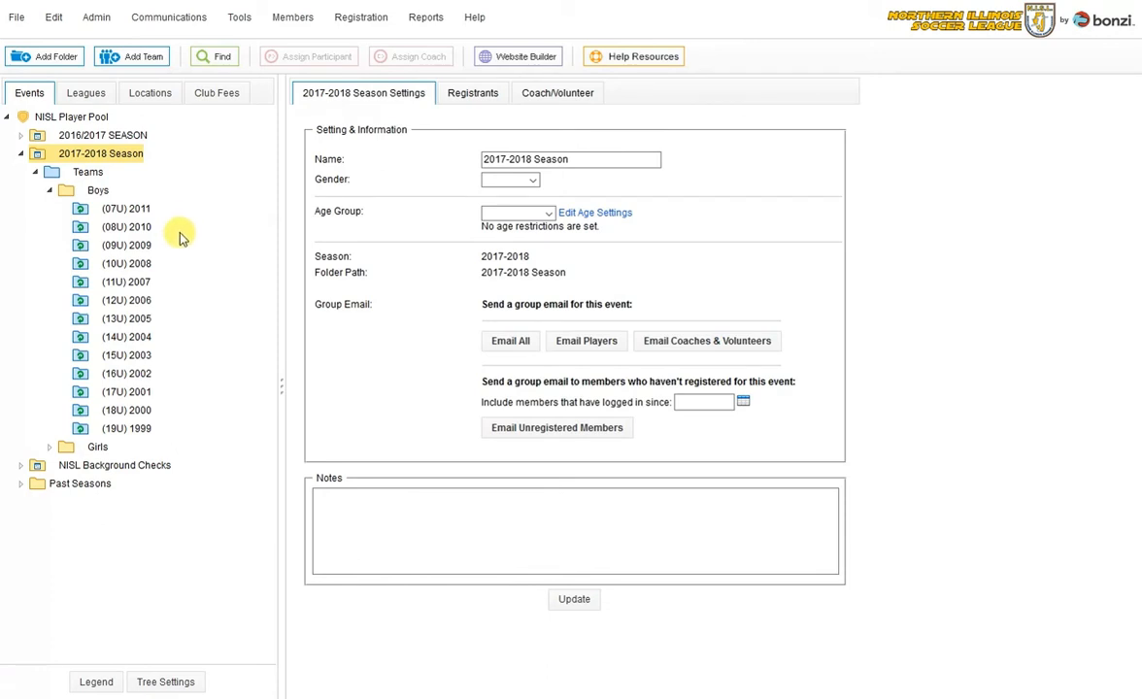
mouse_move(202, 272)
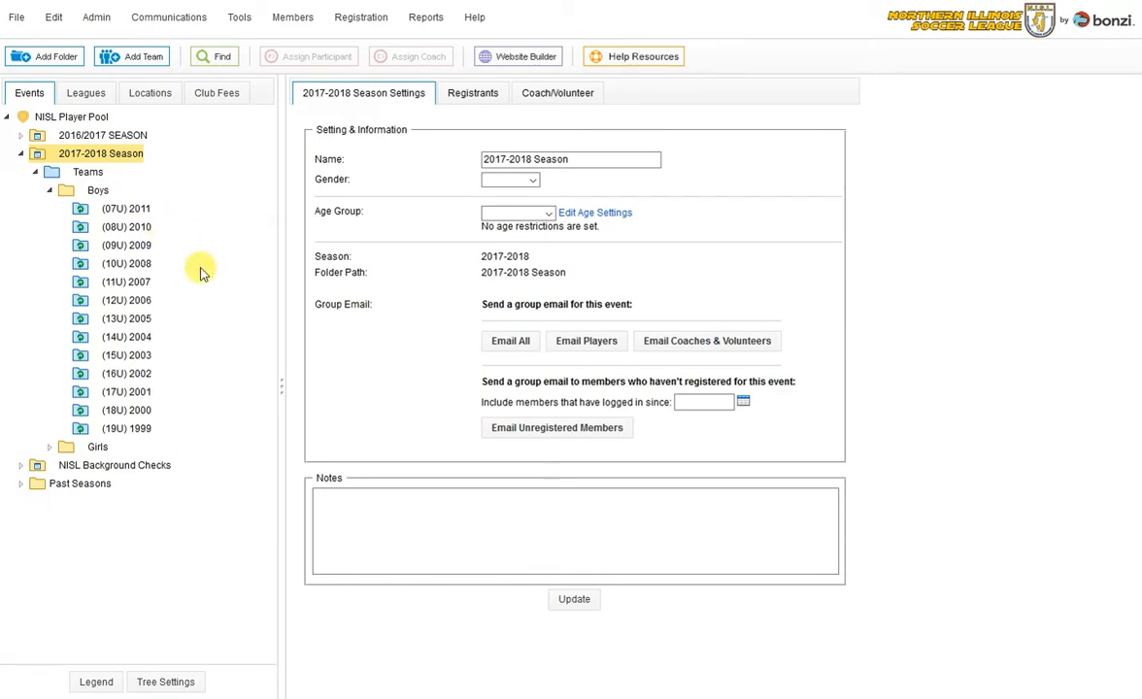
click(124, 299)
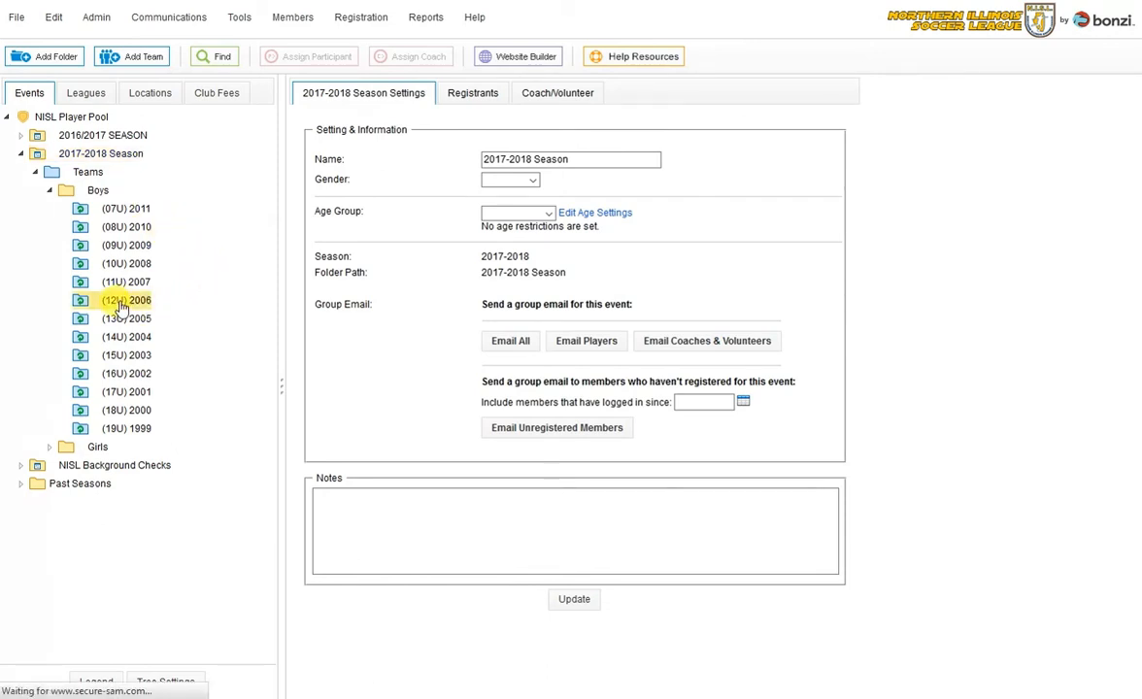
click(125, 299)
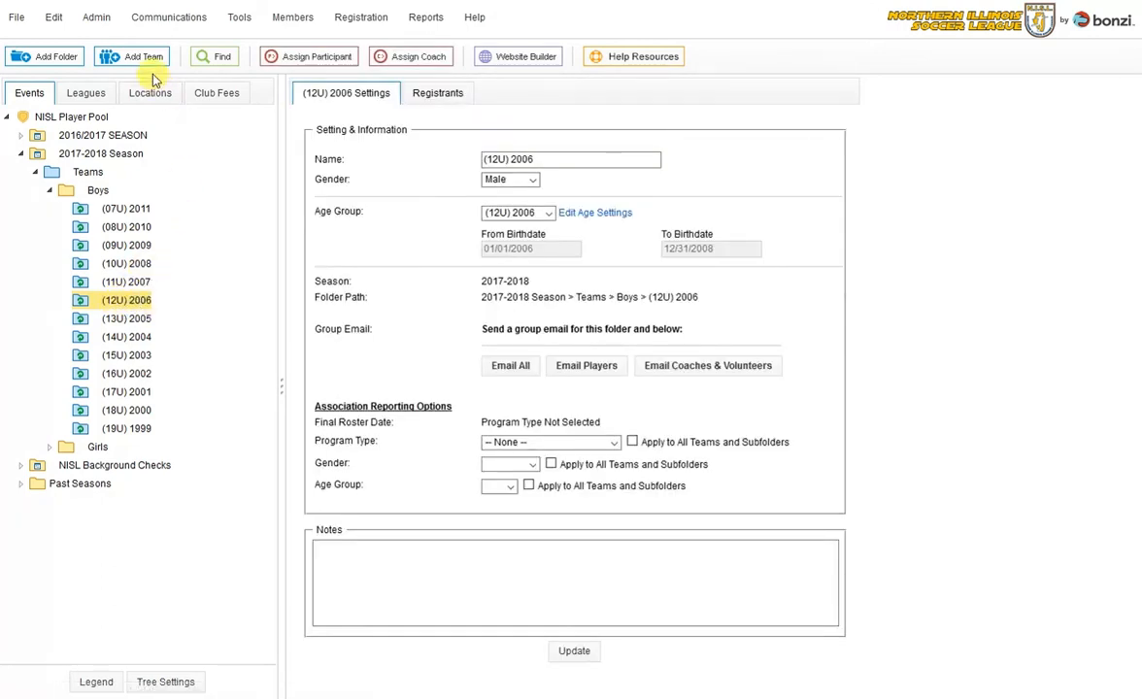
- Start a new (12U) 2006 team and name it 'Club Name Team Name'
click(132, 56)
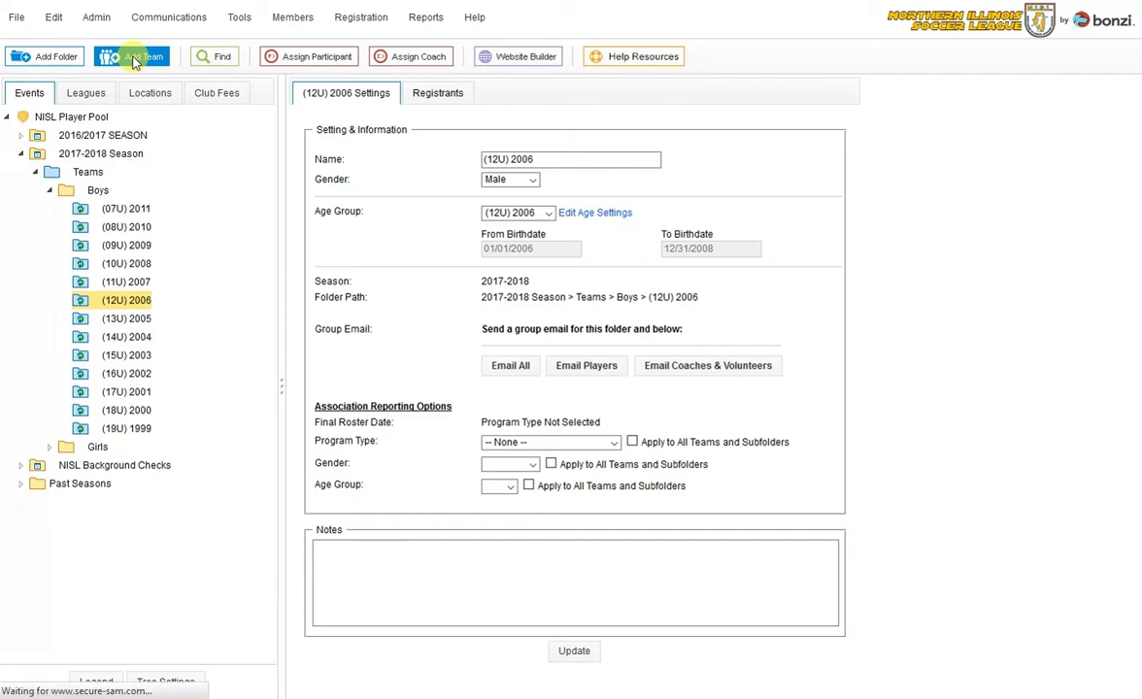
click(133, 54)
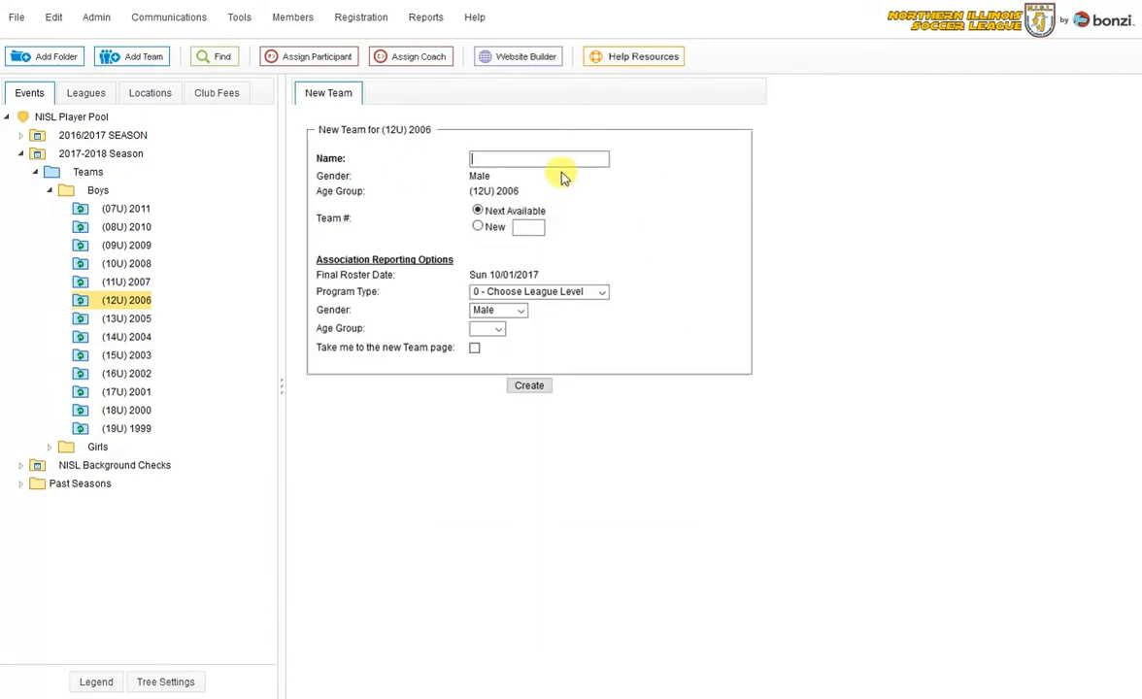
mouse_move(707, 206)
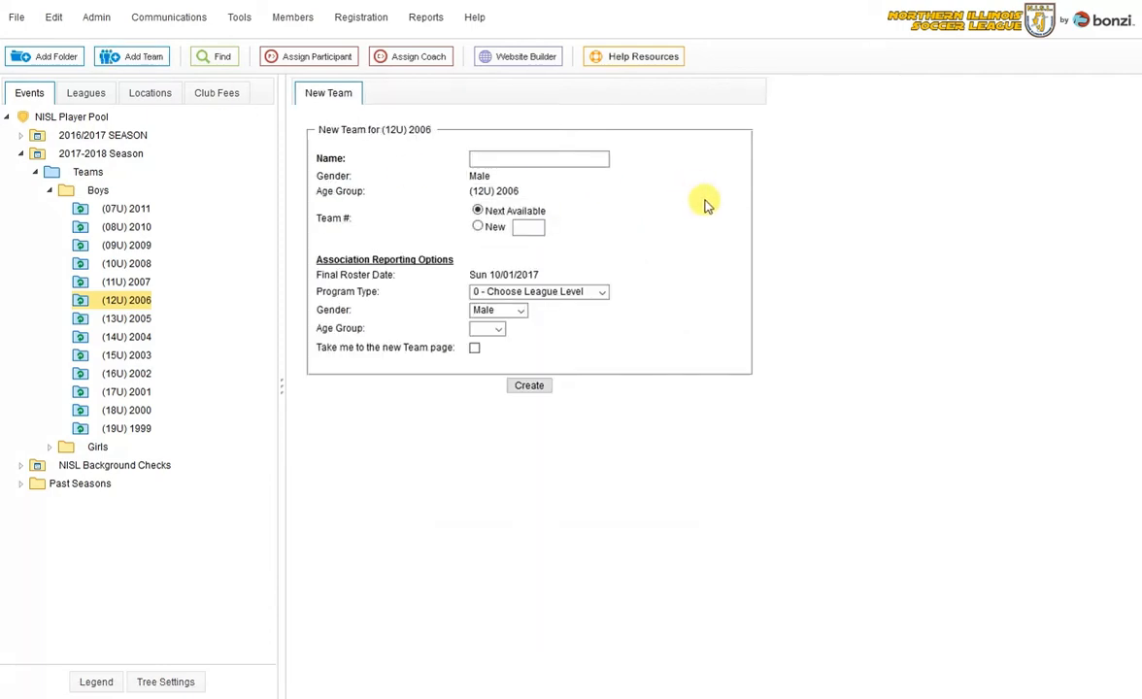
click(538, 160)
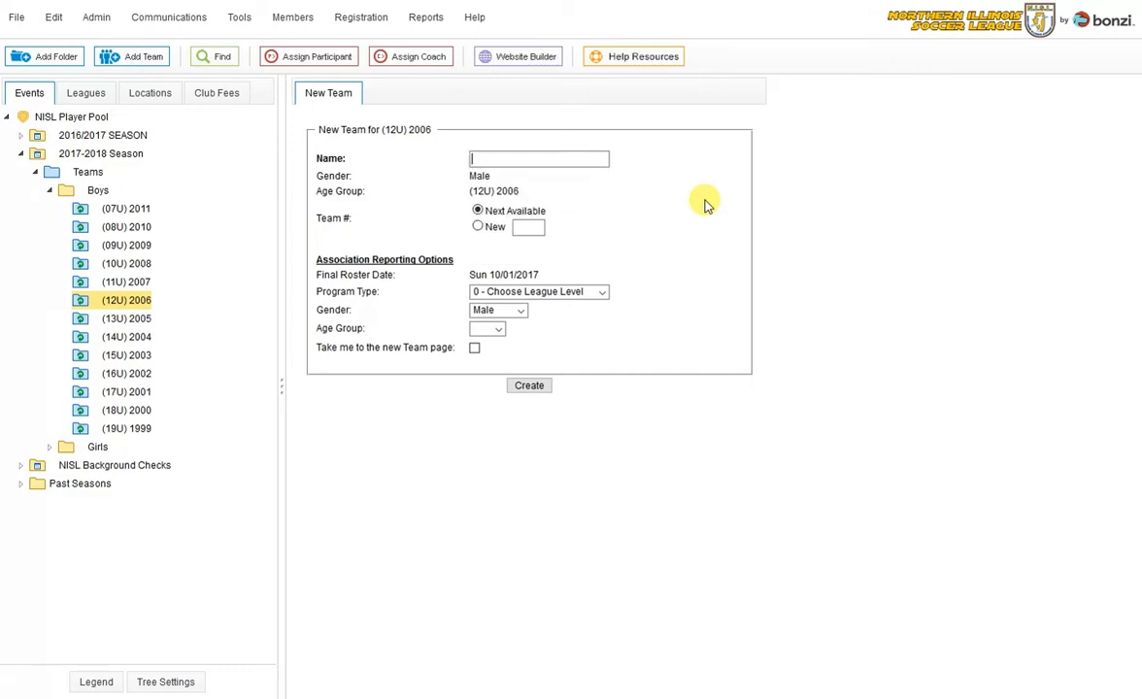
text(Clui)
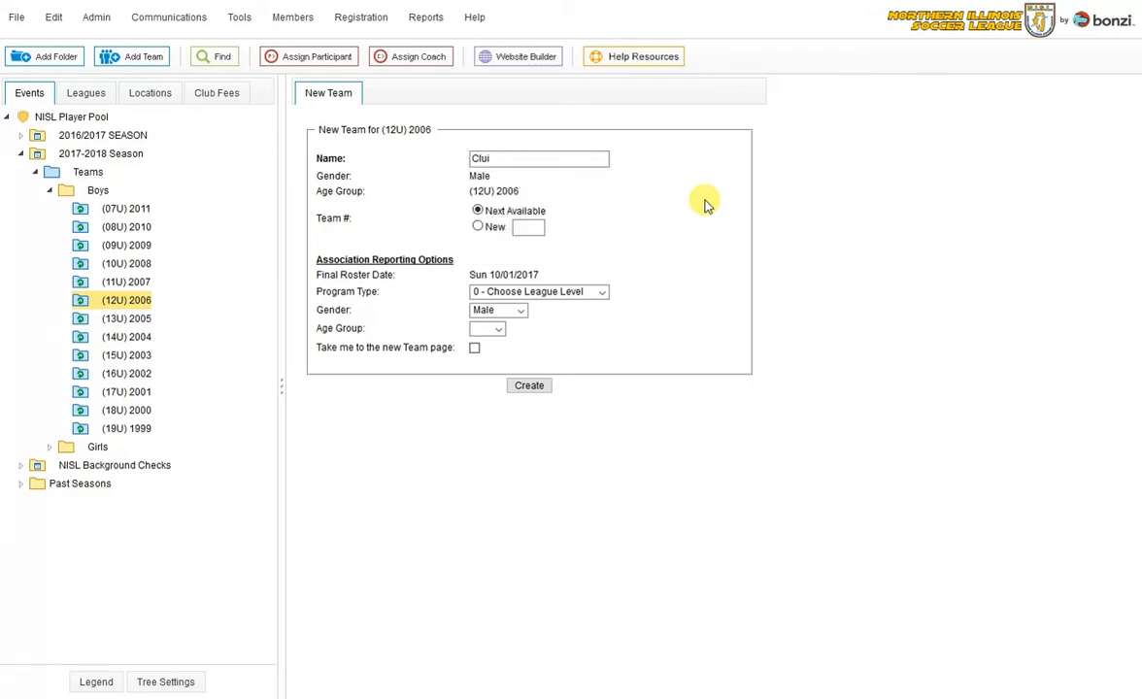
text(Club Name Team Name)
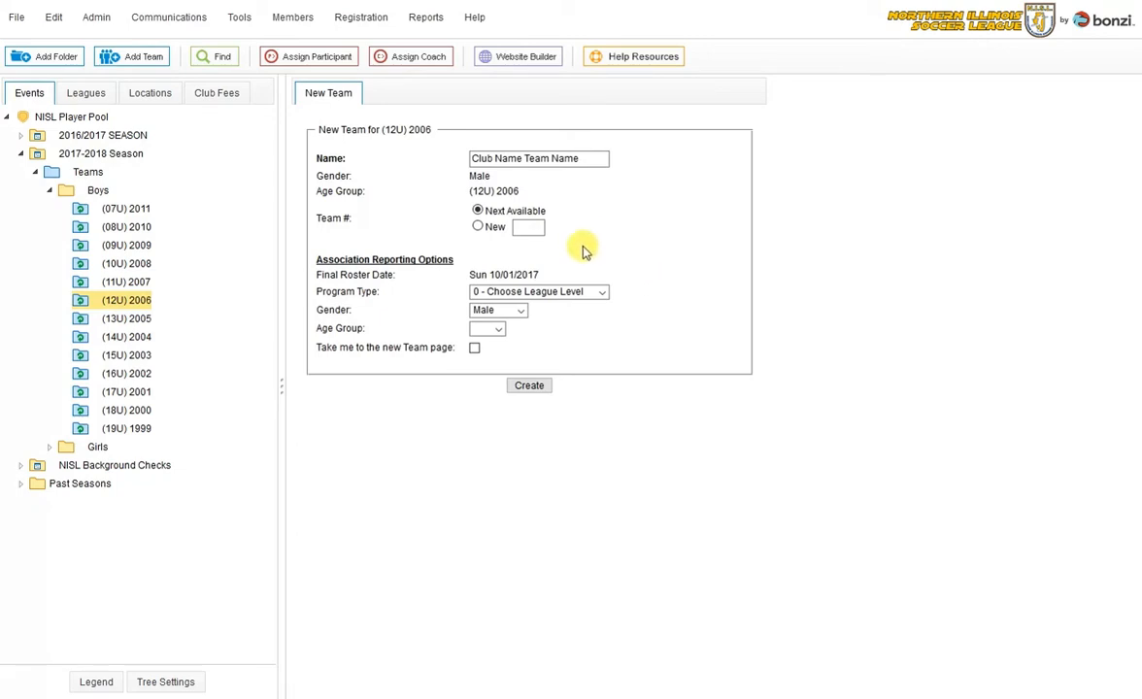
mouse_move(618, 251)
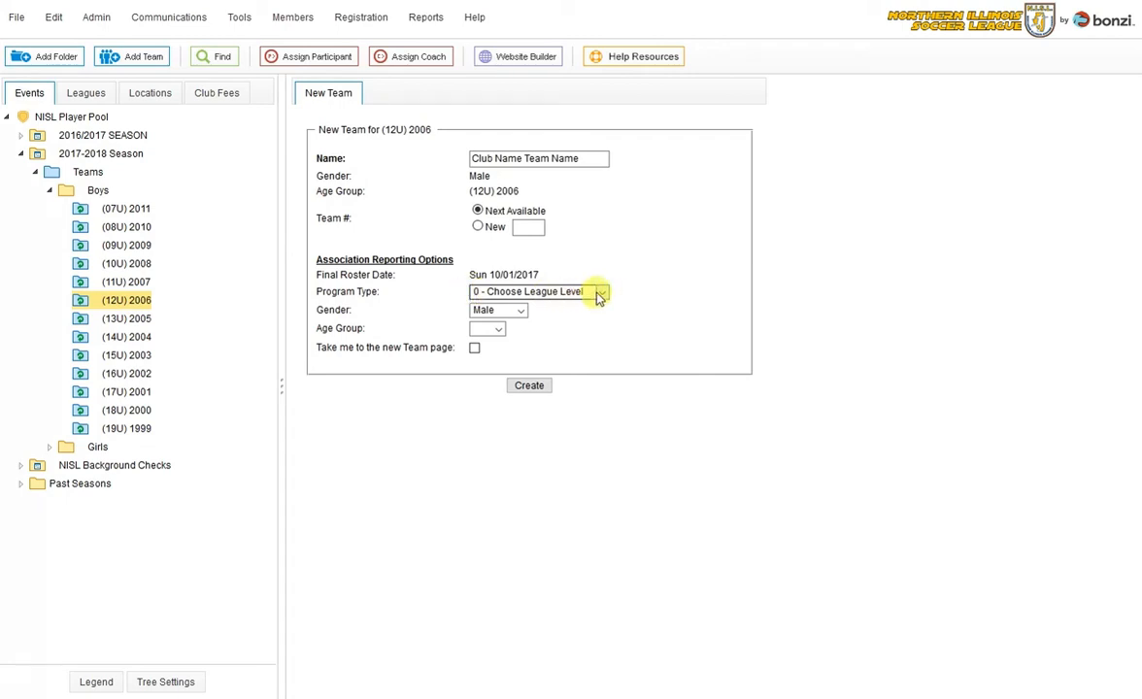
- Set program type 2 - CLUB / CONFERENCE and age group 12, then create the team
click(602, 291)
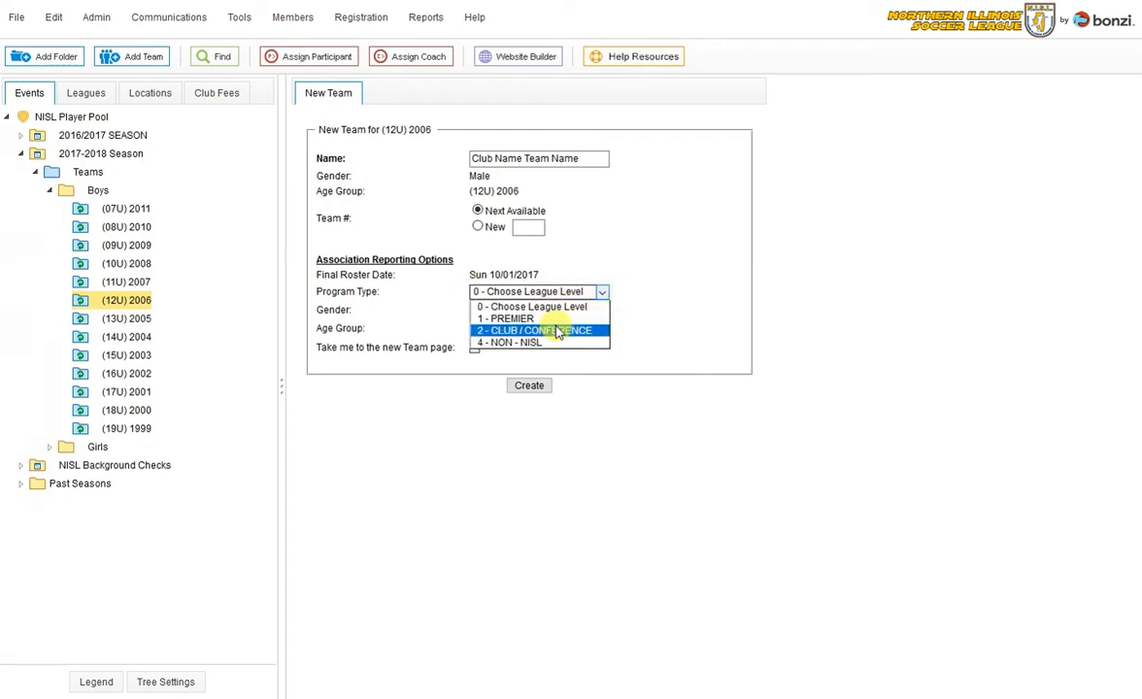
mouse_move(586, 342)
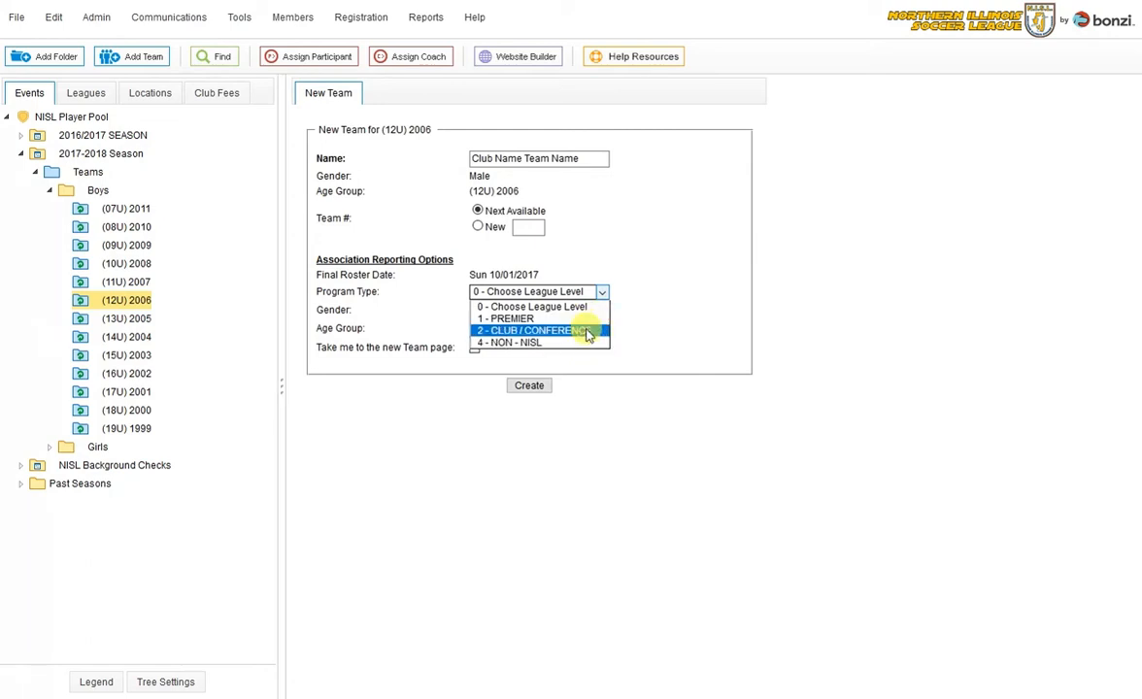
click(540, 330)
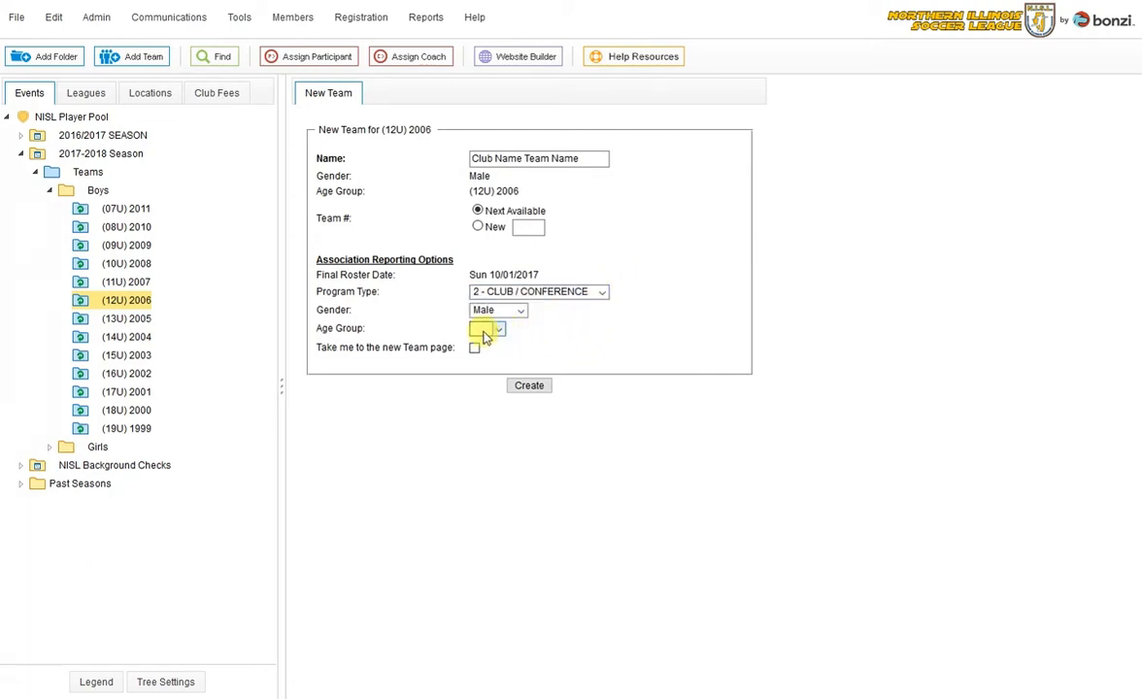
click(497, 328)
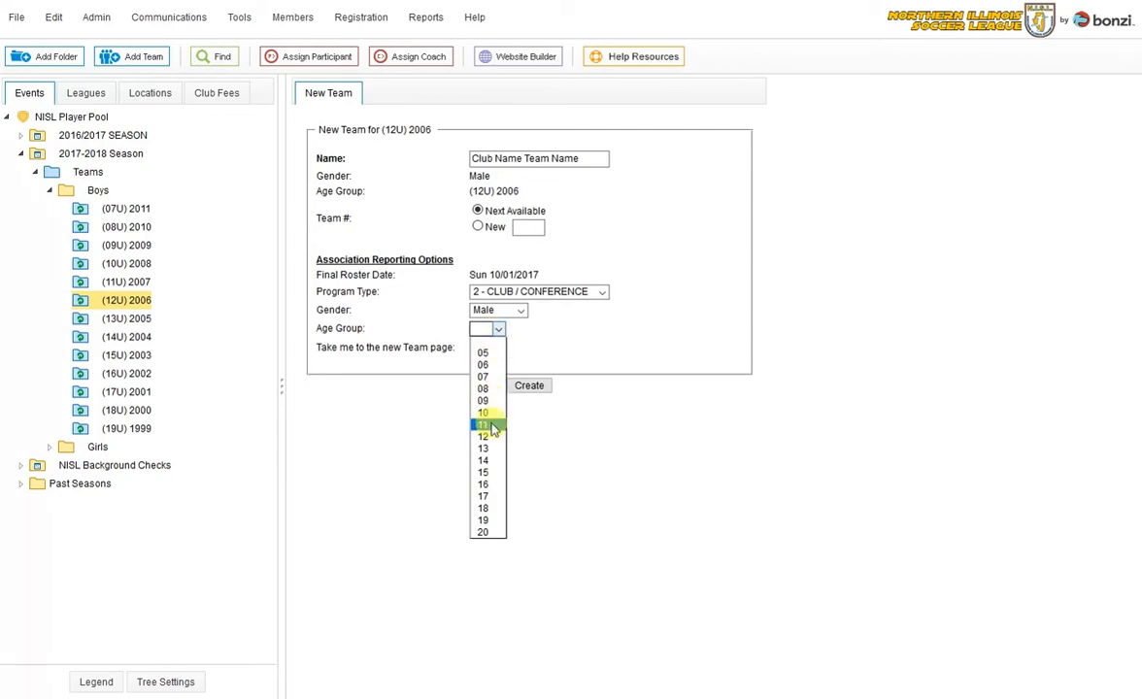
click(482, 435)
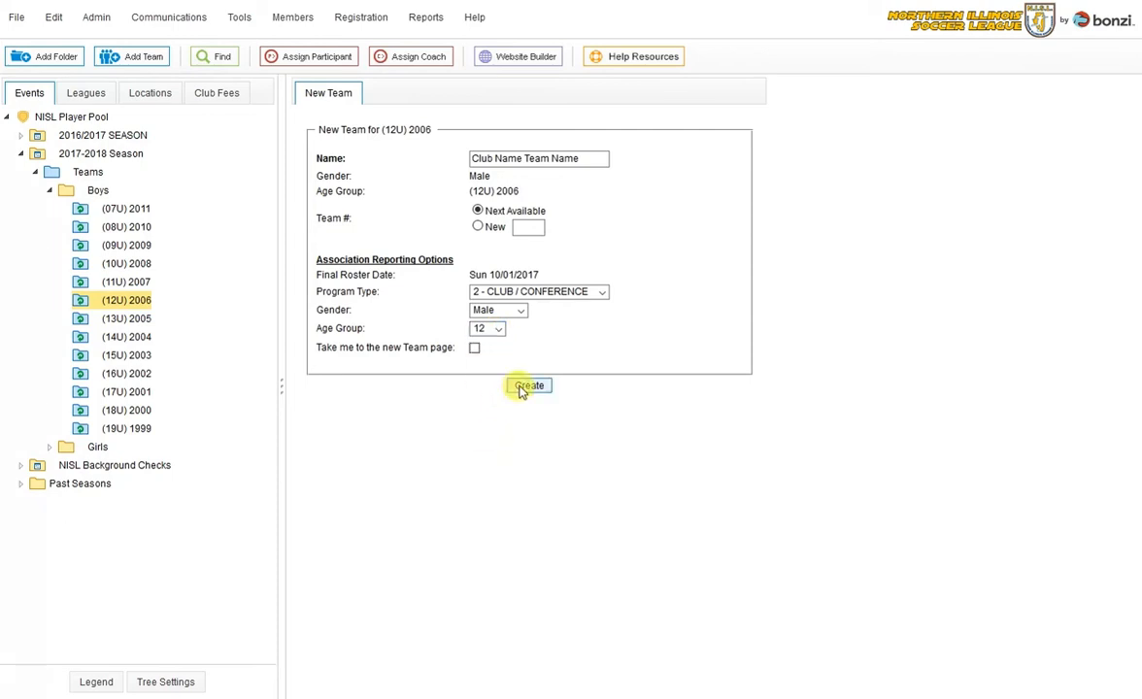
mouse_move(117, 319)
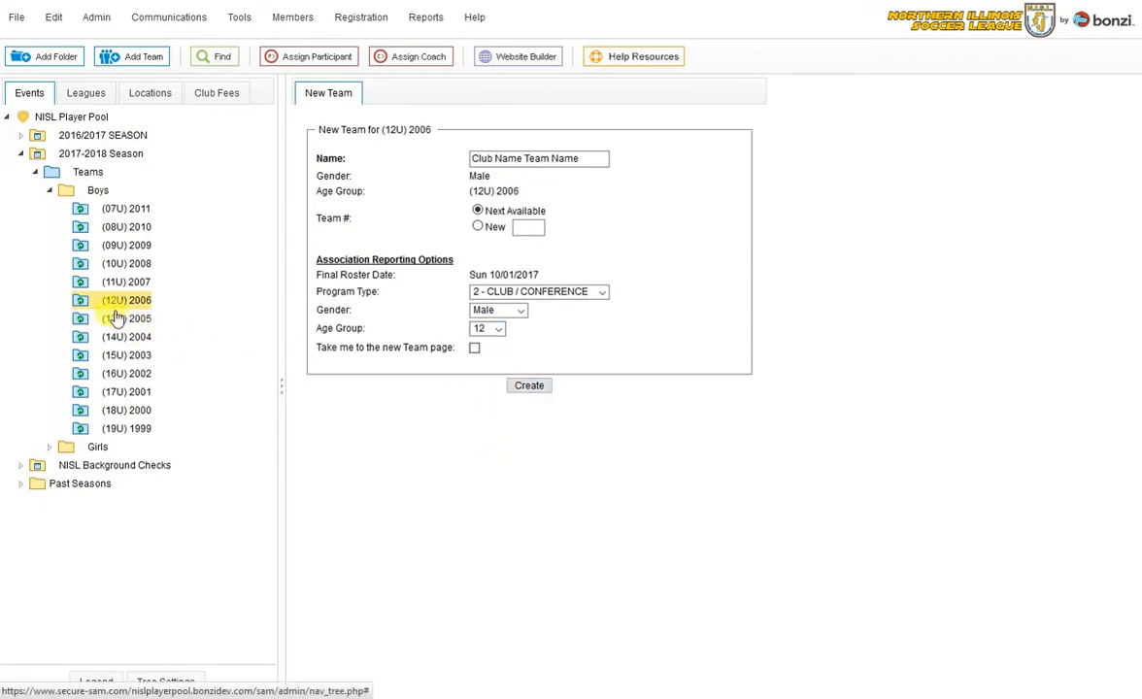
mouse_move(593, 390)
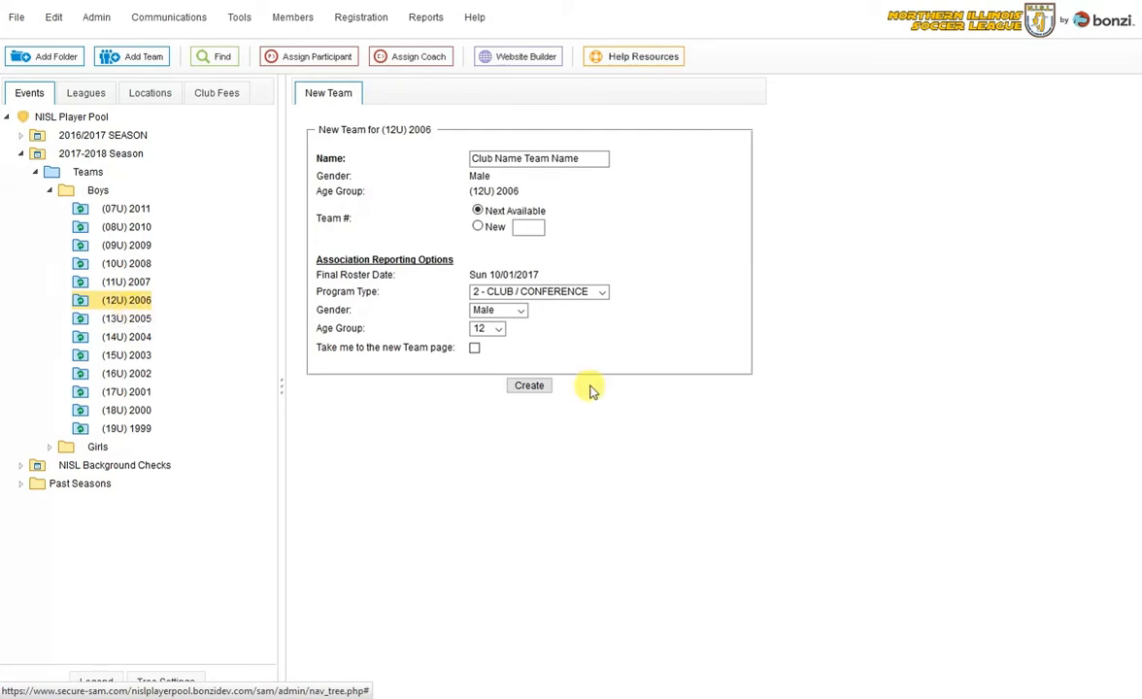
click(528, 384)
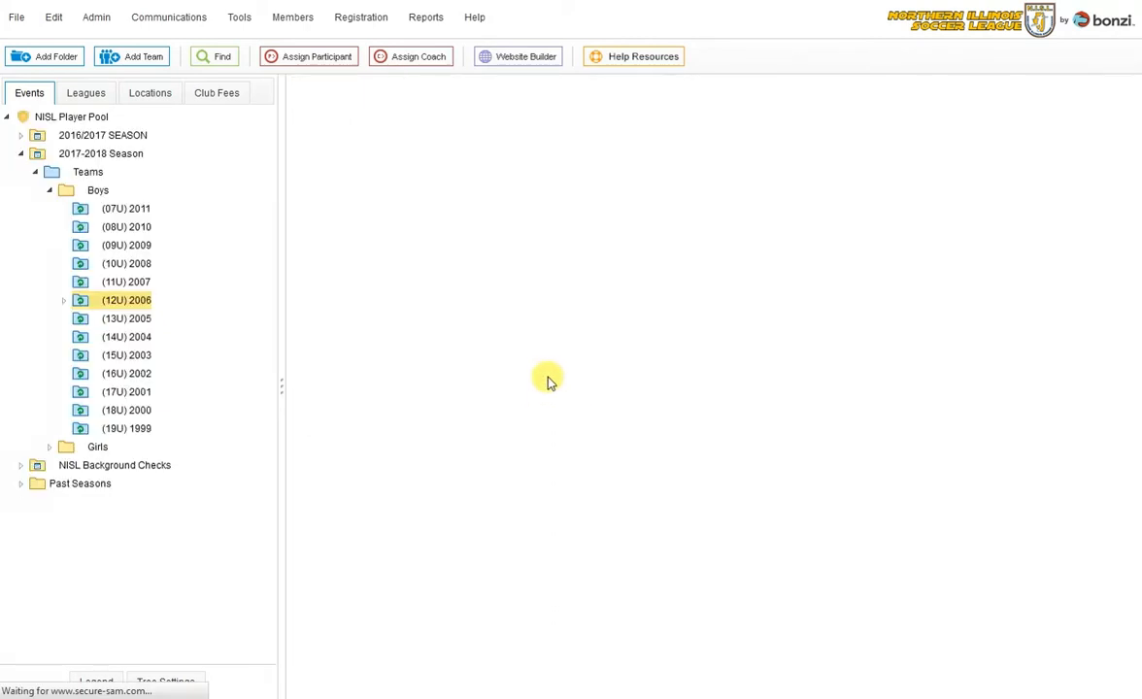
- Expand (12U) 2006 and bring up the new Club Name Team Name team's settings
click(126, 299)
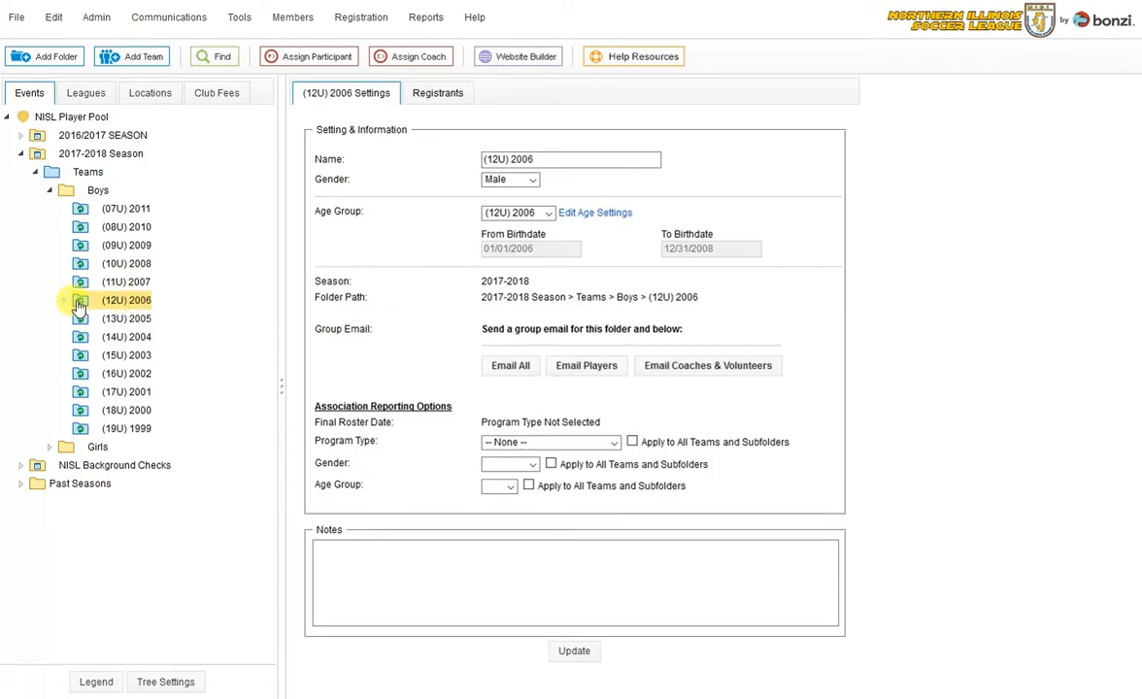
click(64, 299)
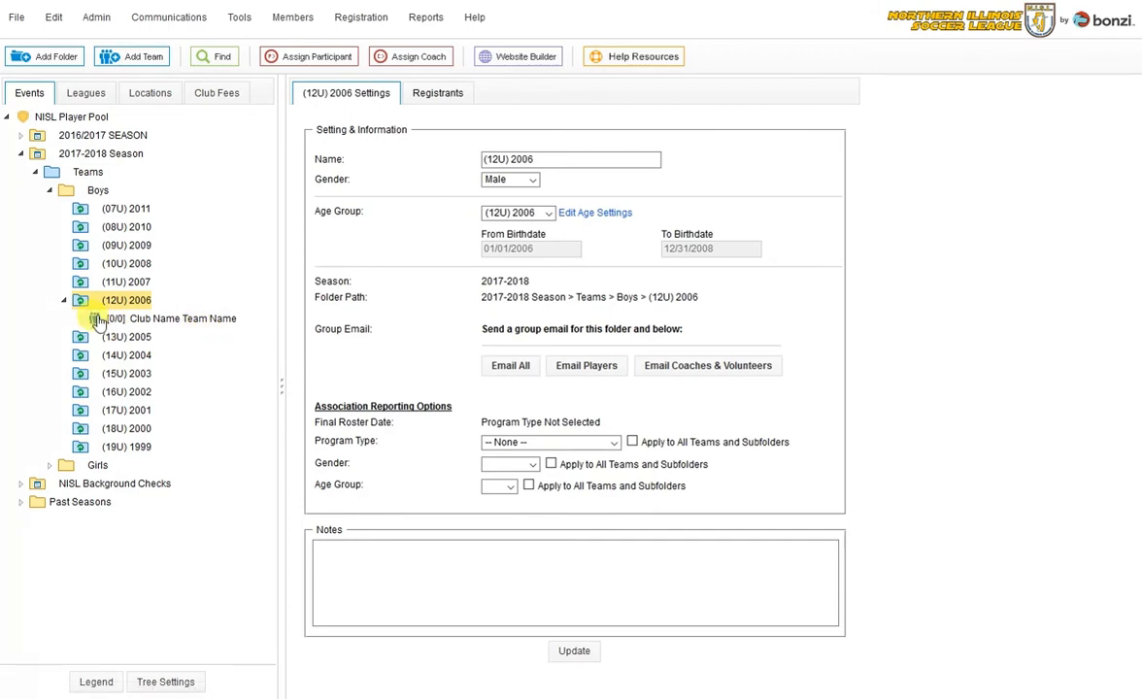
click(171, 318)
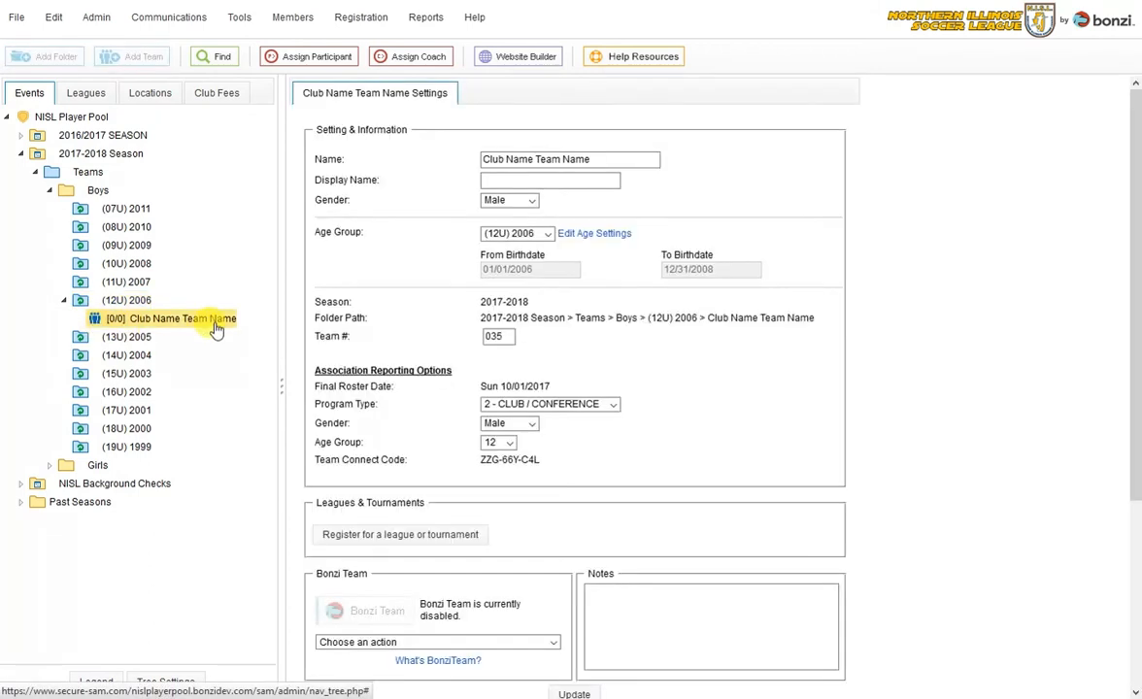
mouse_move(707, 468)
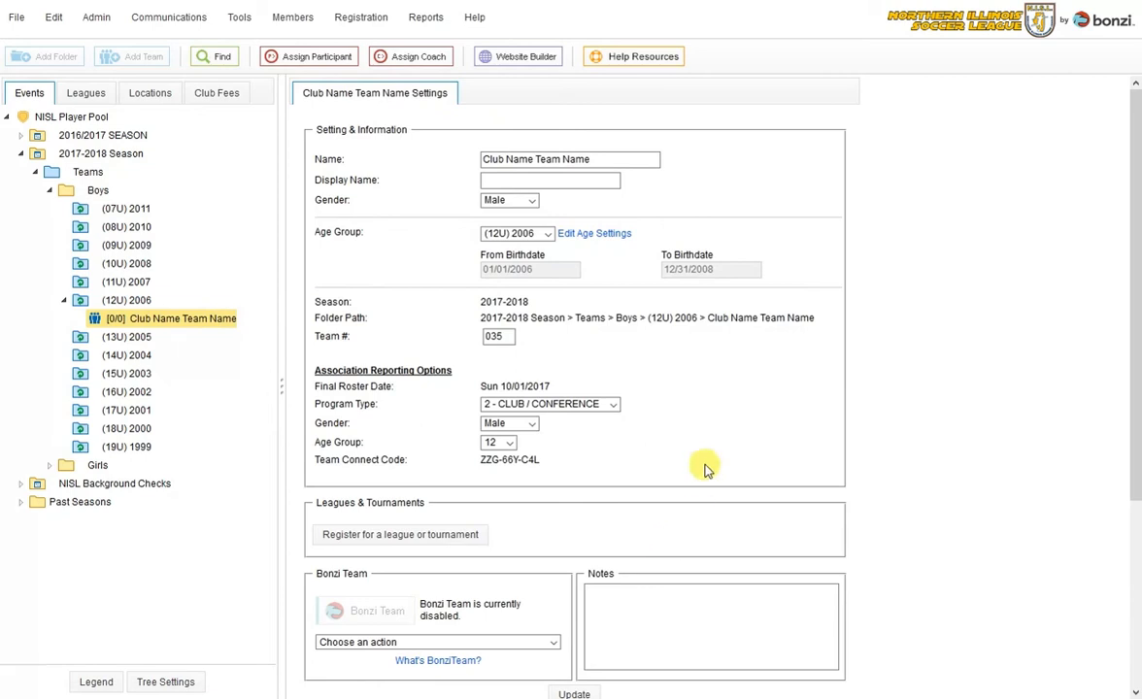
mouse_move(922, 416)
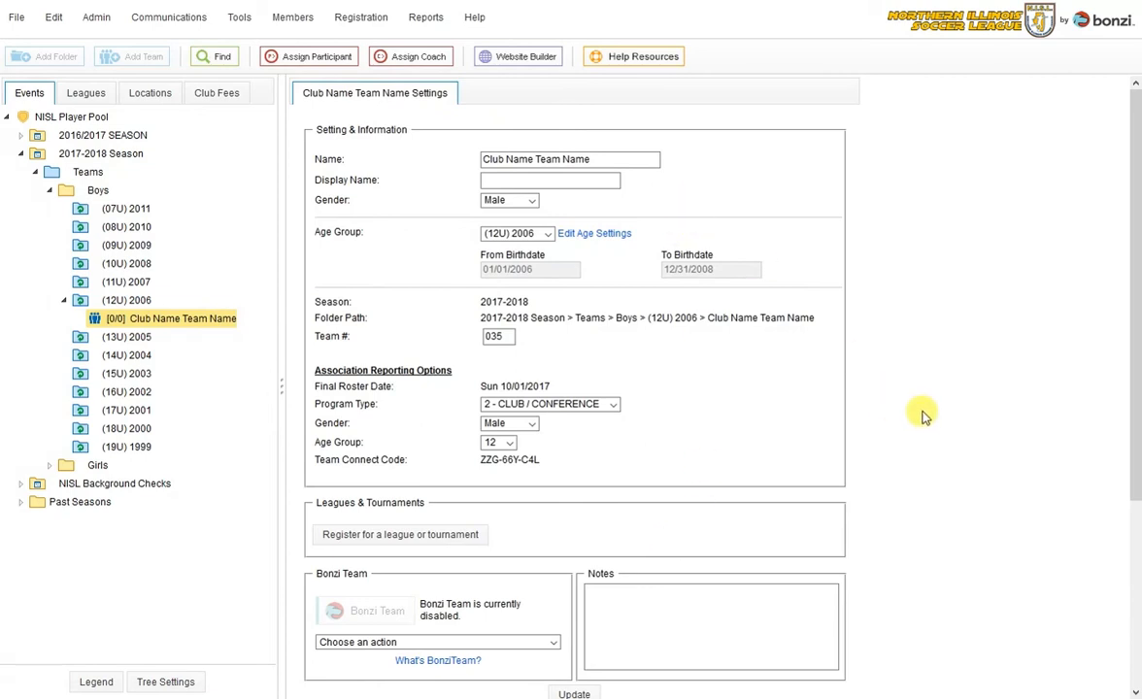
mouse_move(709, 334)
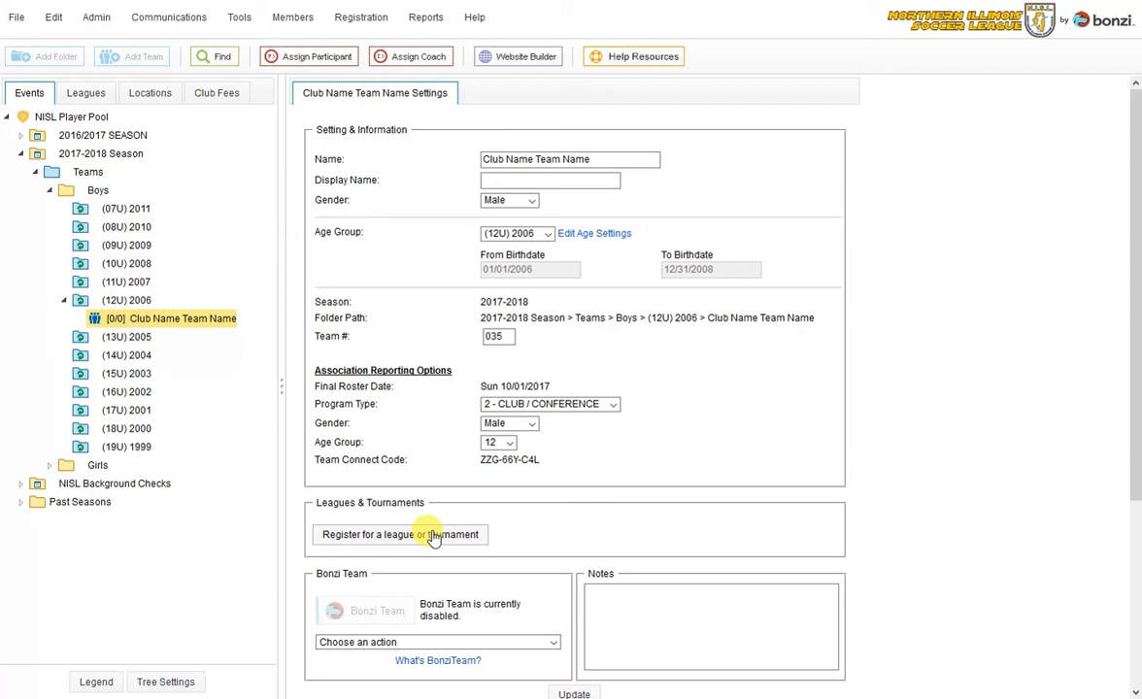
mouse_move(379, 359)
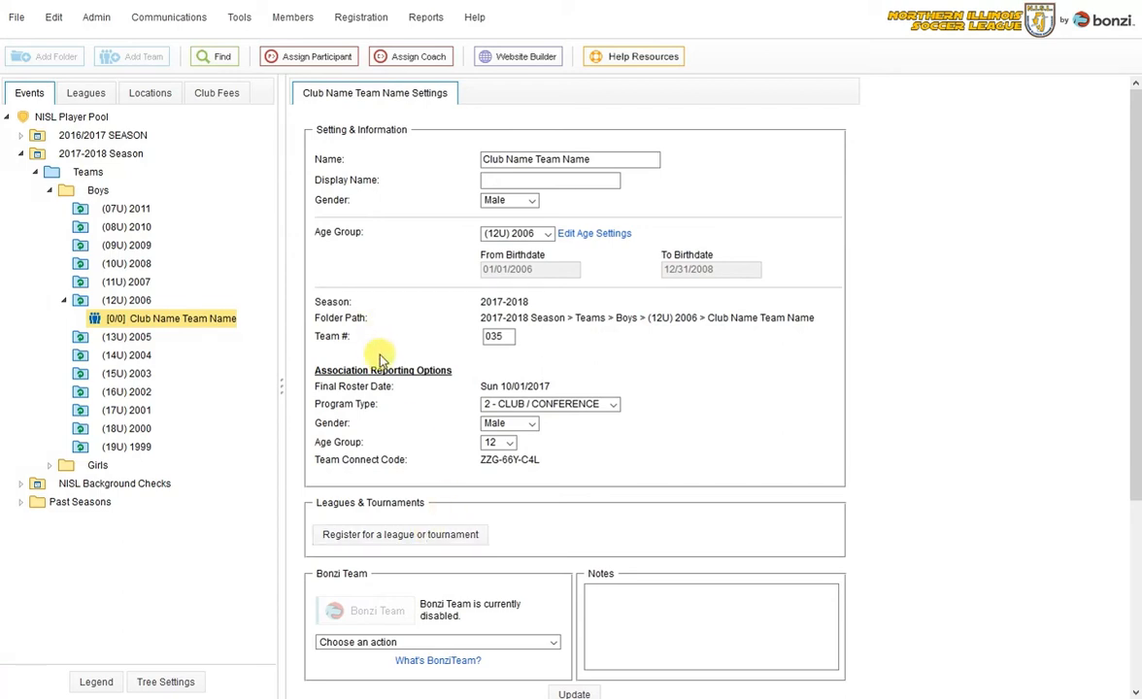
mouse_move(445, 540)
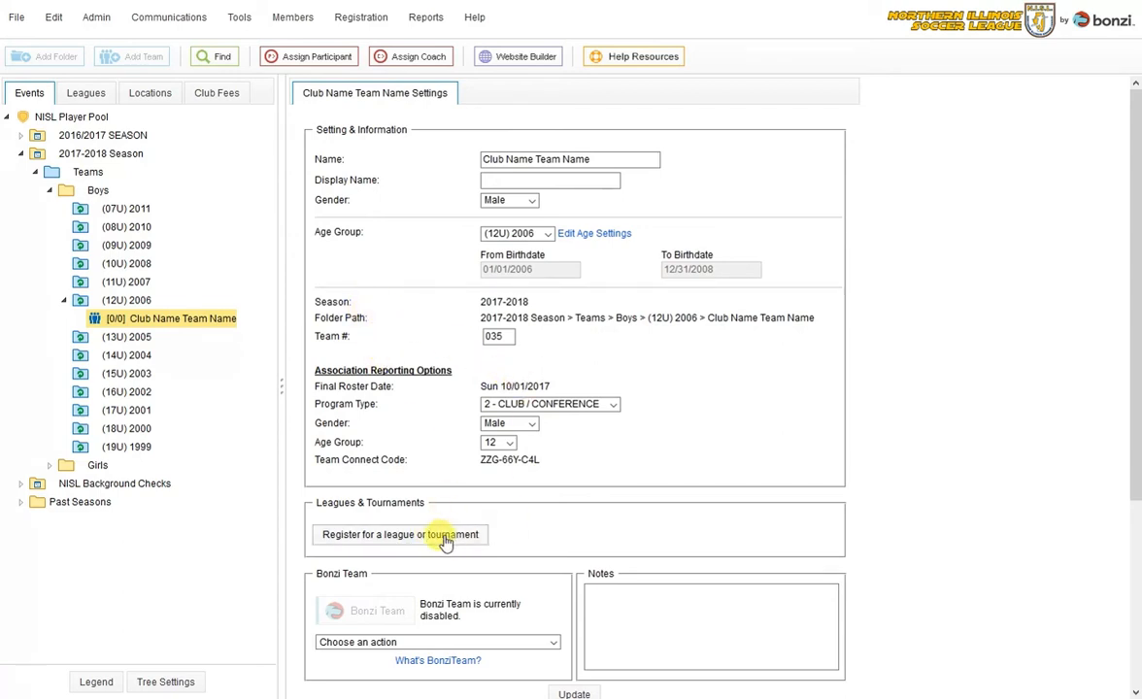
mouse_move(406, 551)
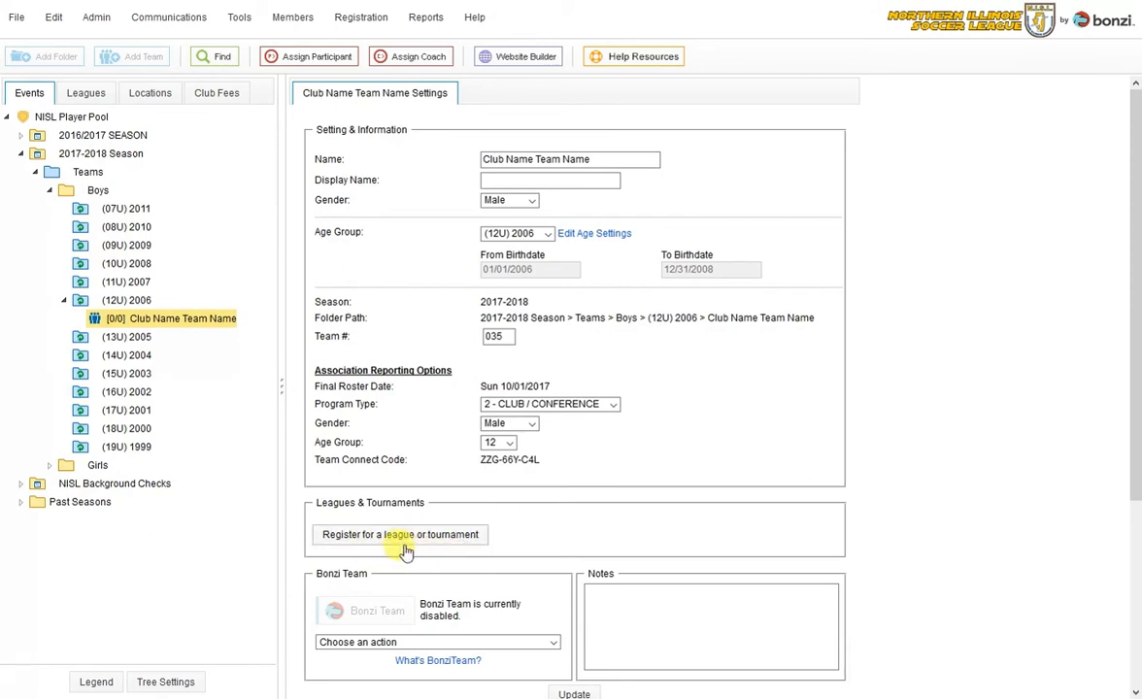
mouse_move(513, 563)
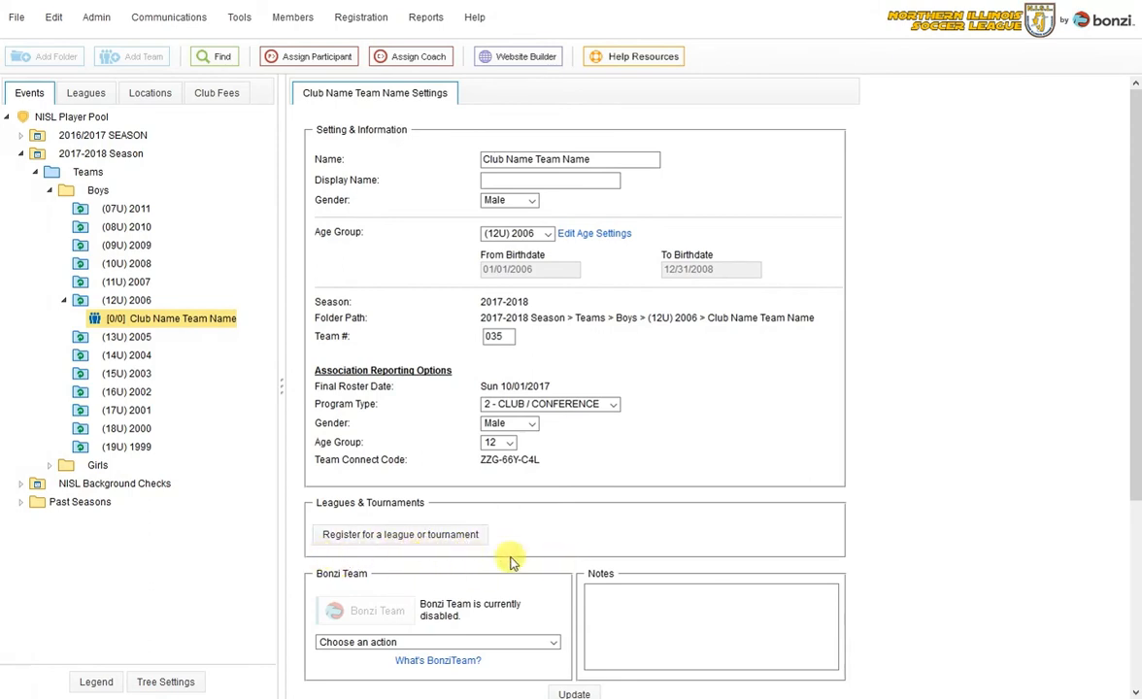
mouse_move(606, 571)
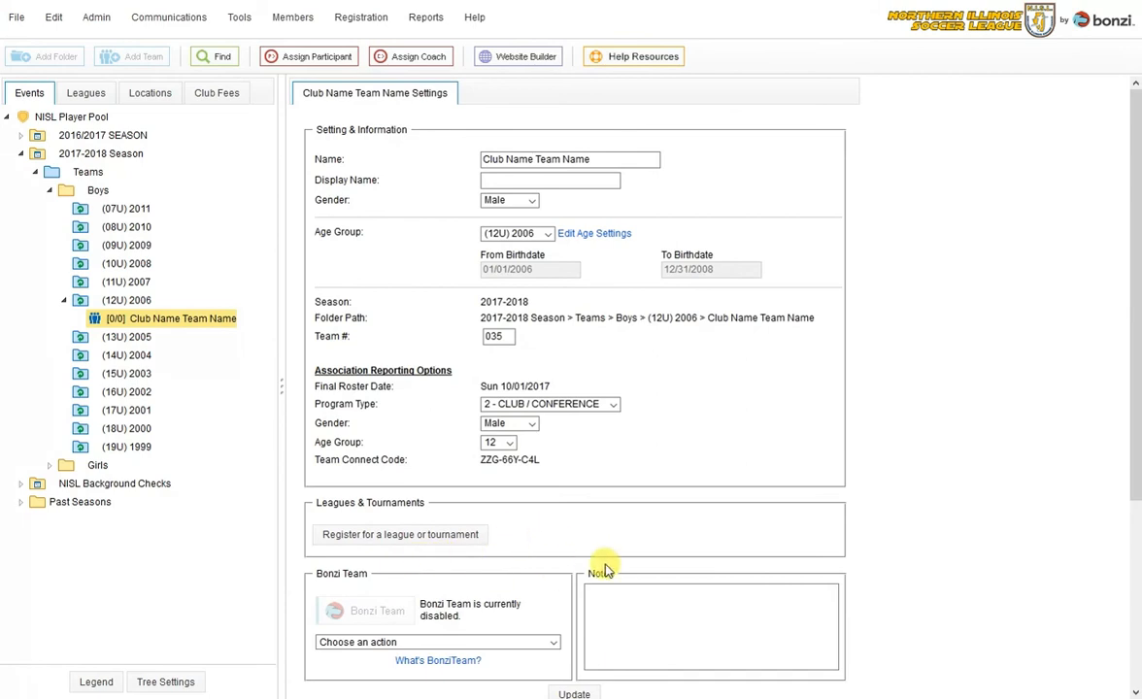
mouse_move(715, 534)
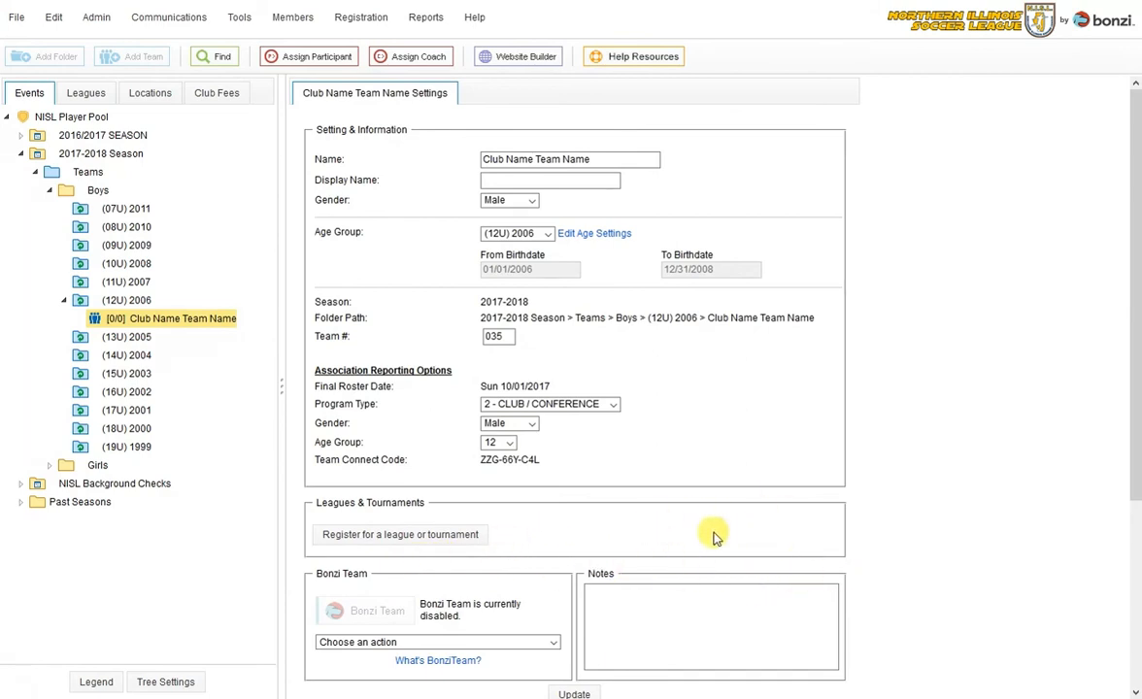
mouse_move(381, 540)
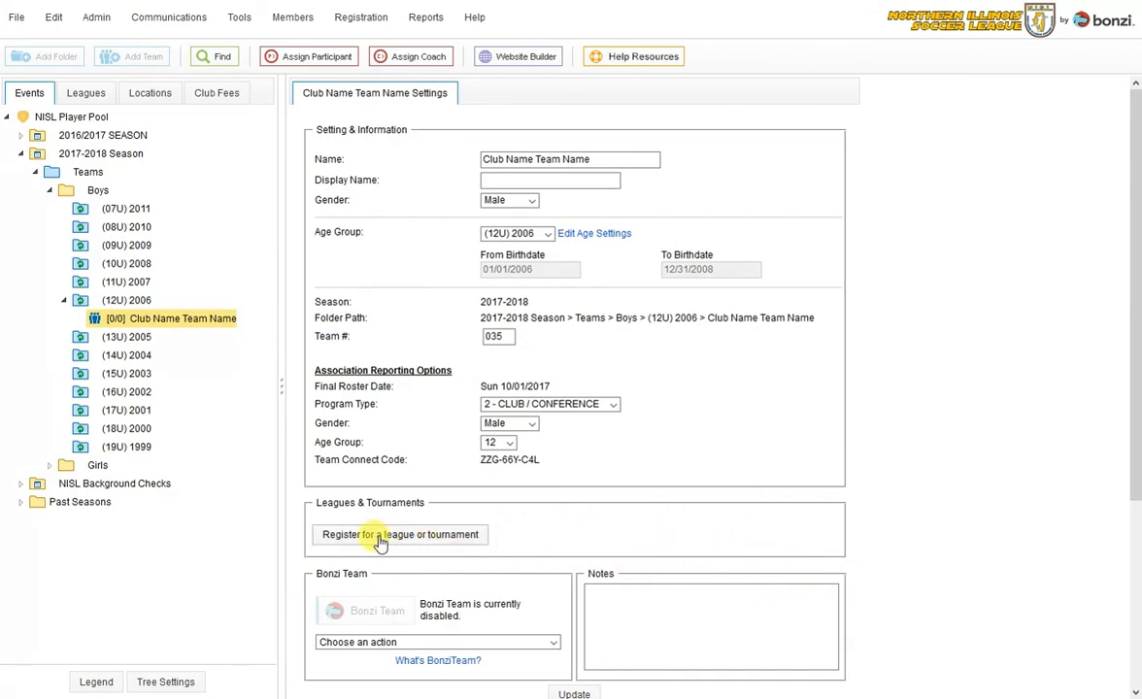
mouse_move(521, 540)
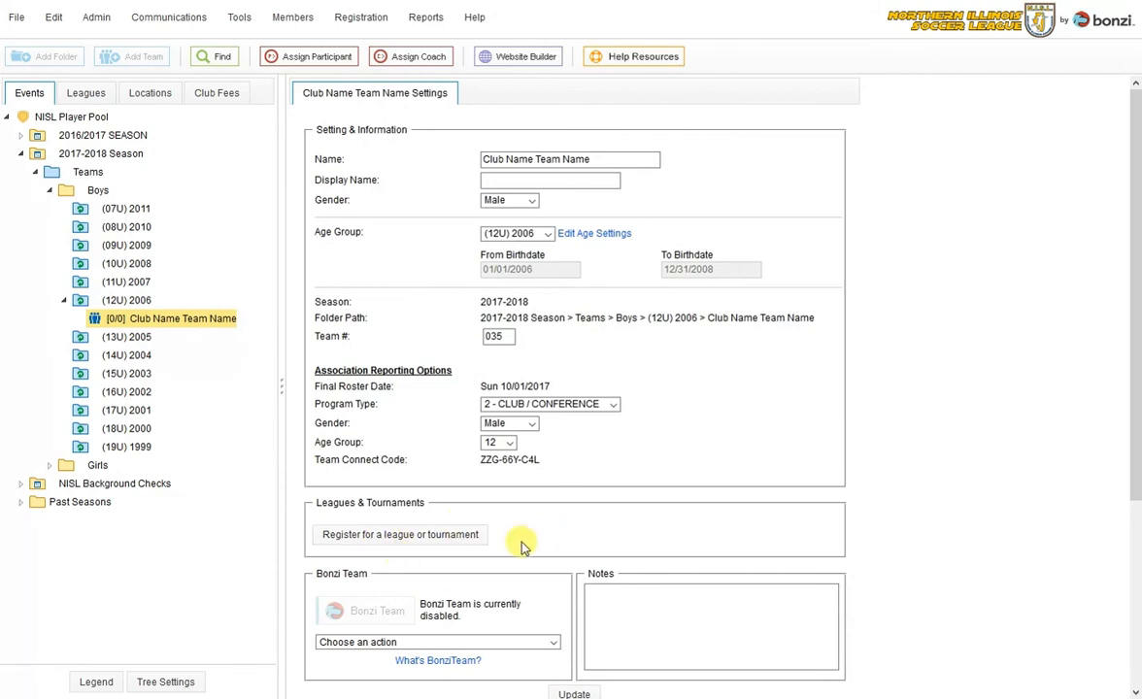
mouse_move(400, 535)
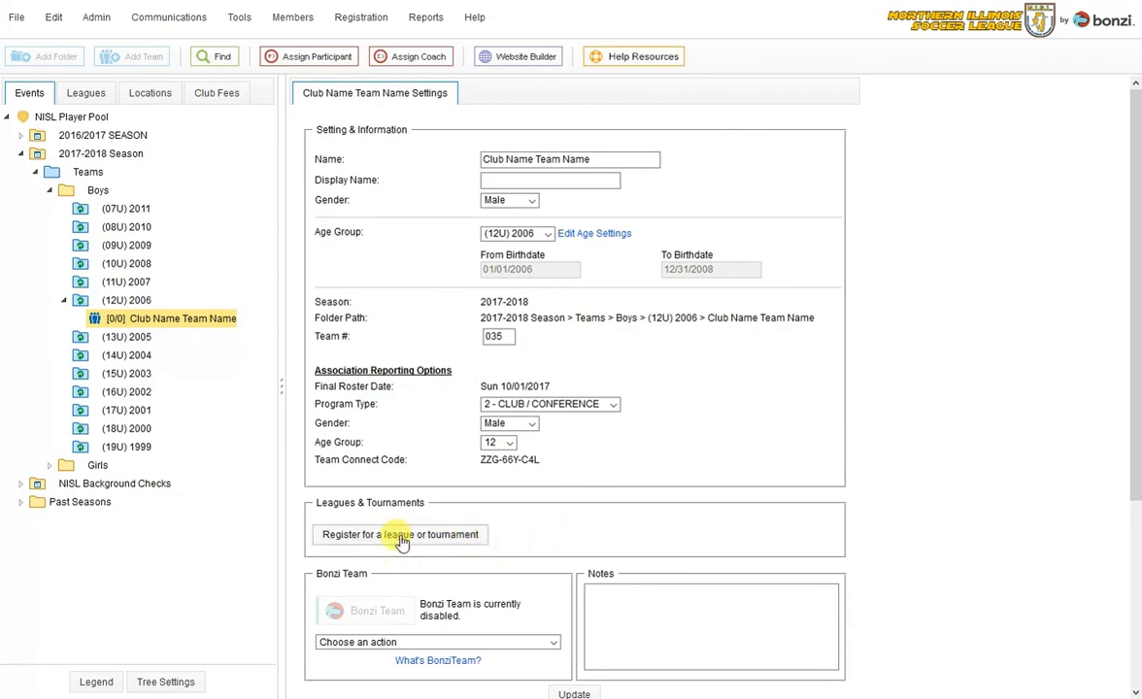
- Show the F2017 BOYS - 04 - CLUB/CONF DIVISION details from the league directory
click(400, 534)
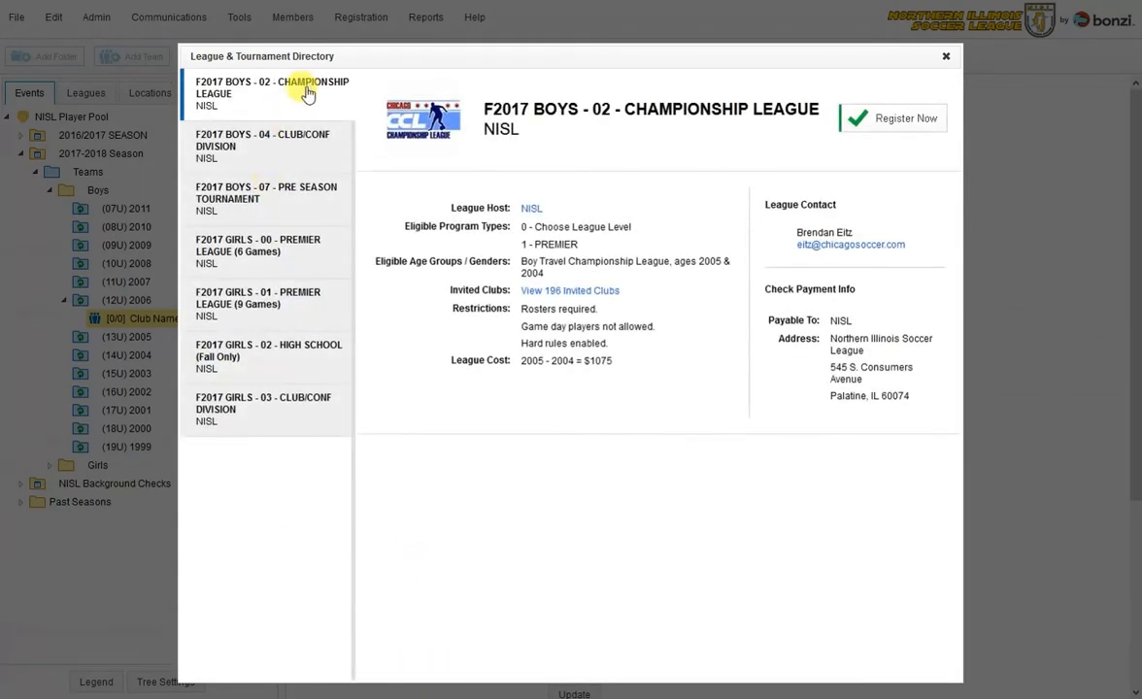
mouse_move(287, 143)
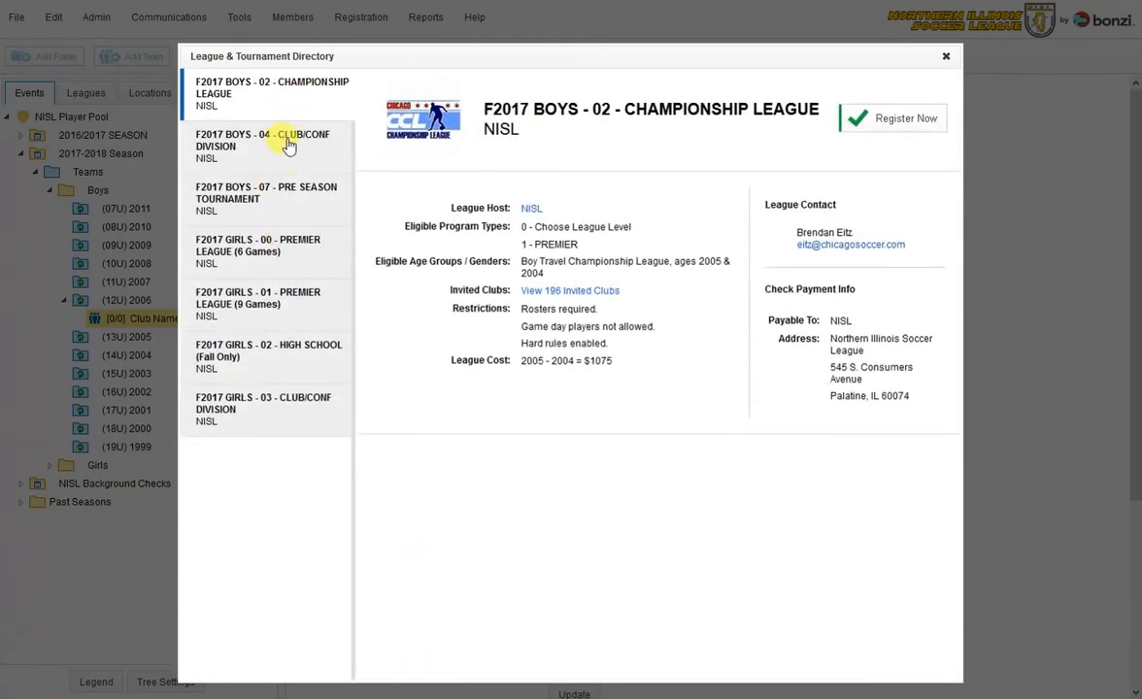
click(262, 146)
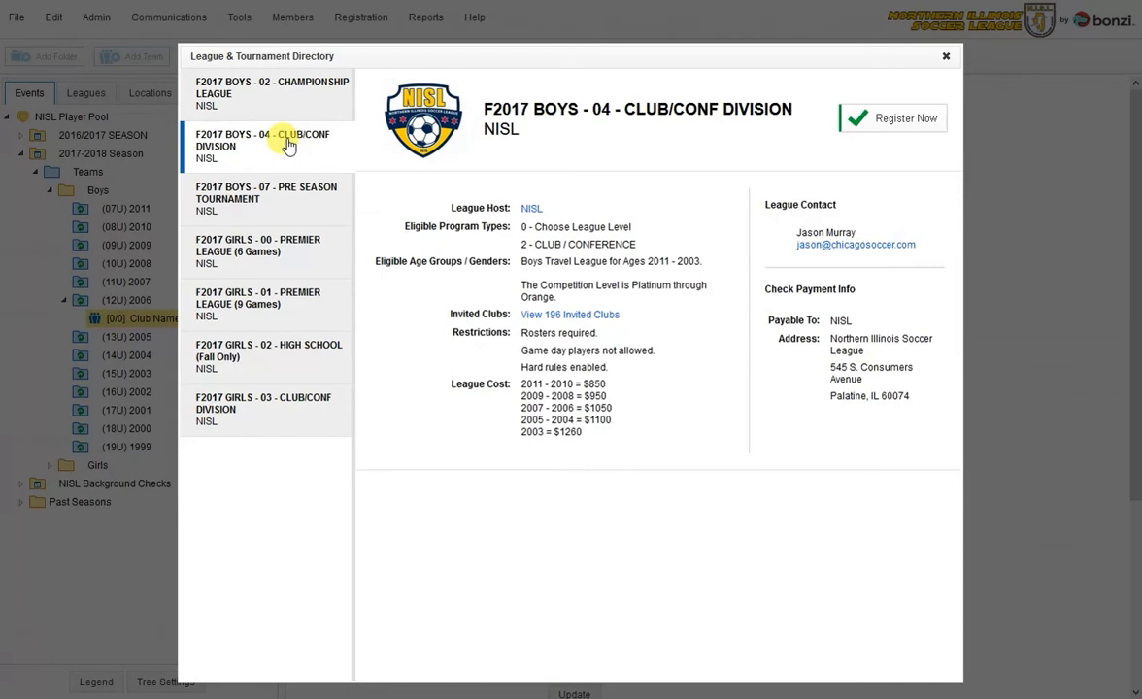
mouse_move(423, 201)
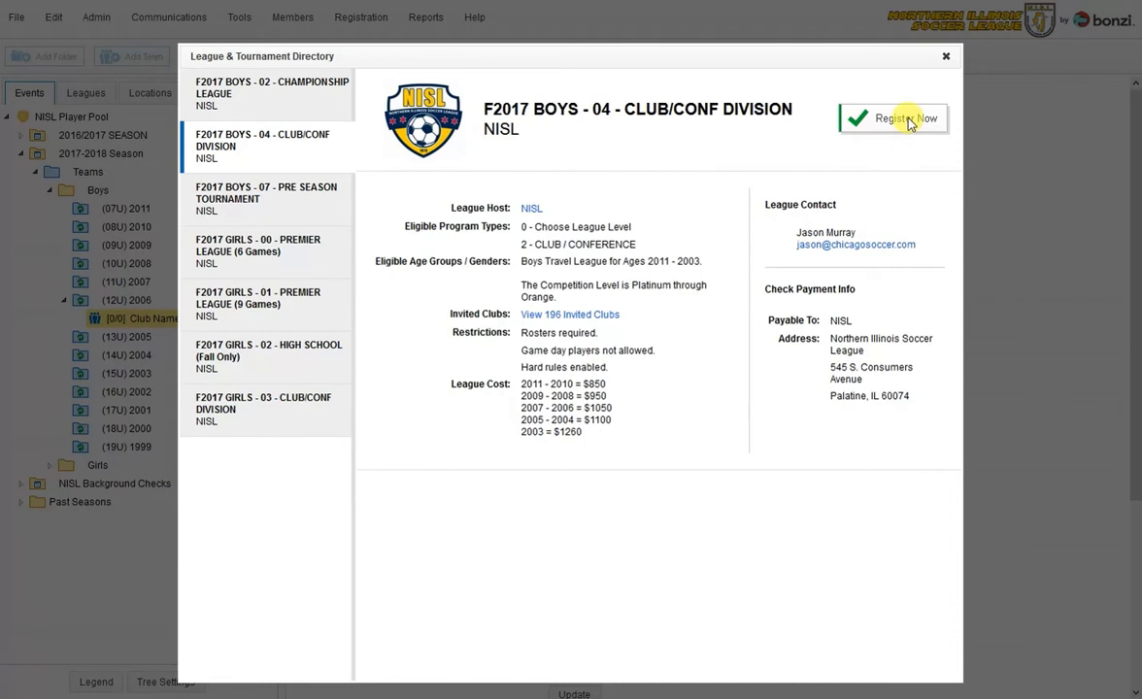
- Register Now for the division and choose the (12U) 2006 - 9 v 9 category
click(892, 118)
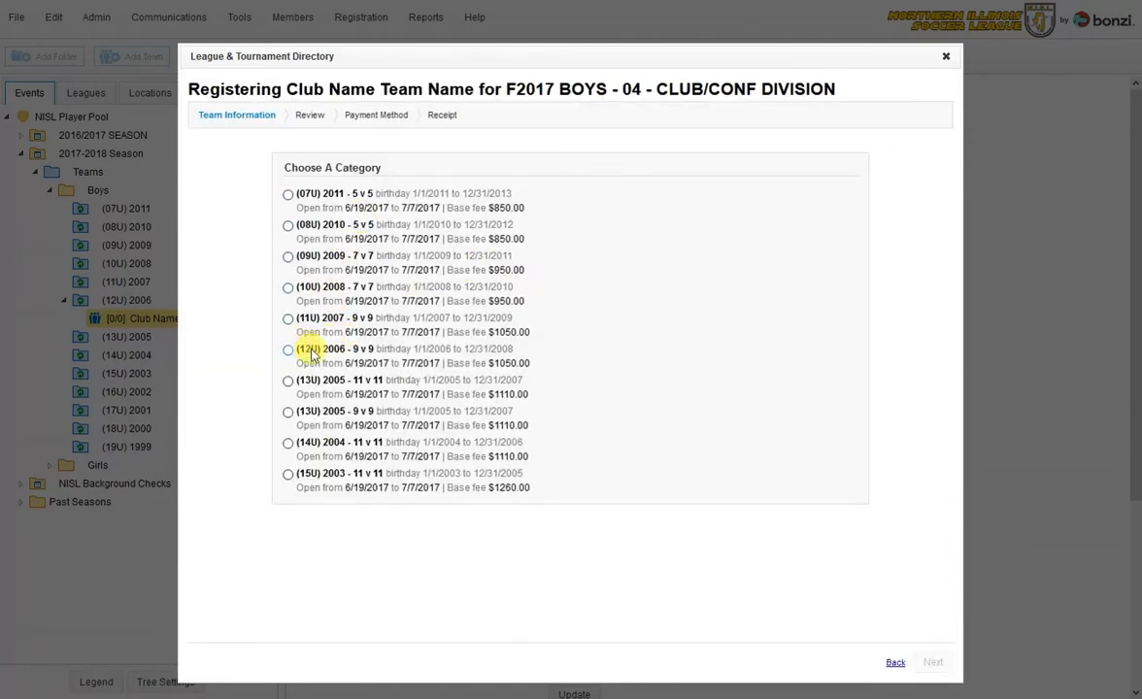
mouse_move(443, 338)
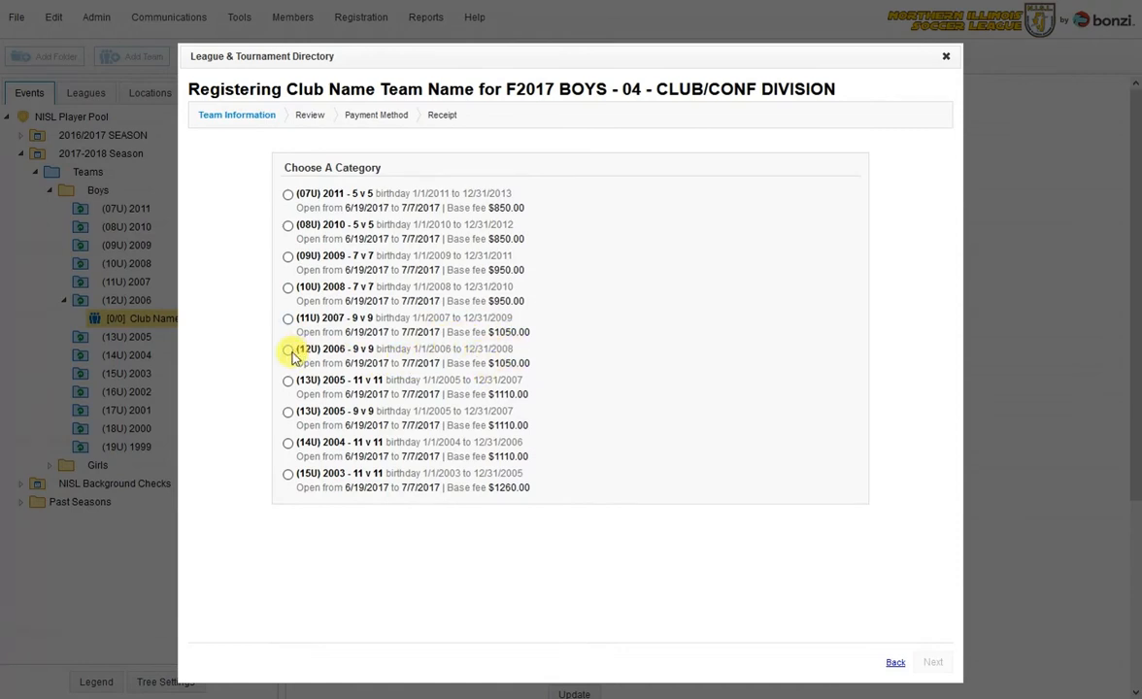
click(287, 349)
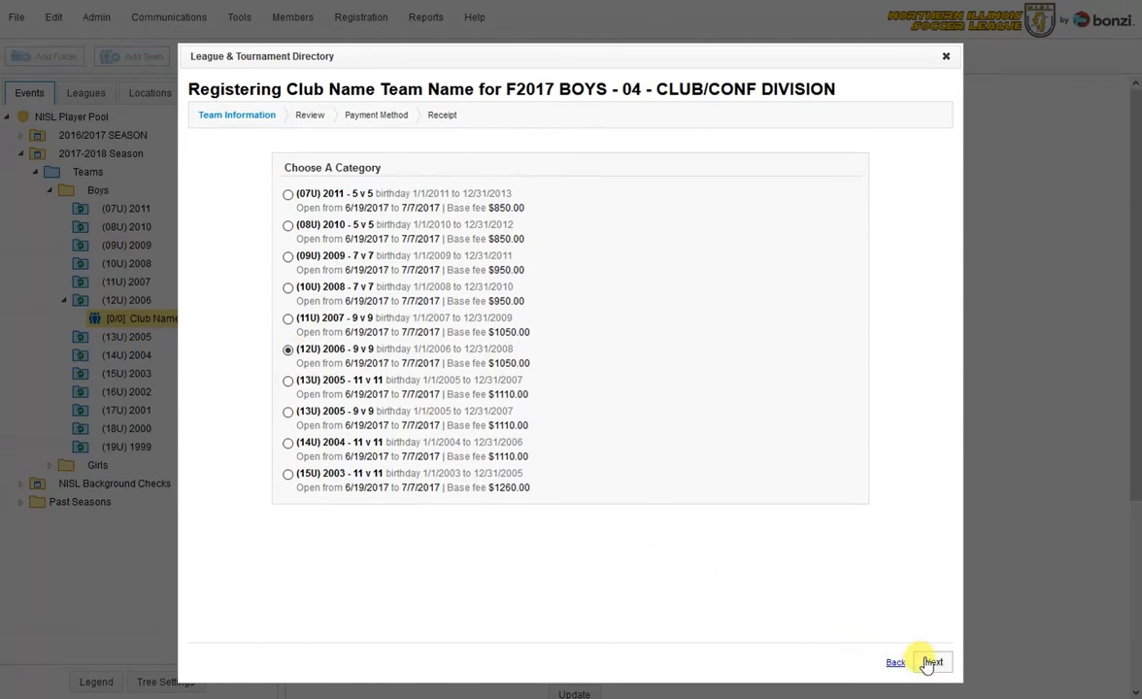
click(931, 661)
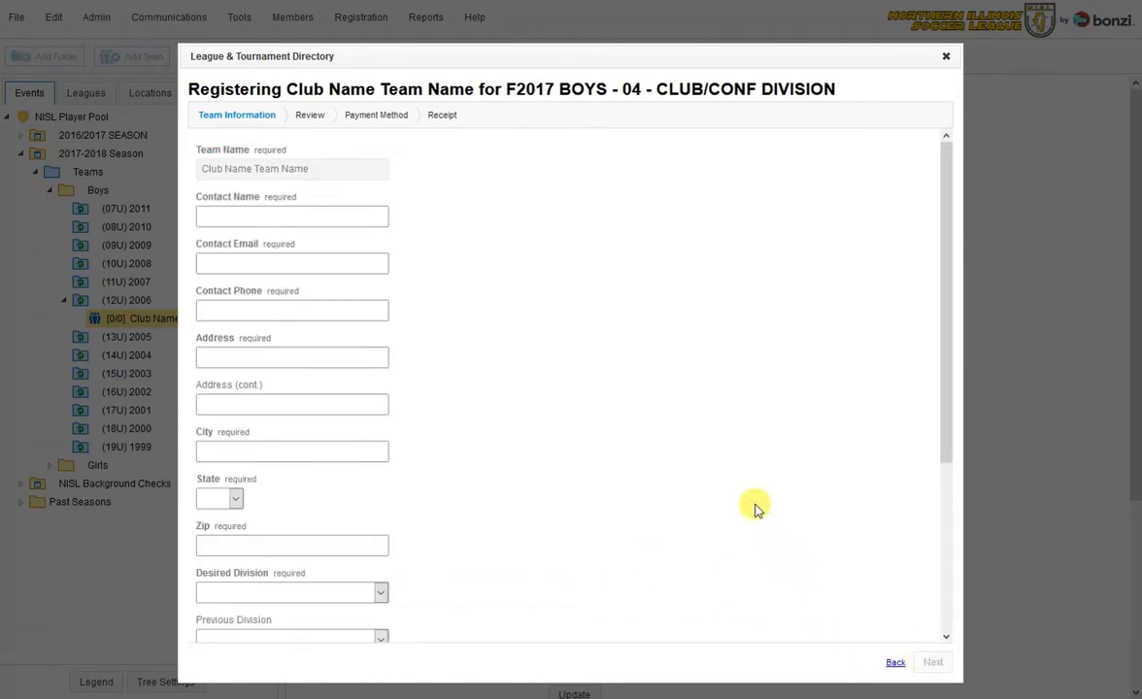
click(291, 216)
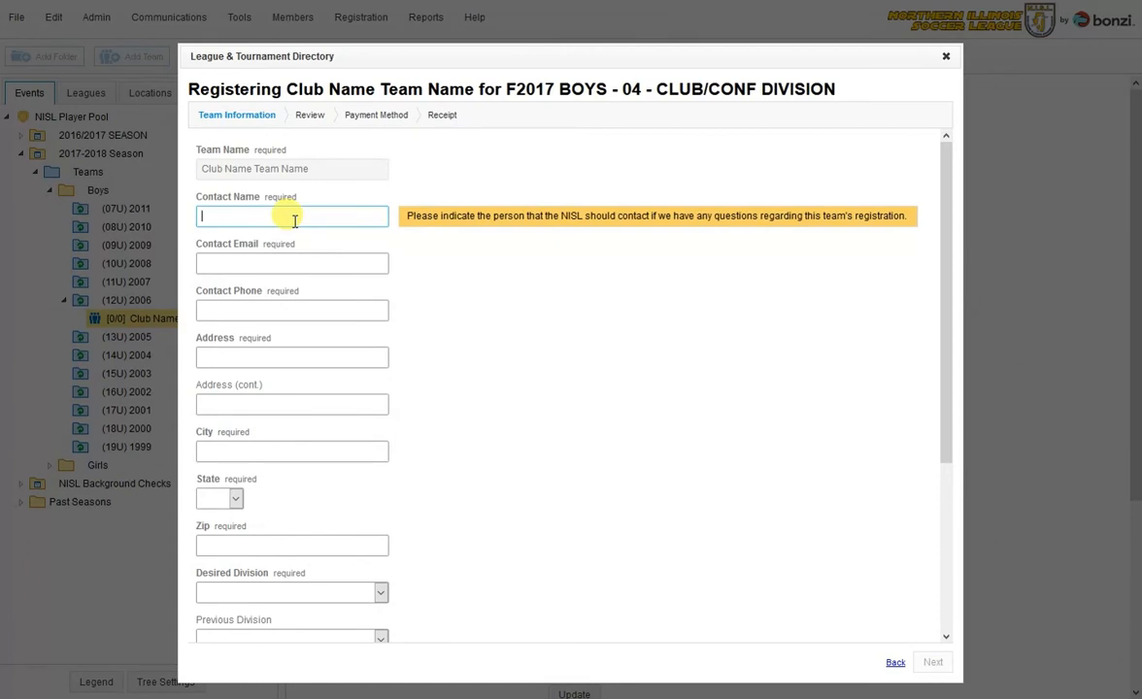
text(John Smi)
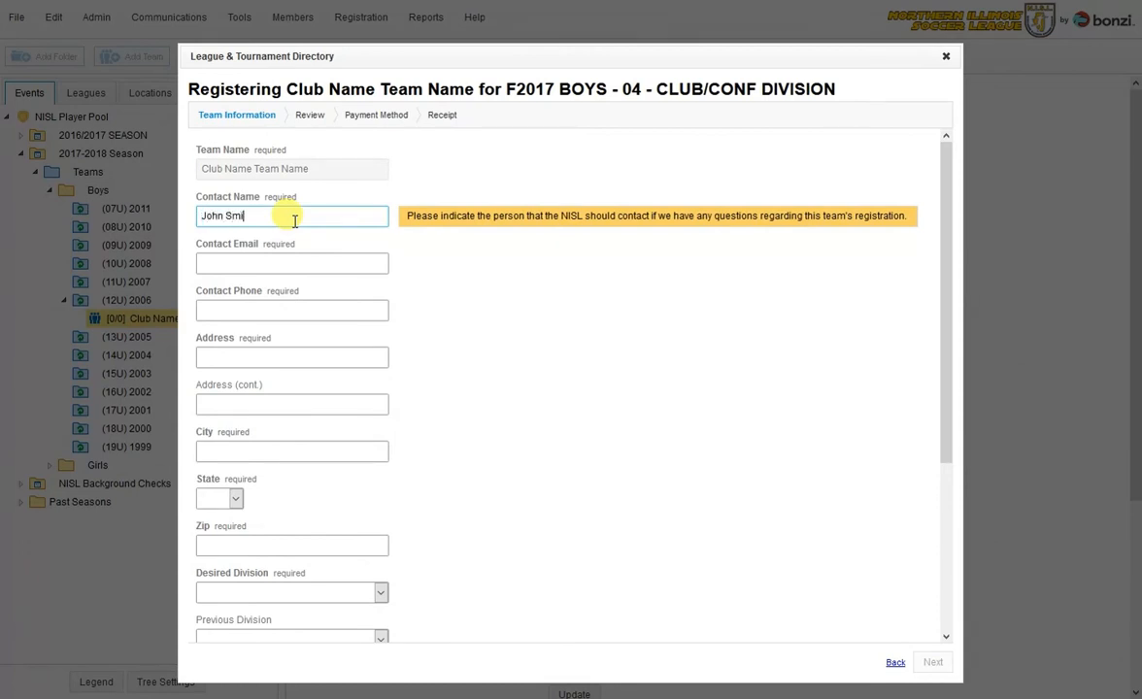
text(th)
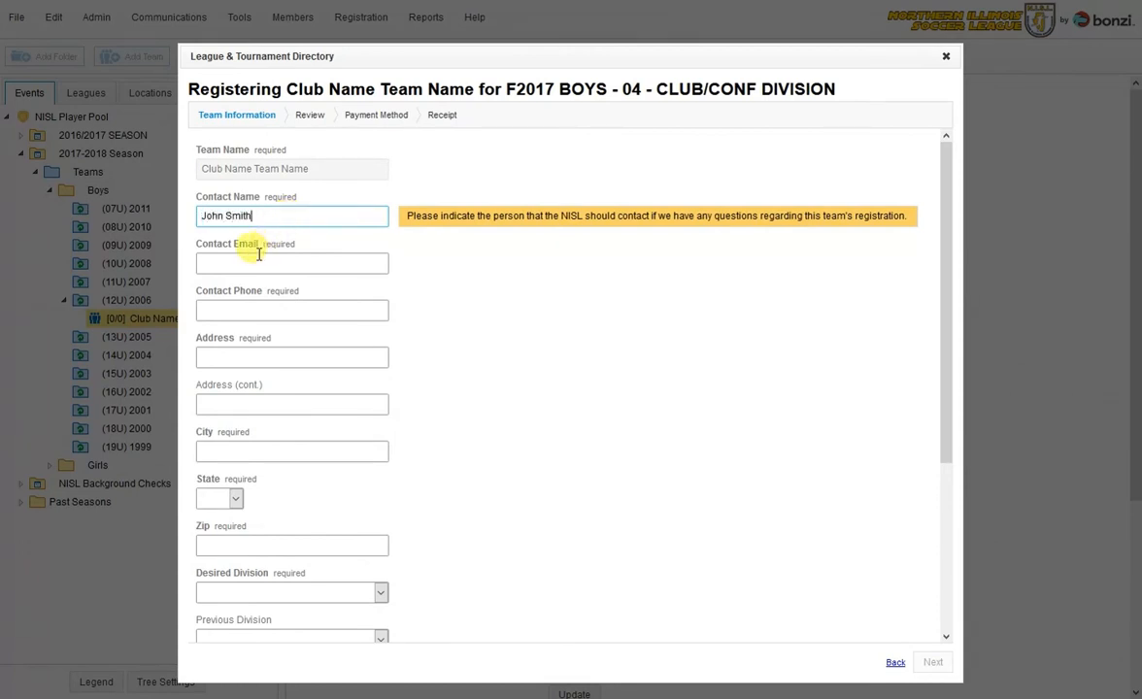
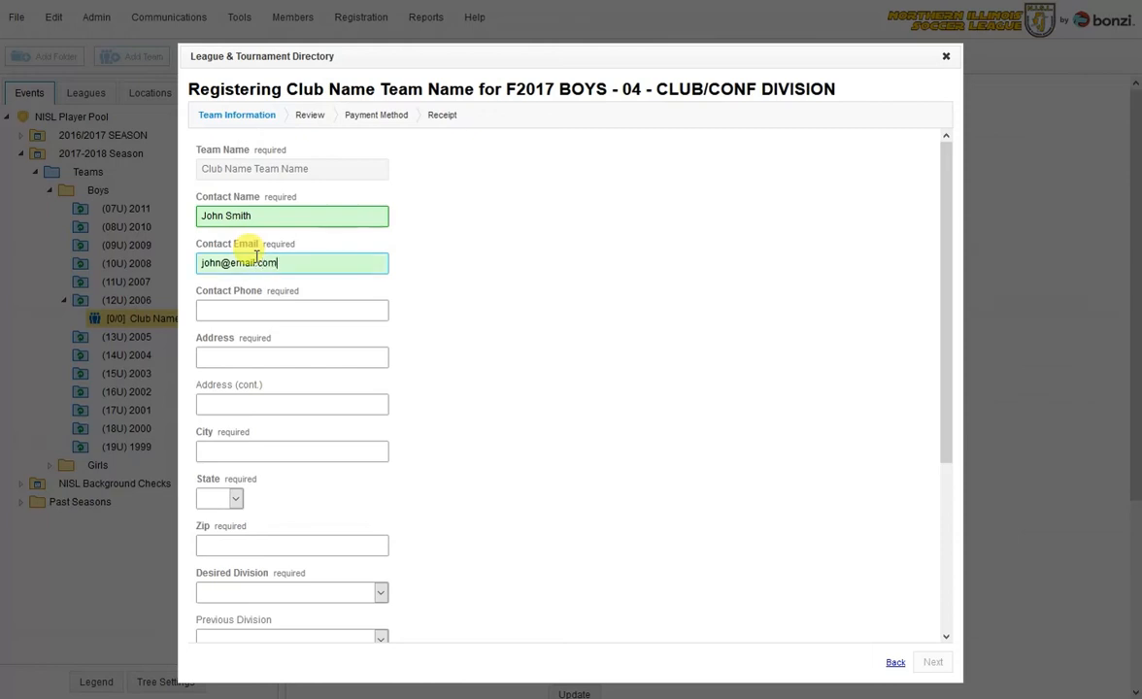
click(291, 310)
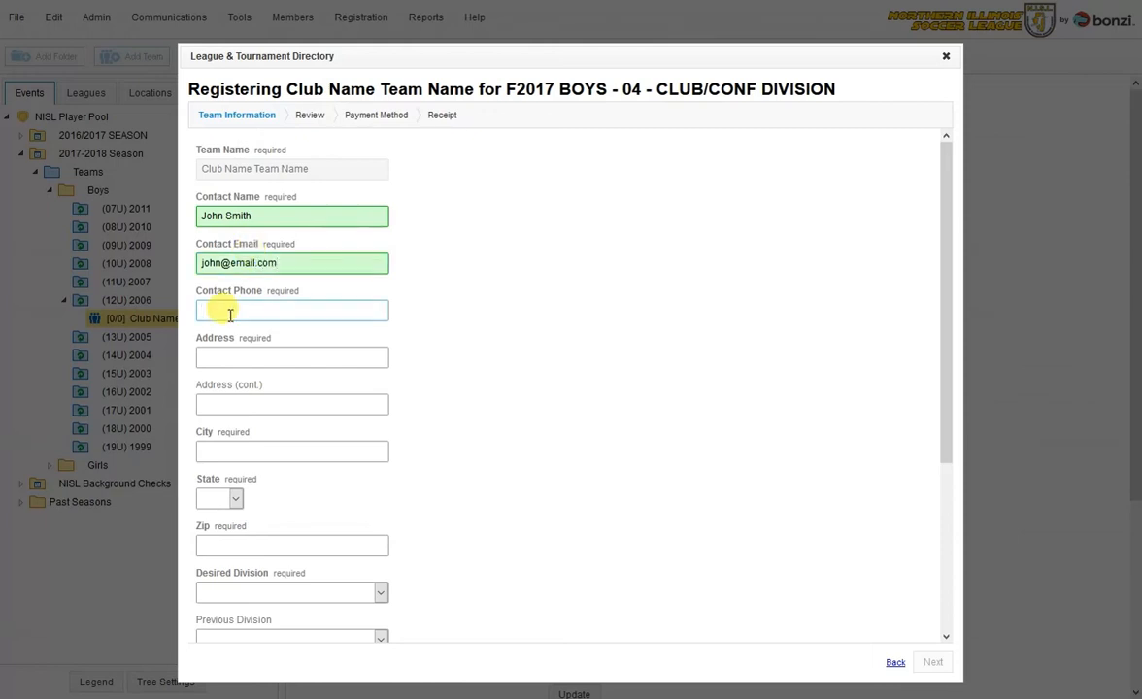
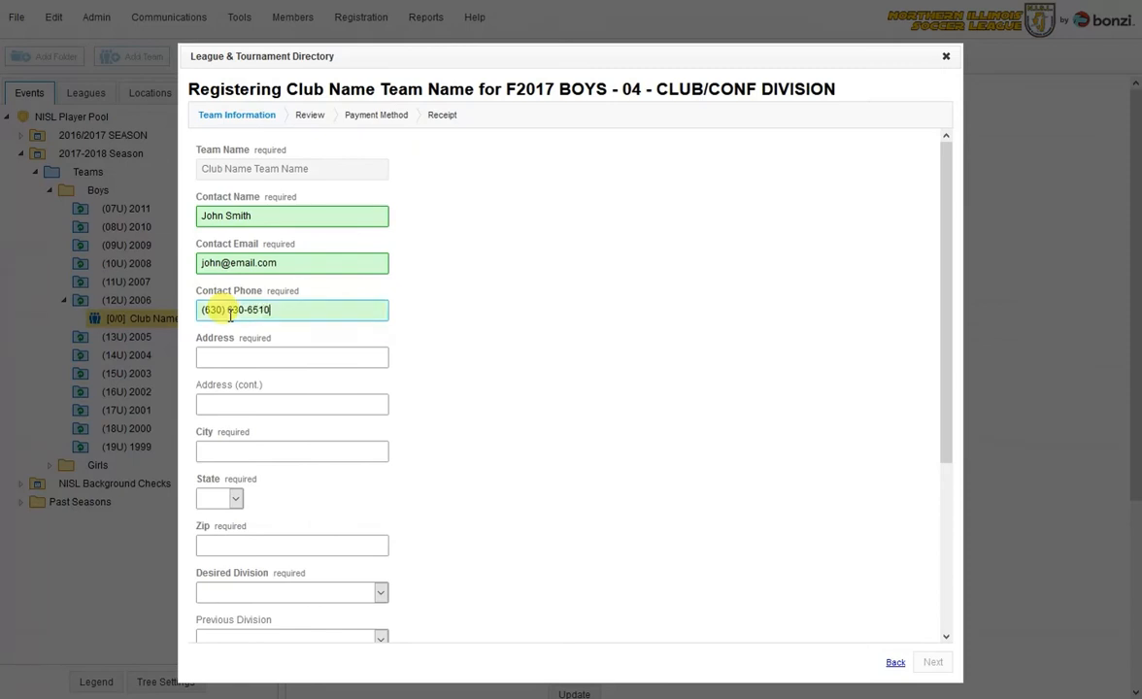
- Fill in the team address 1234, city Geneva and zip 60134
click(291, 358)
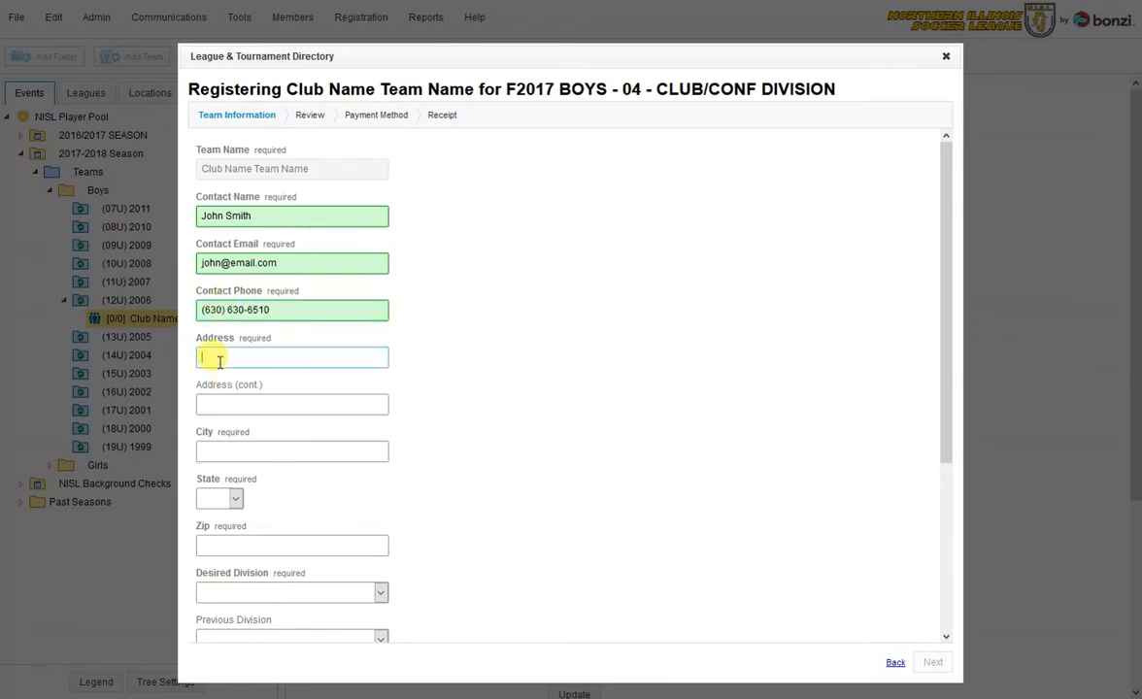
text(1234)
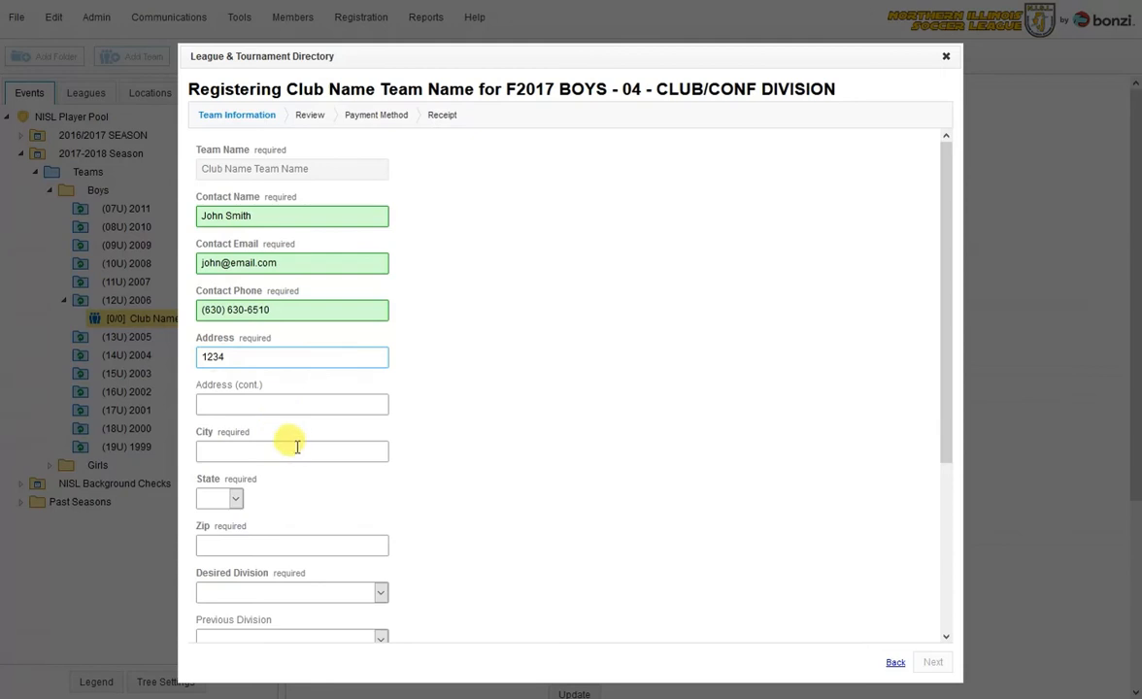
text(C)
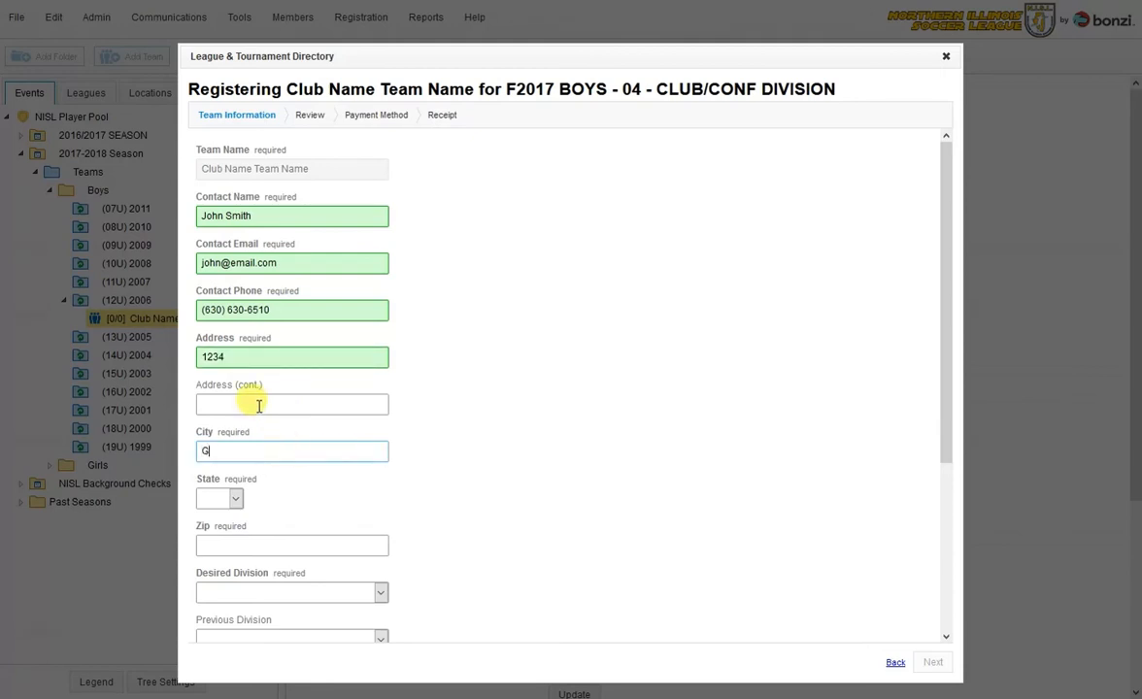
text(eneva)
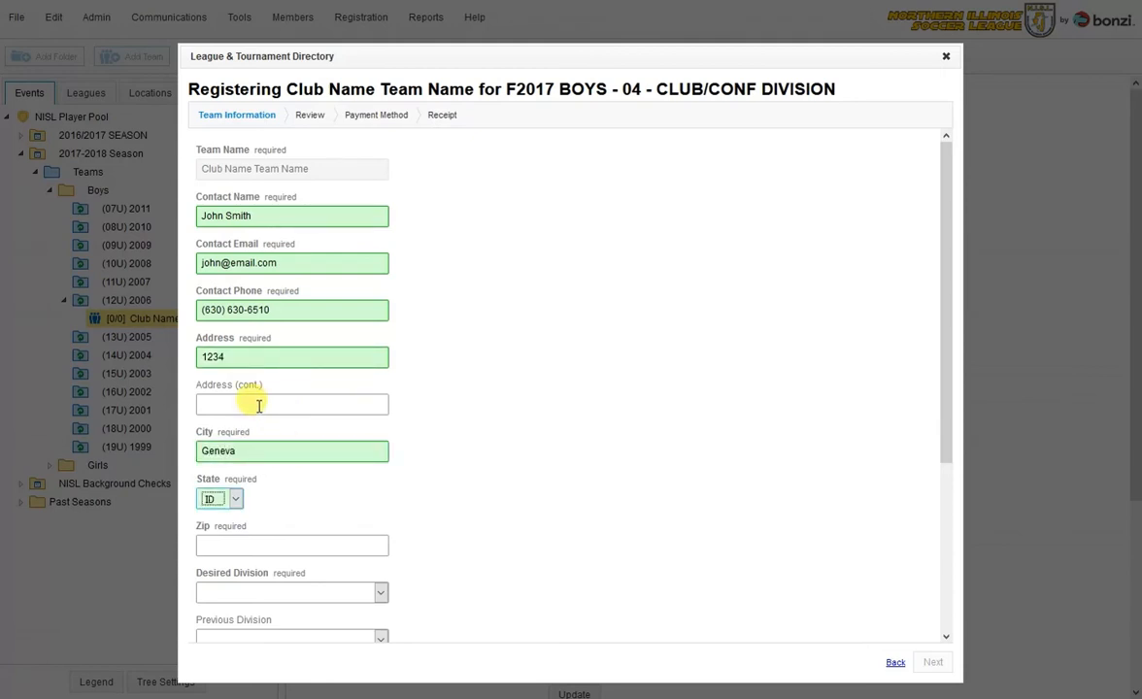
text(60134)
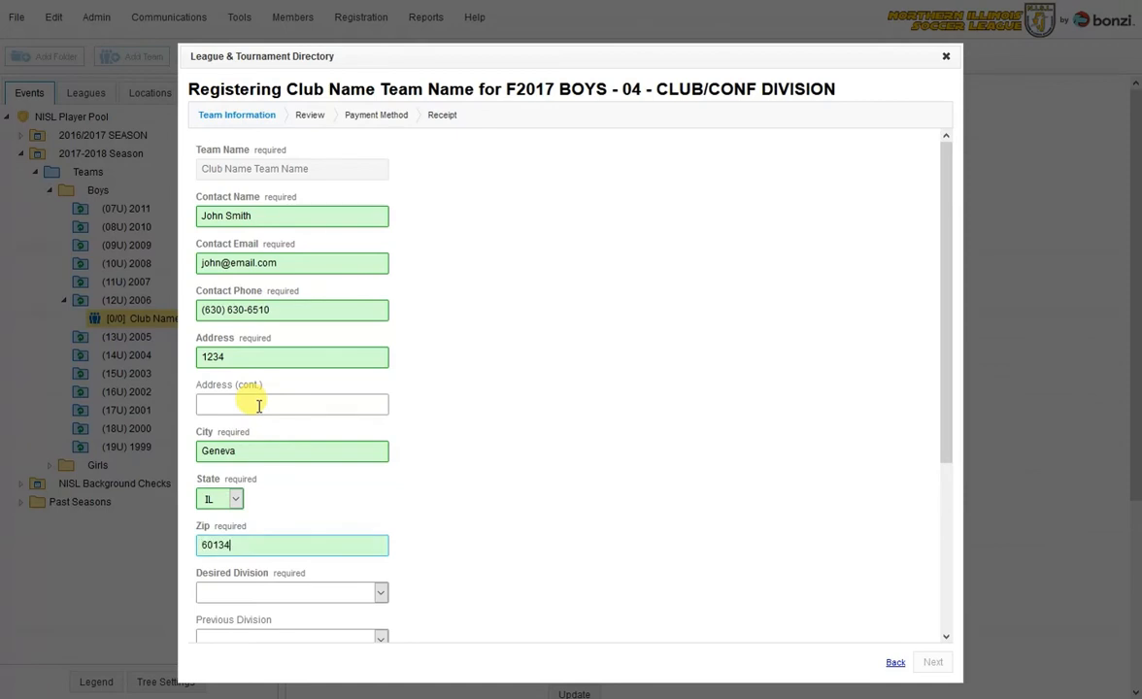
- Choose Bronze as the desired division and bring up the previous division choices
scroll(down, 3)
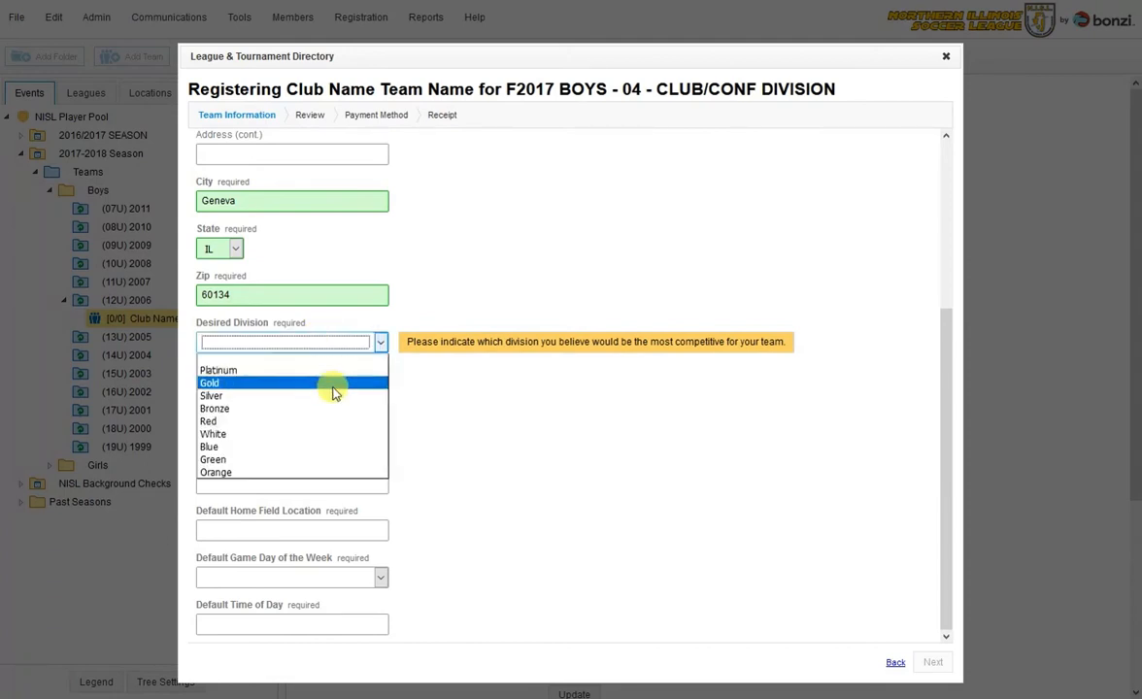
mouse_move(329, 435)
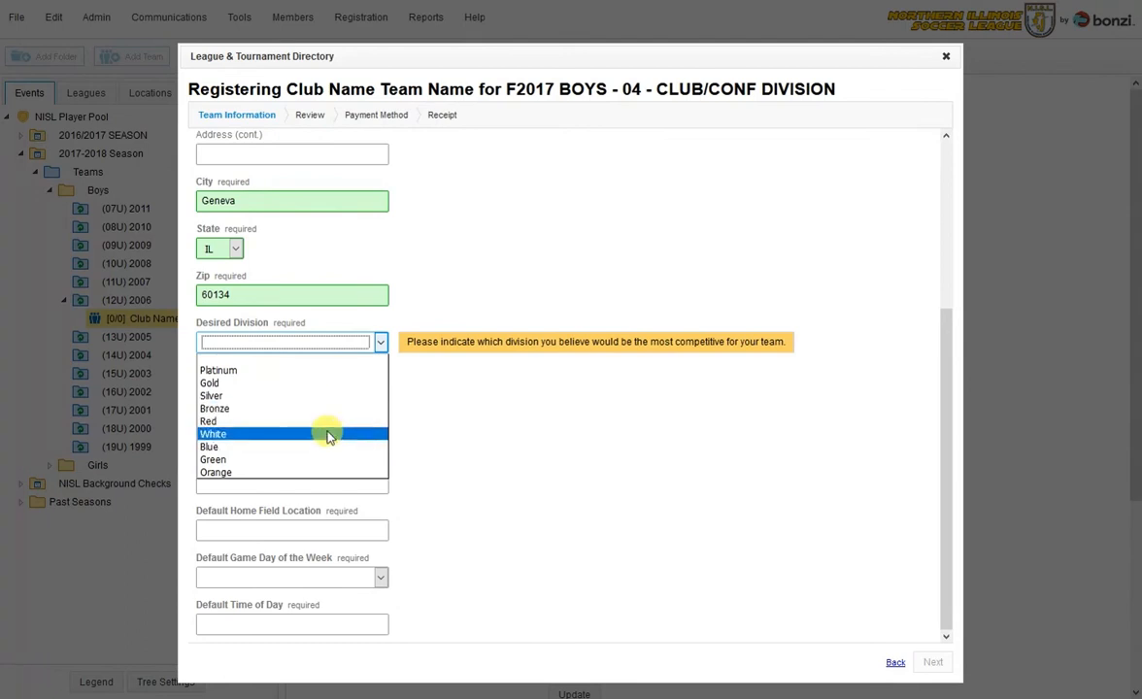
mouse_move(344, 408)
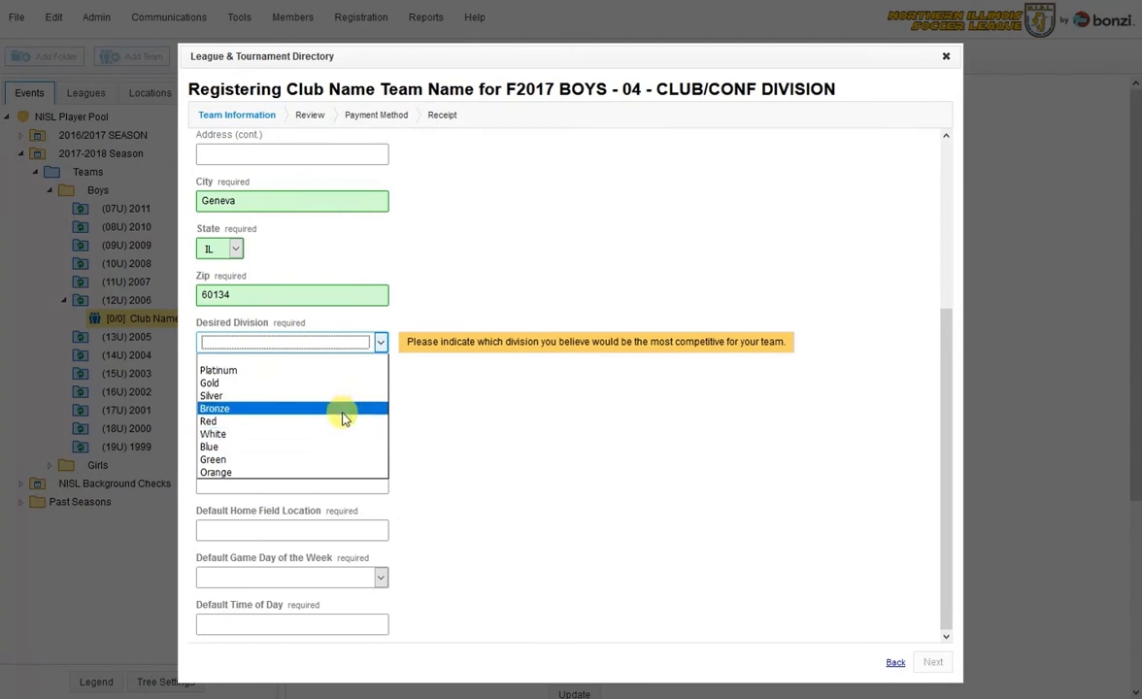
mouse_move(359, 396)
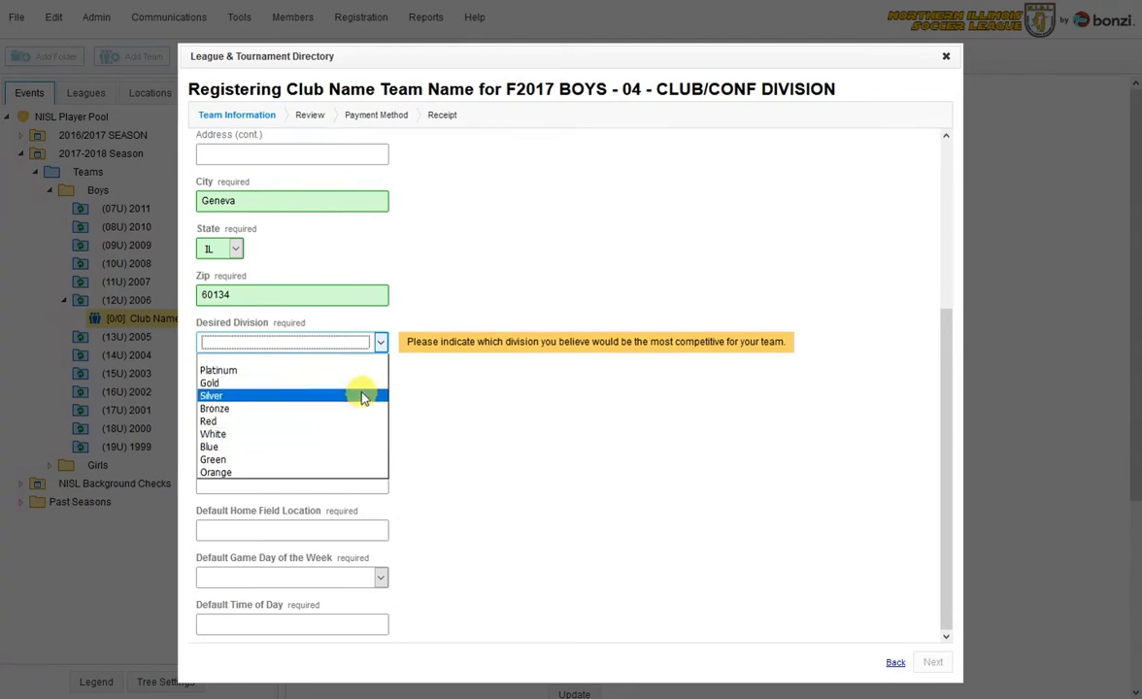
click(213, 408)
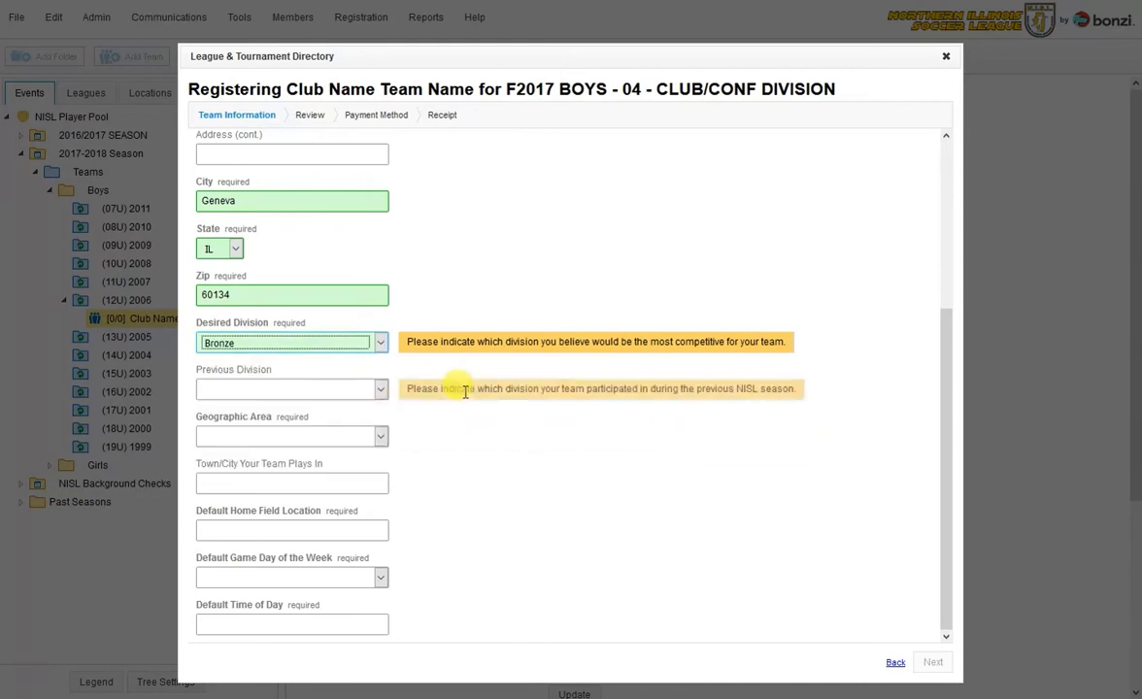
click(381, 388)
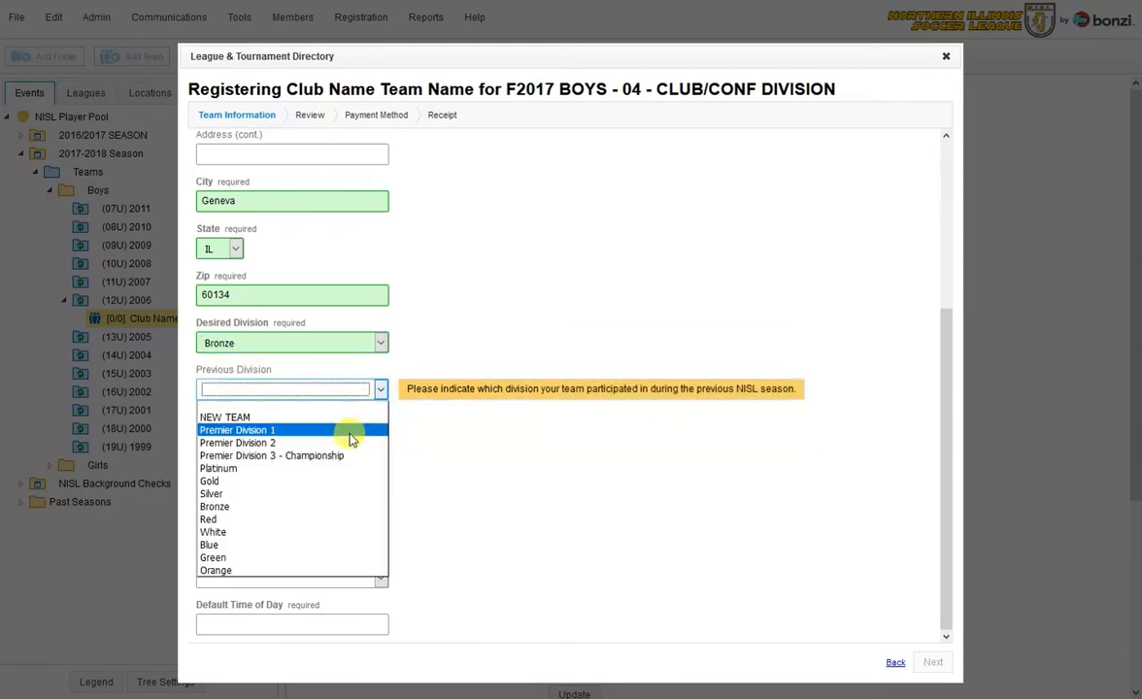
mouse_move(335, 482)
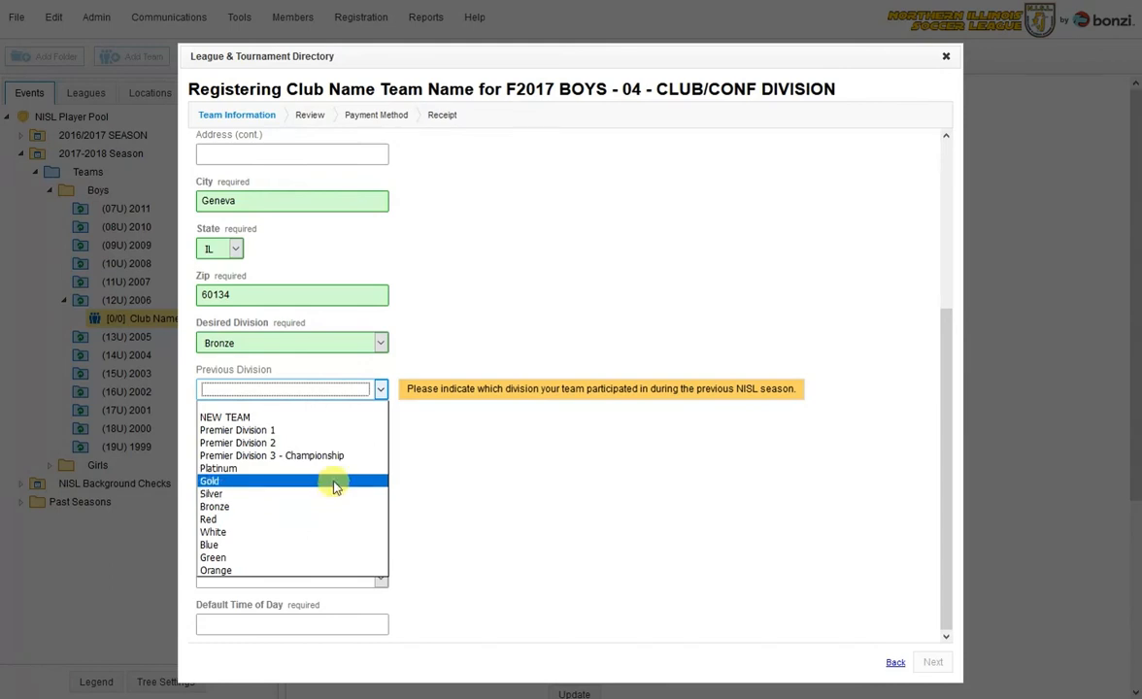
mouse_move(334, 468)
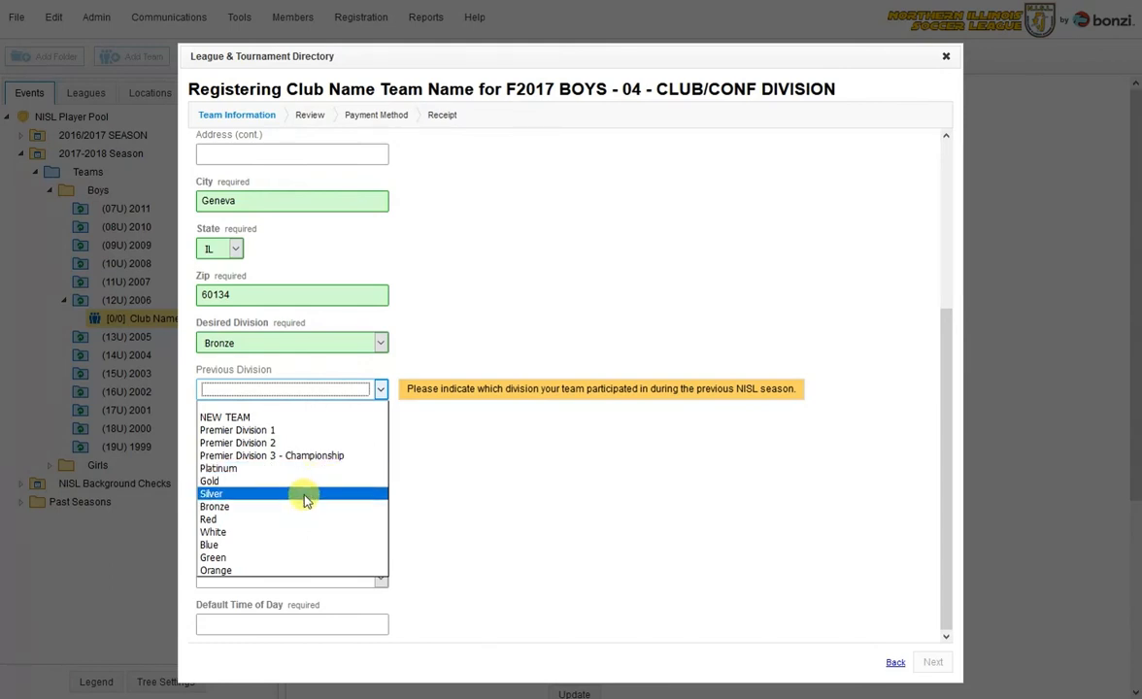
mouse_move(312, 482)
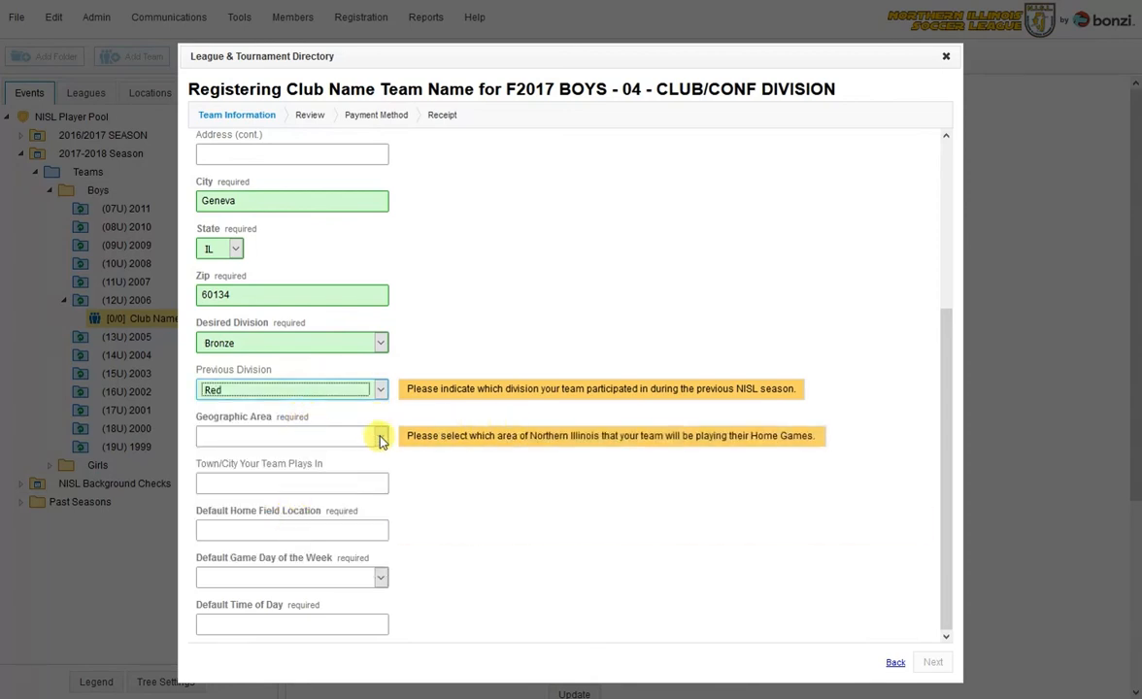
- Choose the South West area and enter Park District Field as the default home field
click(381, 435)
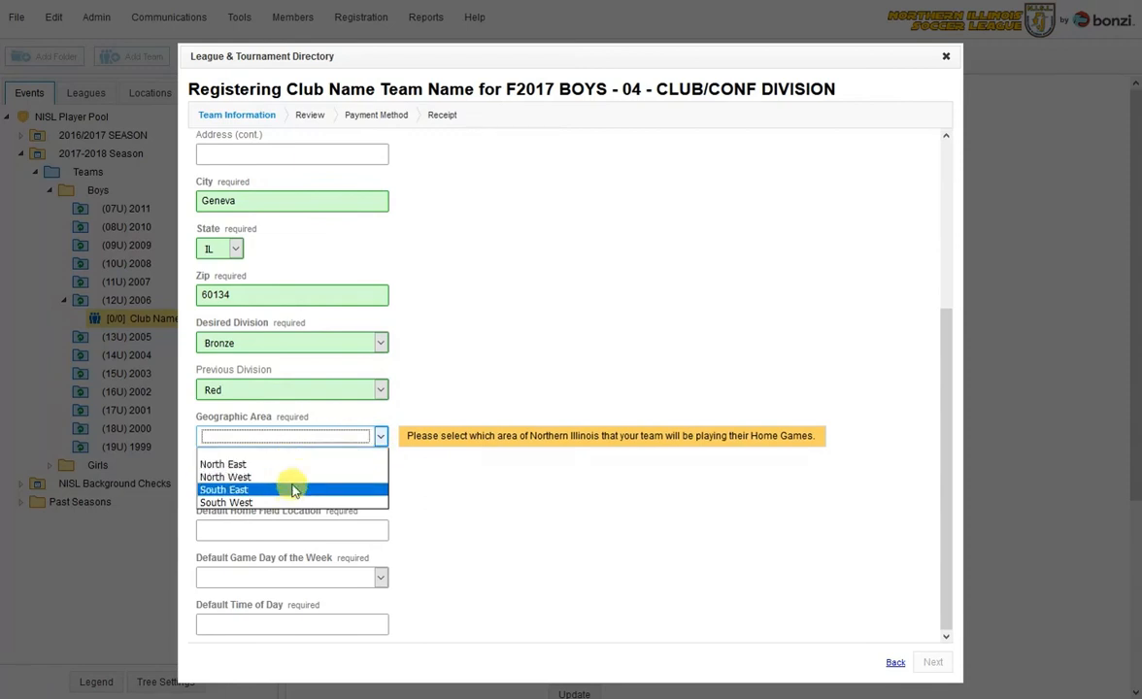
mouse_move(314, 477)
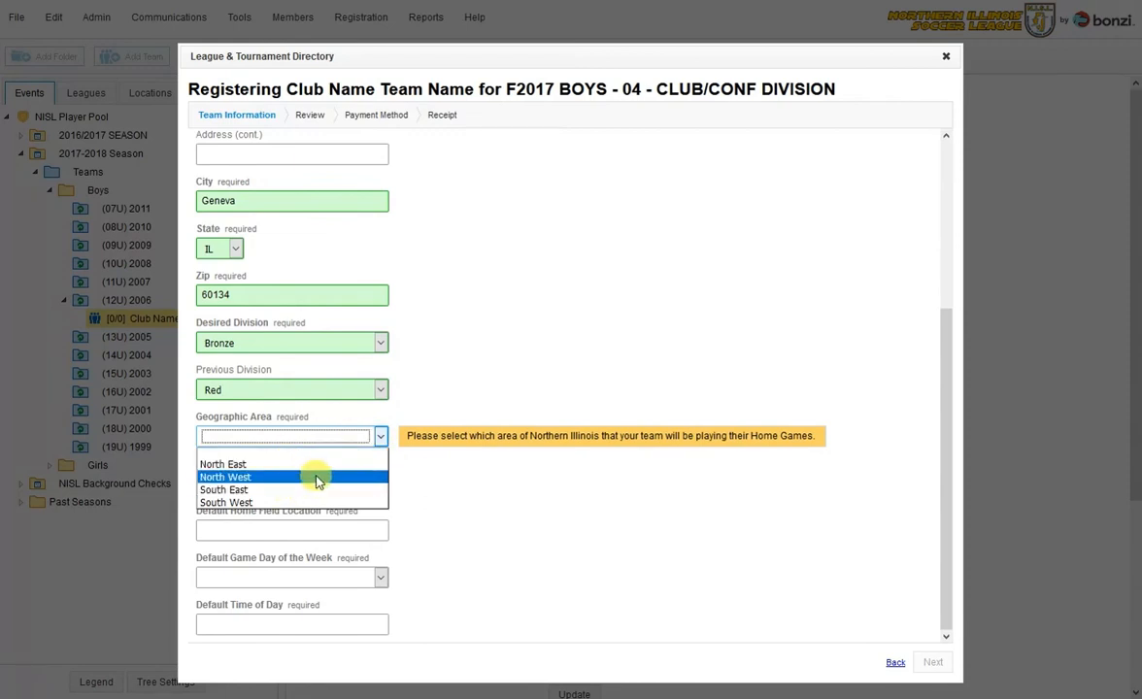
mouse_move(314, 501)
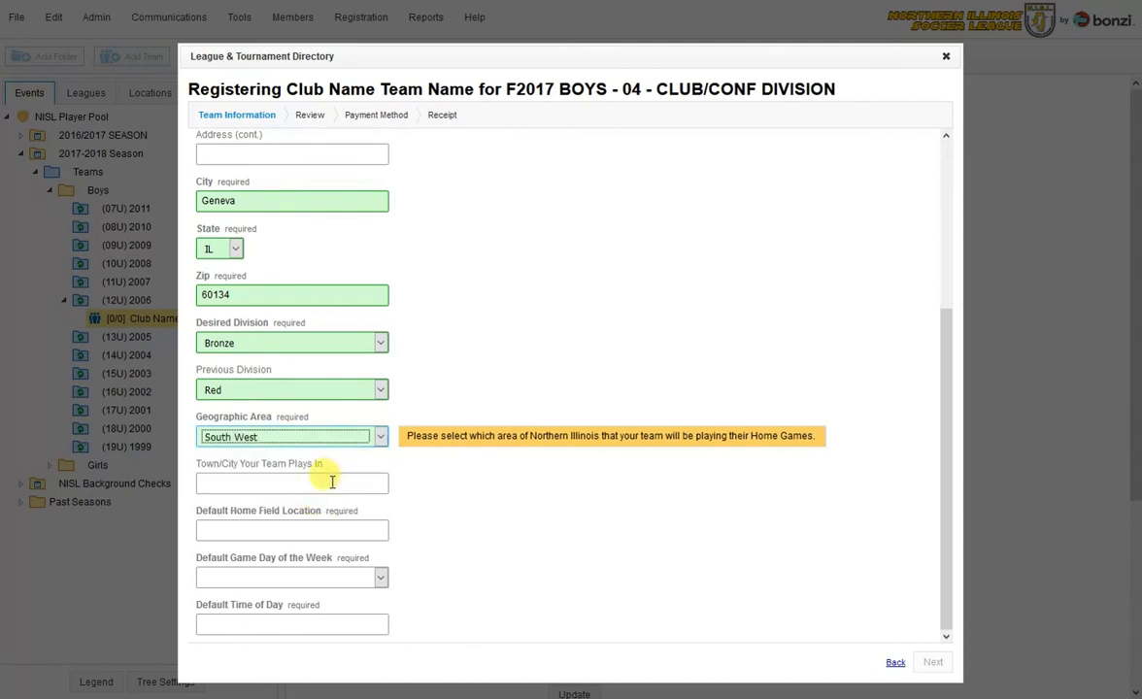
click(292, 482)
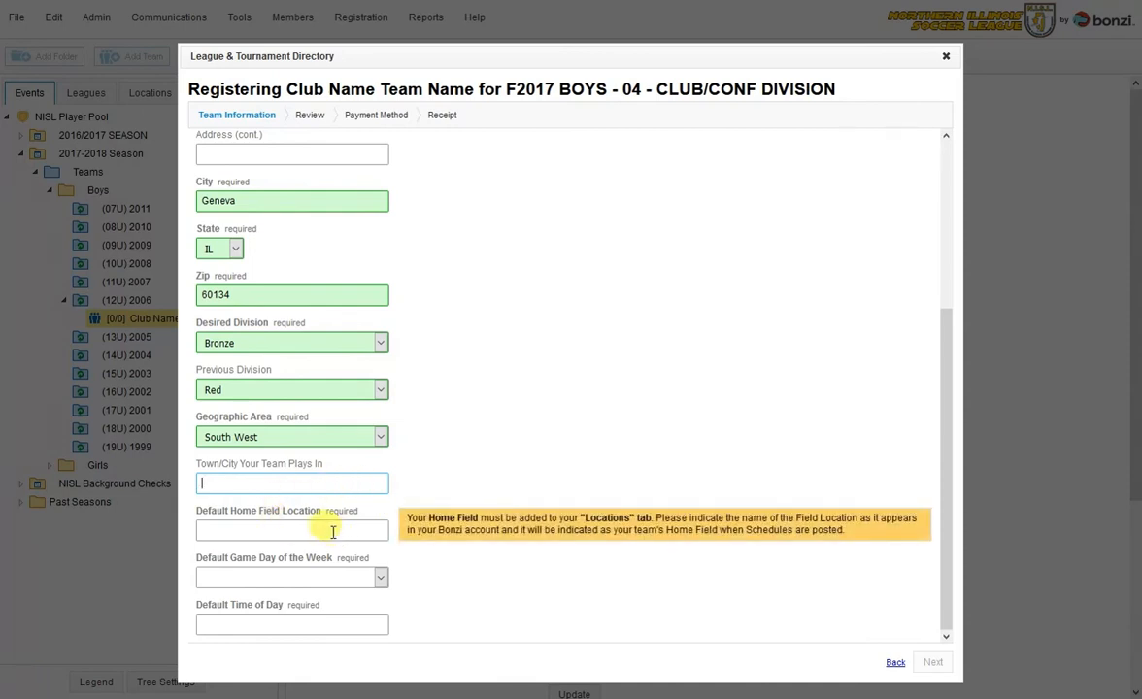
click(291, 530)
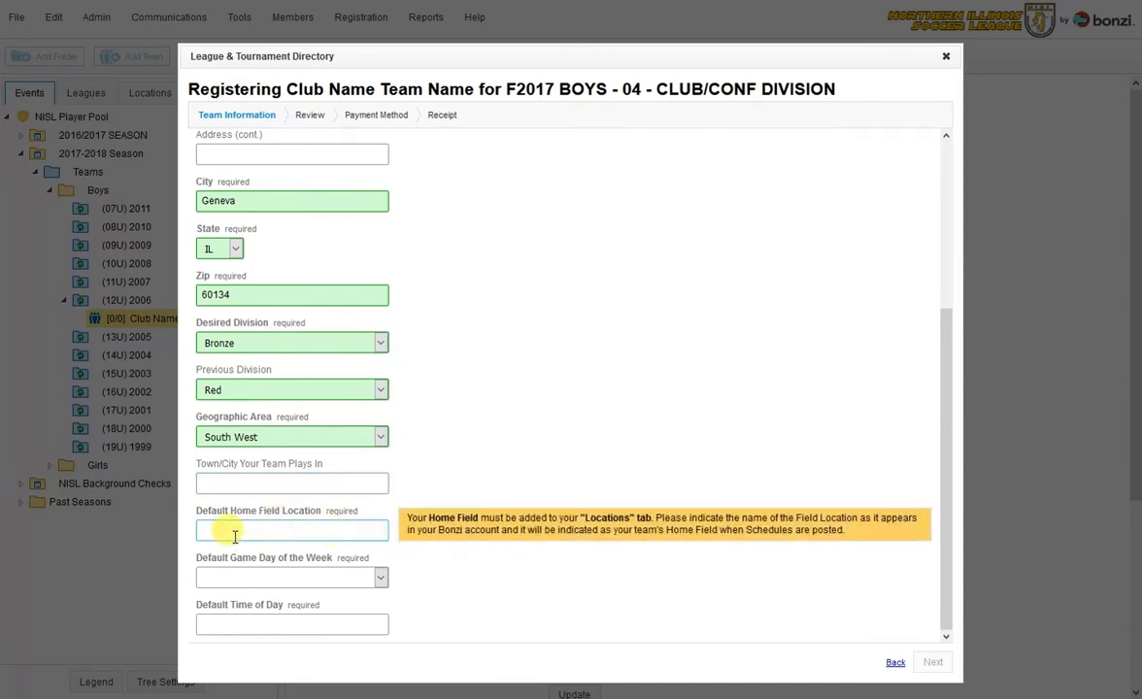
click(291, 528)
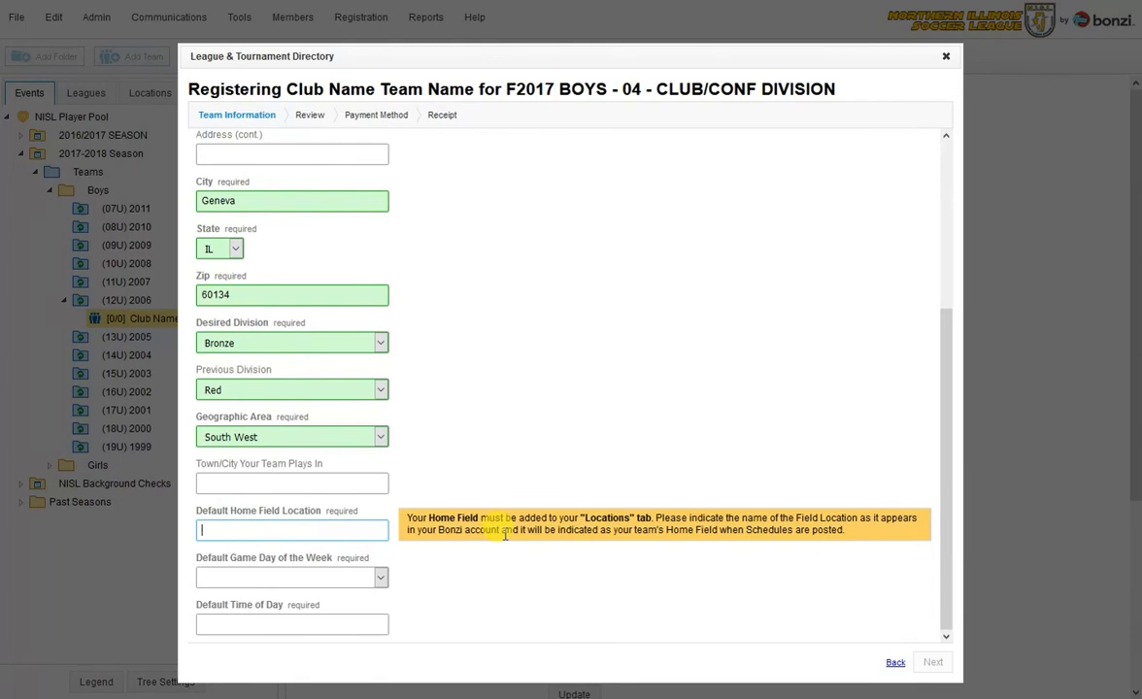
text(Park Di)
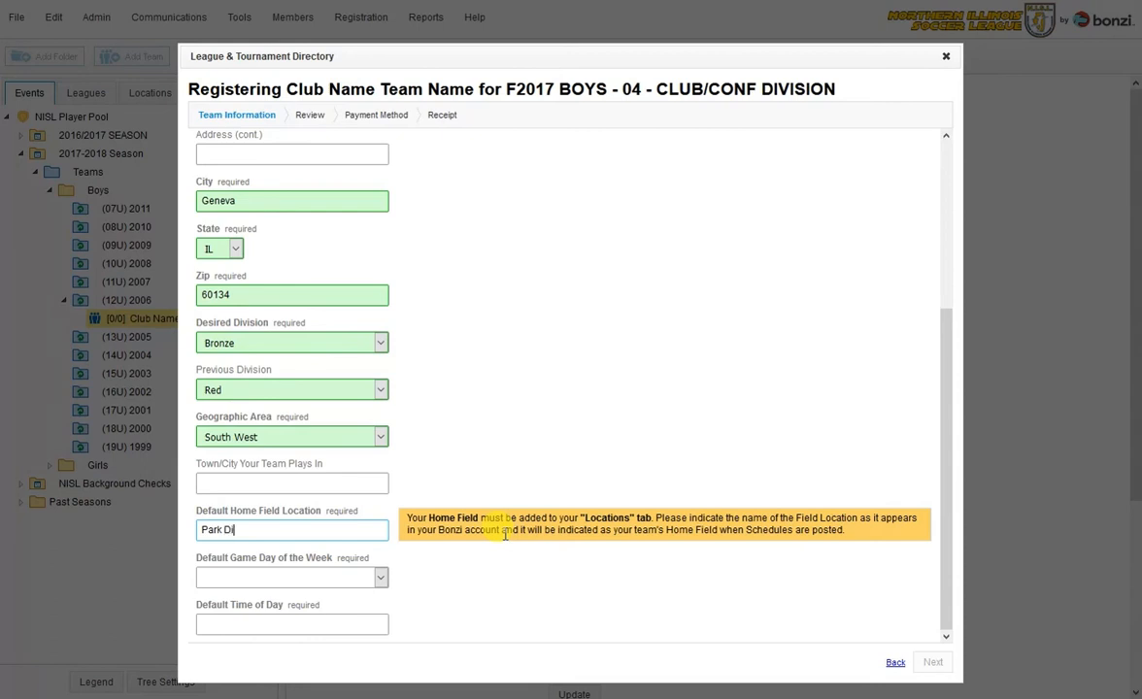
text(strict)
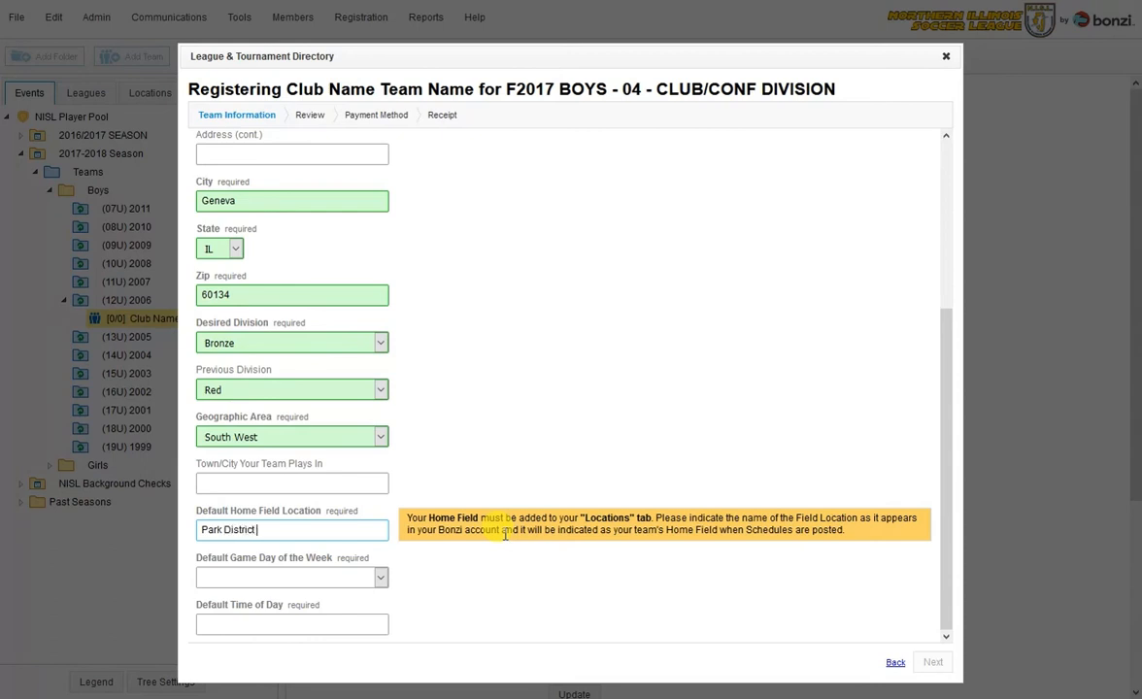
text(Field)
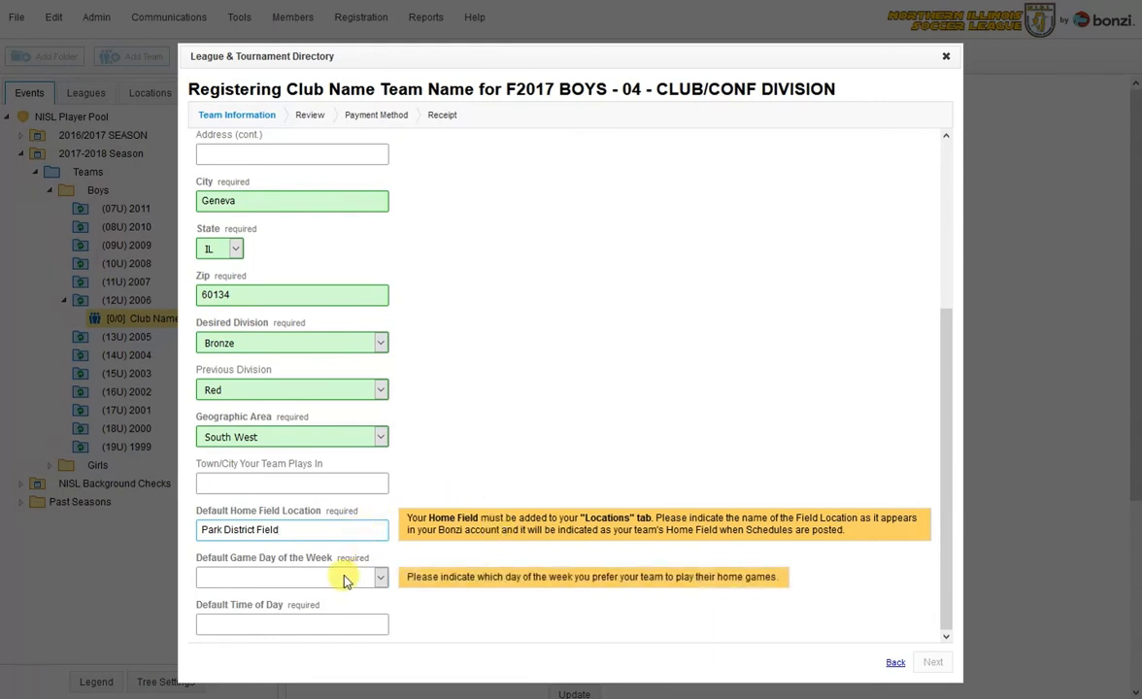
- Set Saturday as the default game day and 12:00PM as the default time
click(381, 577)
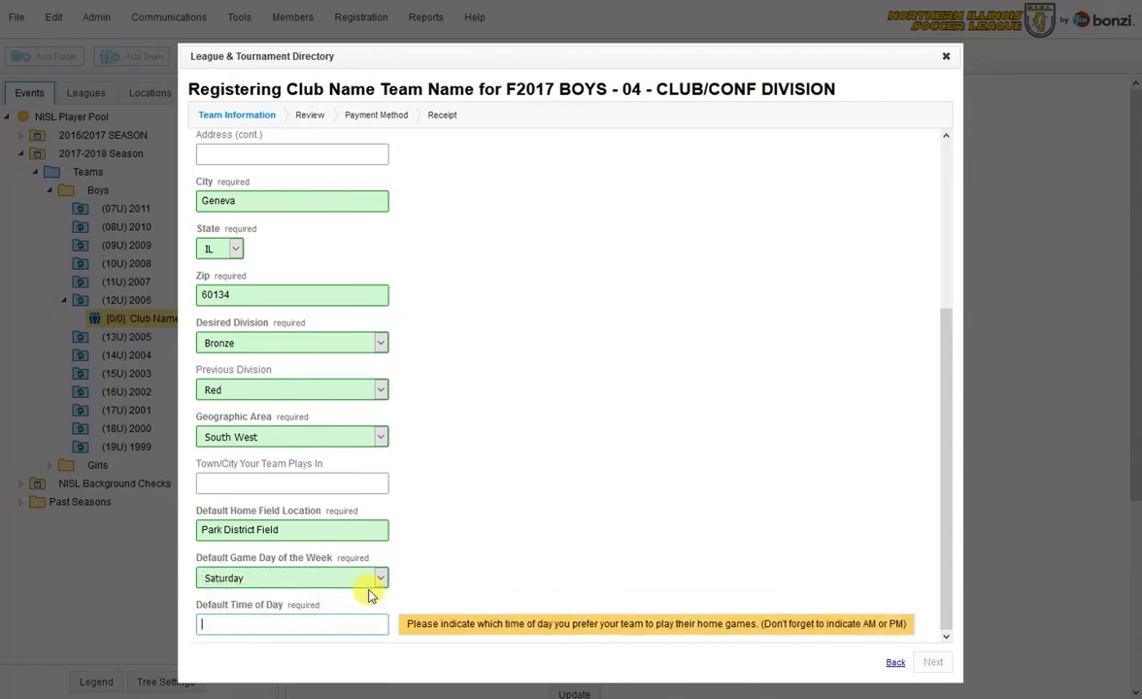
text(12:00Pm)
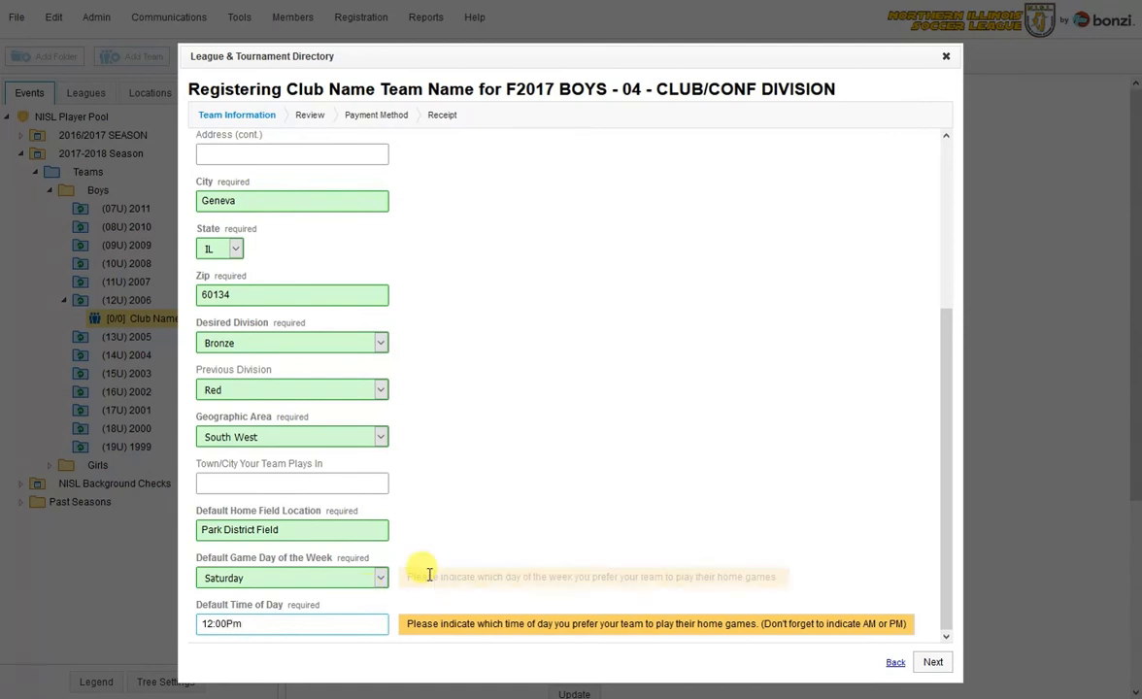
mouse_move(641, 451)
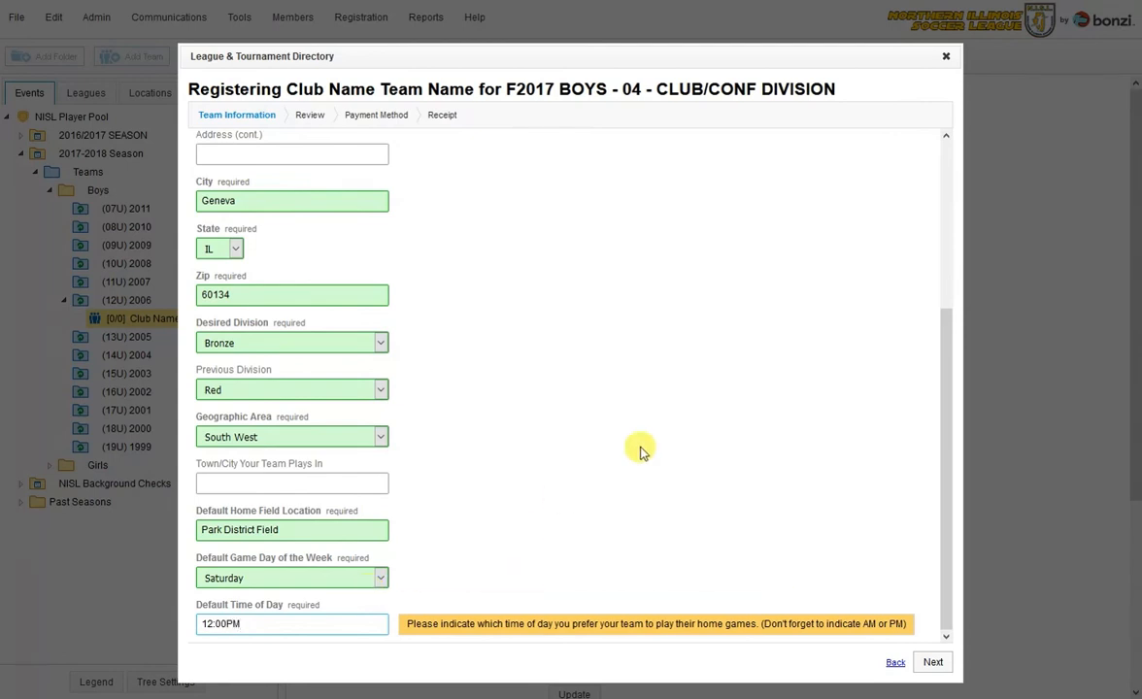
- Leave the team roster empty with no coaches or players and advance to the Review step
click(932, 660)
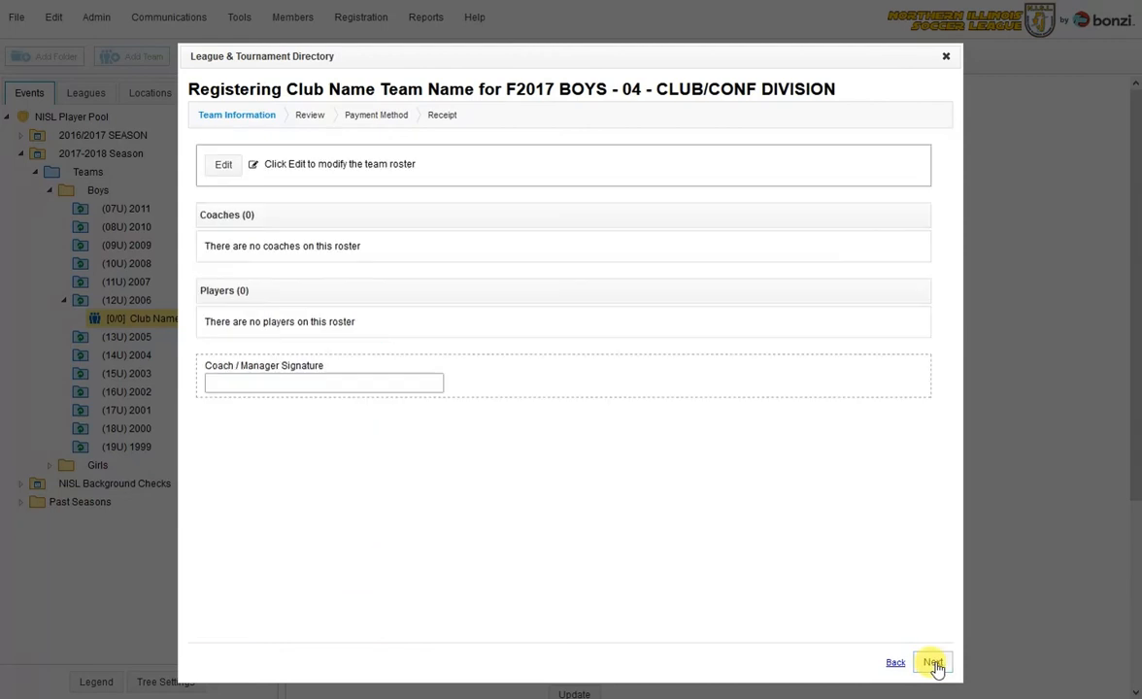
mouse_move(544, 272)
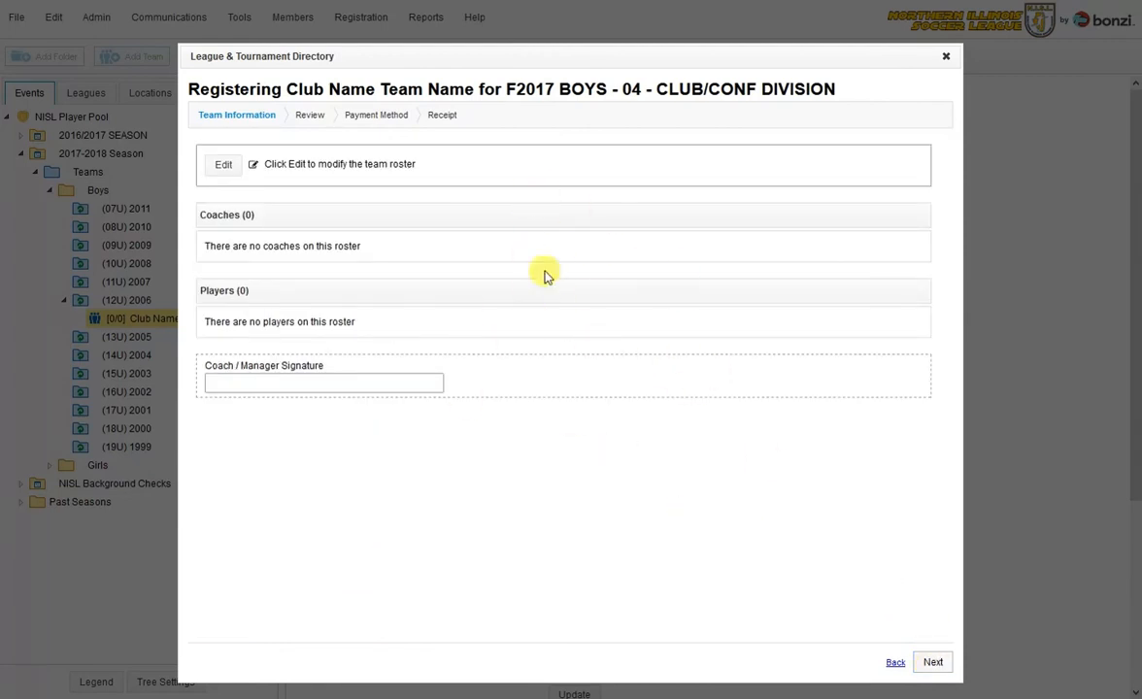
mouse_move(483, 532)
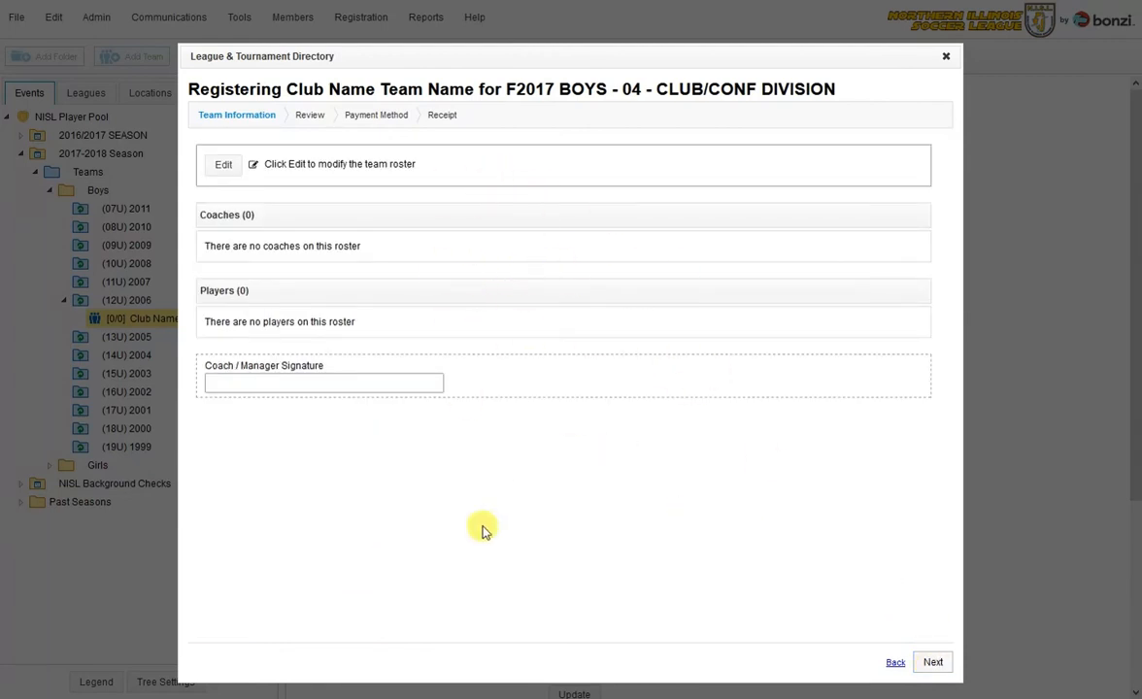
mouse_move(552, 223)
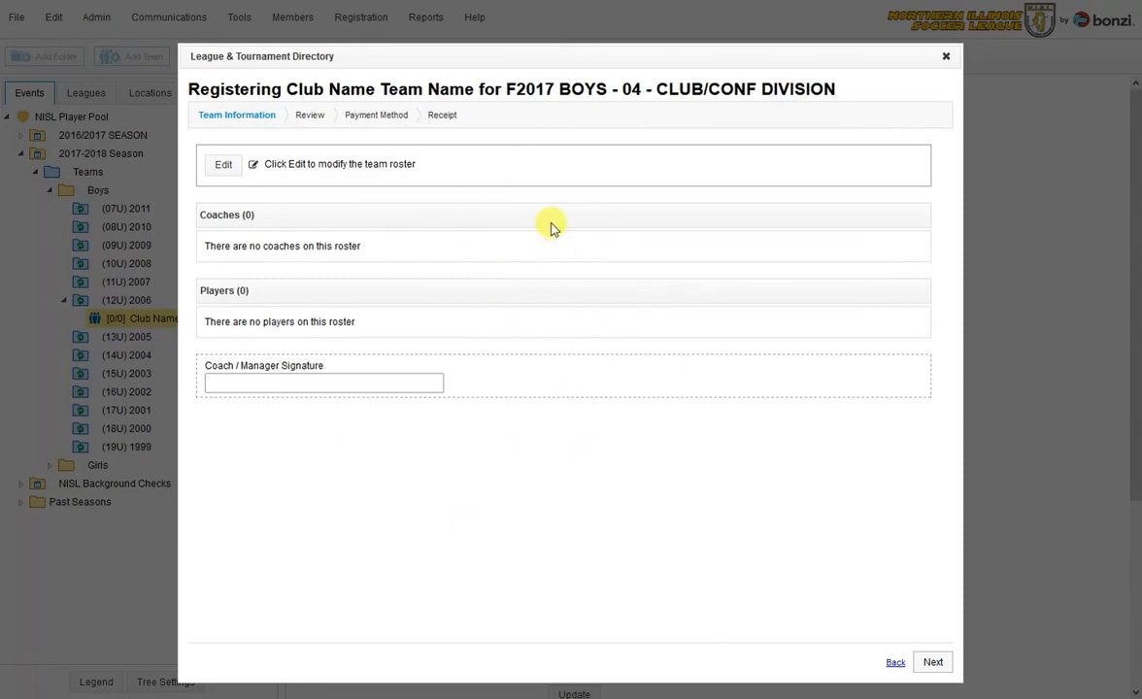
mouse_move(901, 660)
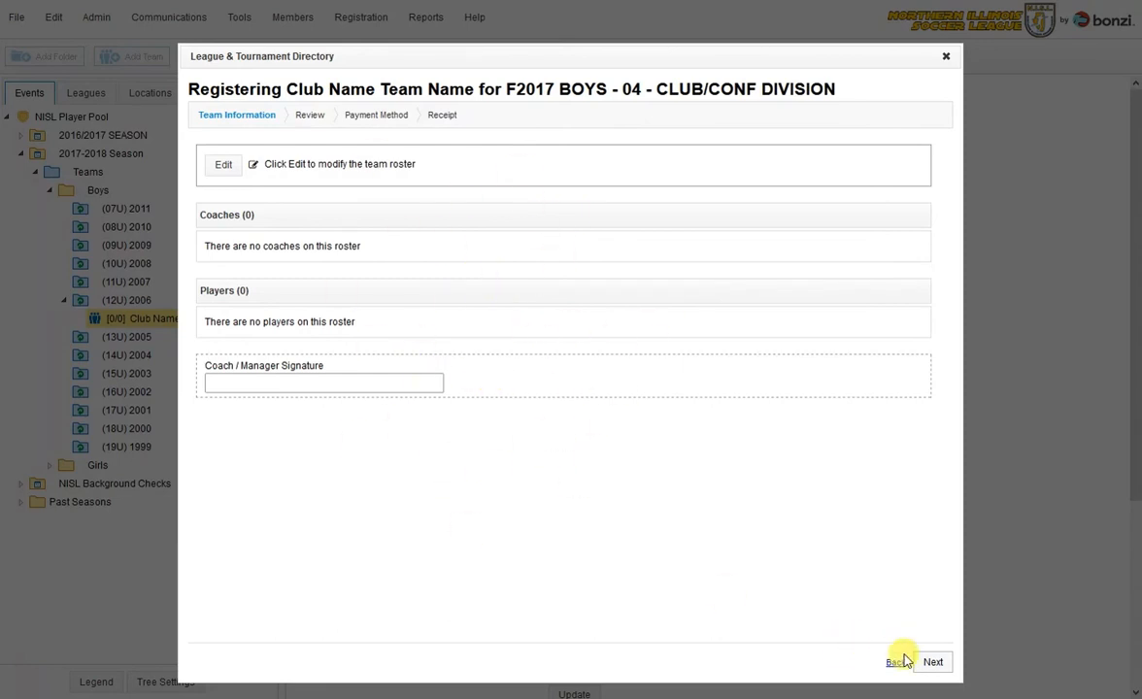
mouse_move(466, 272)
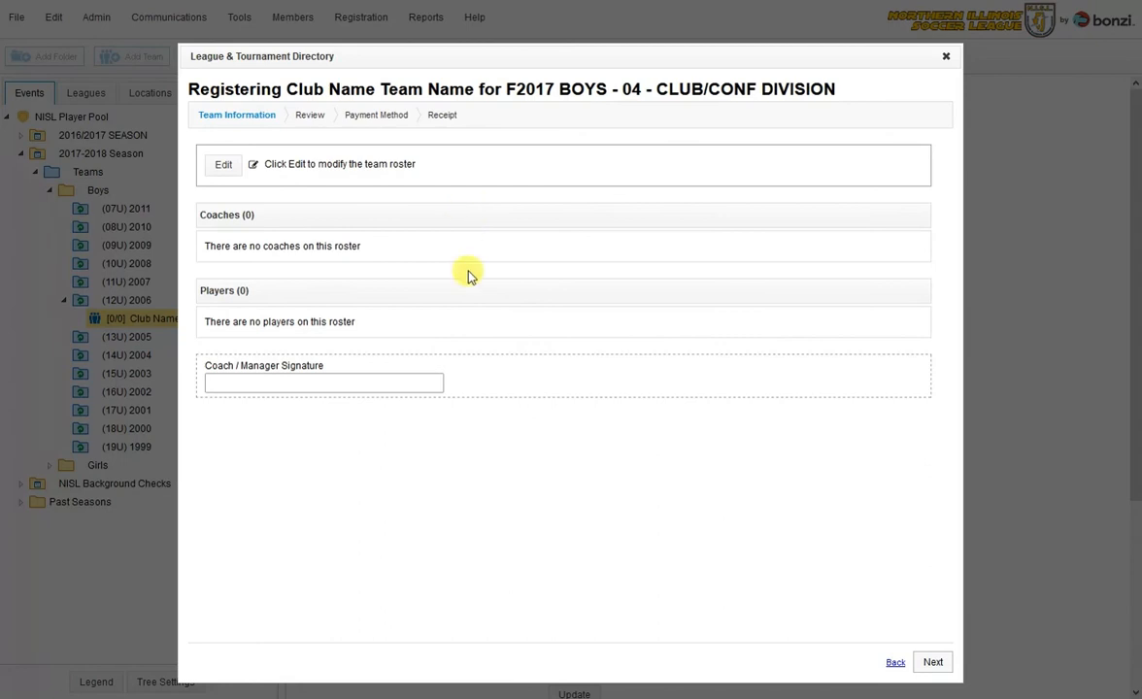
mouse_move(439, 268)
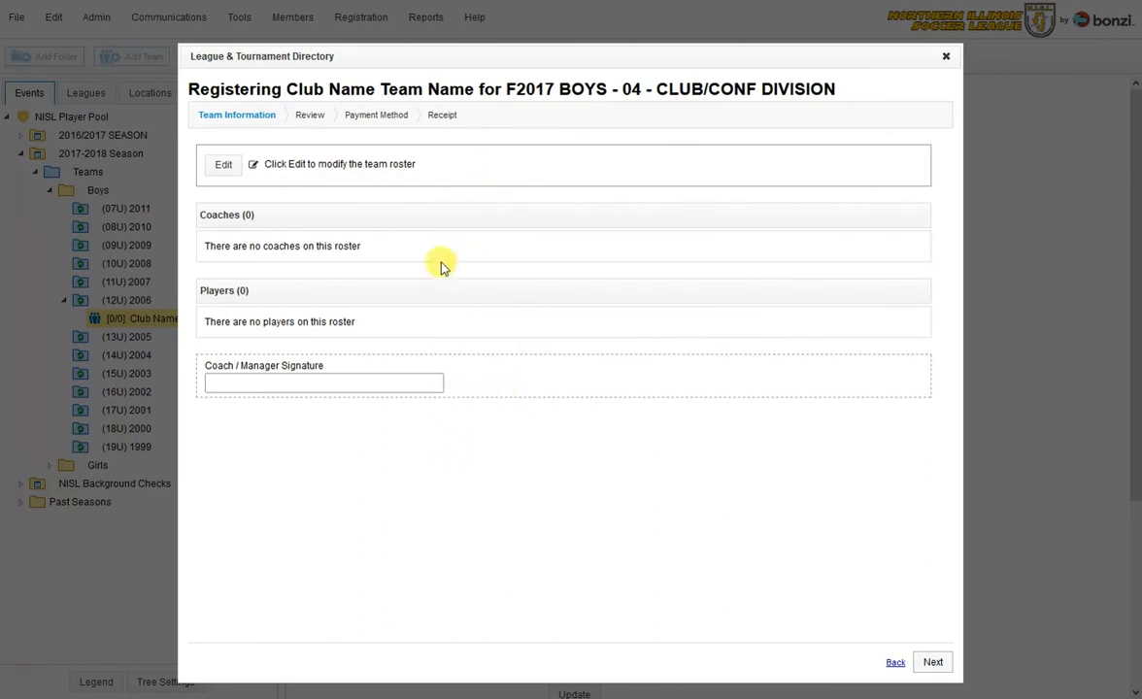
mouse_move(400, 278)
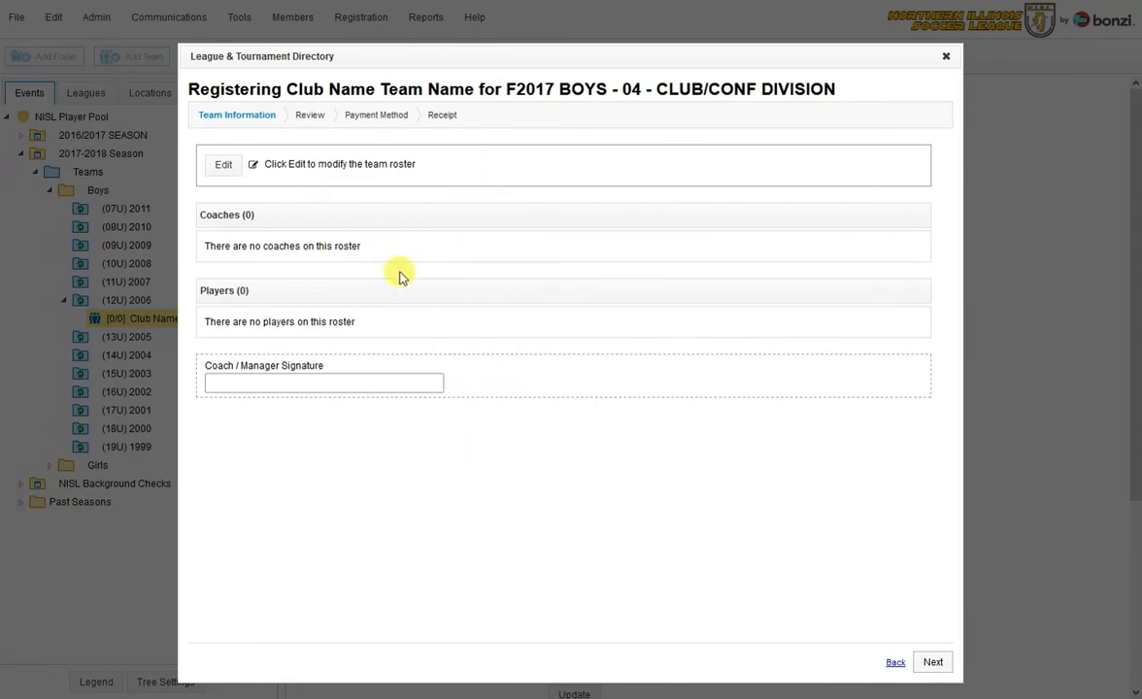
click(223, 163)
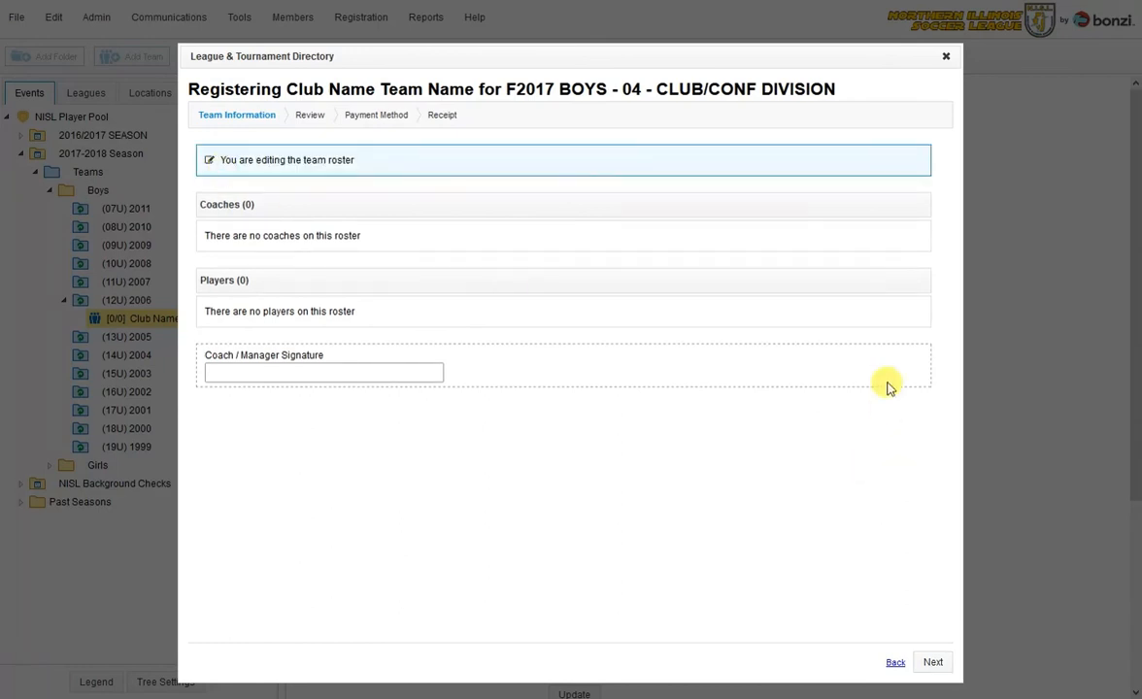
mouse_move(206, 148)
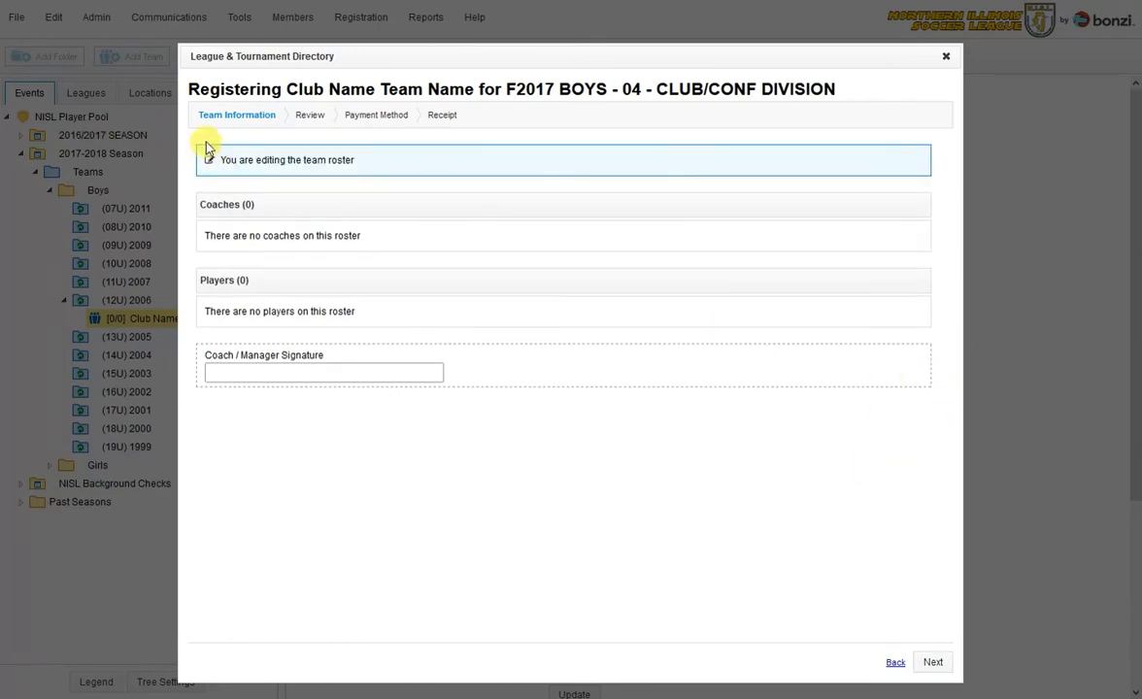
click(210, 159)
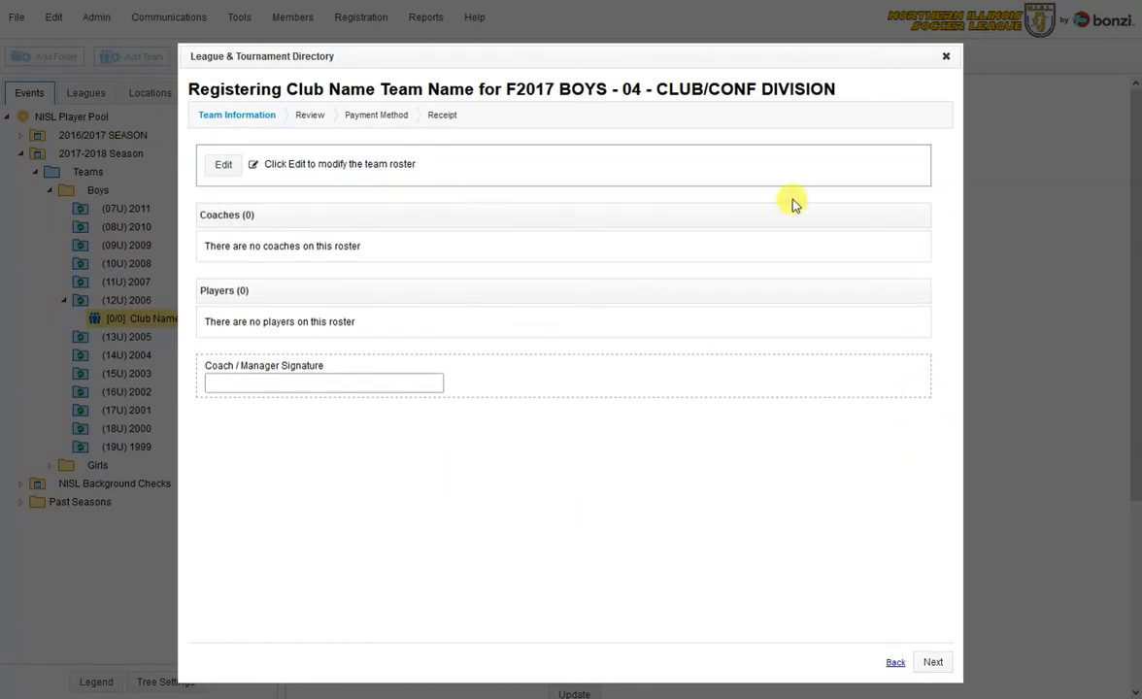
click(933, 662)
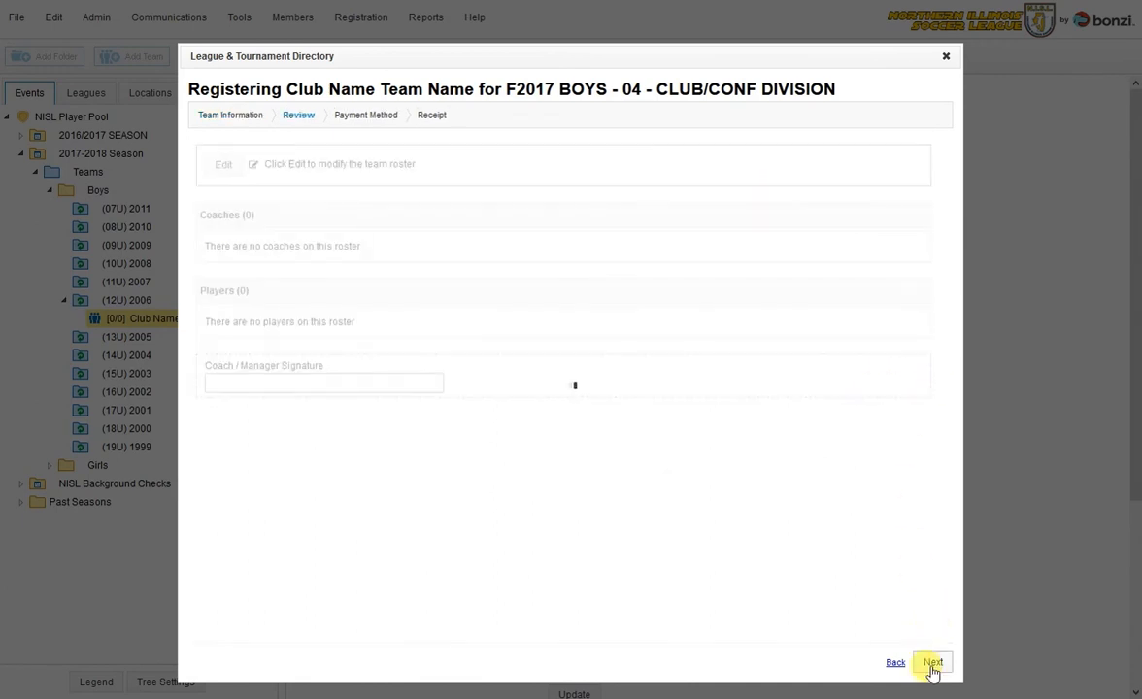
- Confirm the $1050.00 registration summary for (12U) 2006 9v9 and continue
click(933, 662)
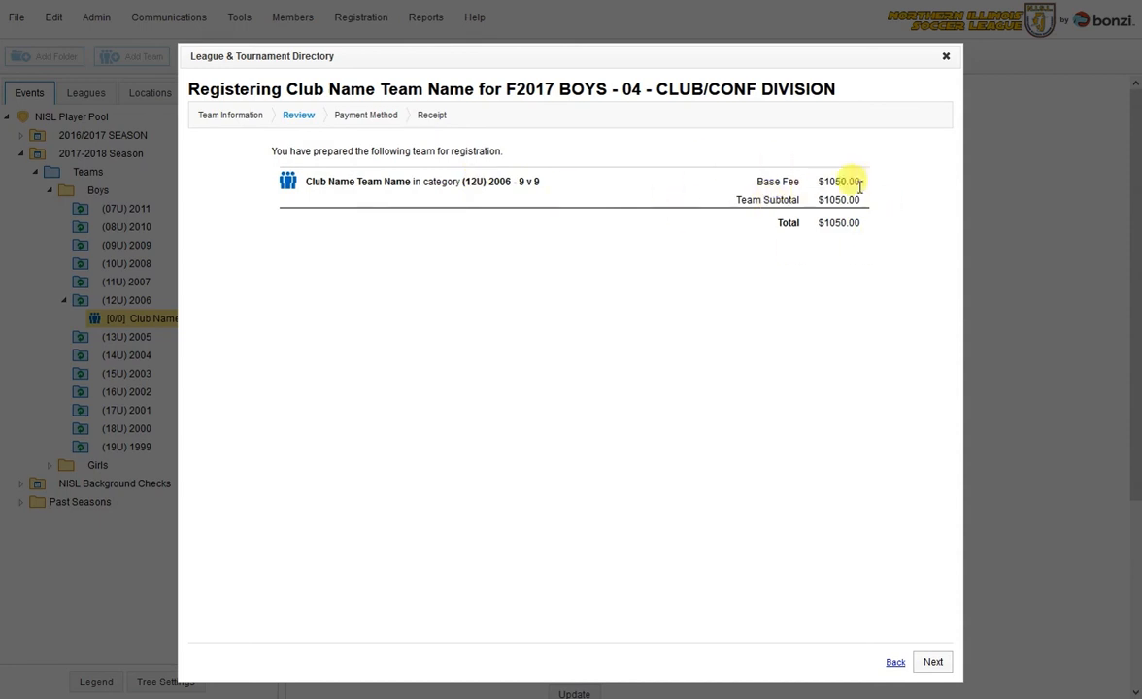
mouse_move(474, 196)
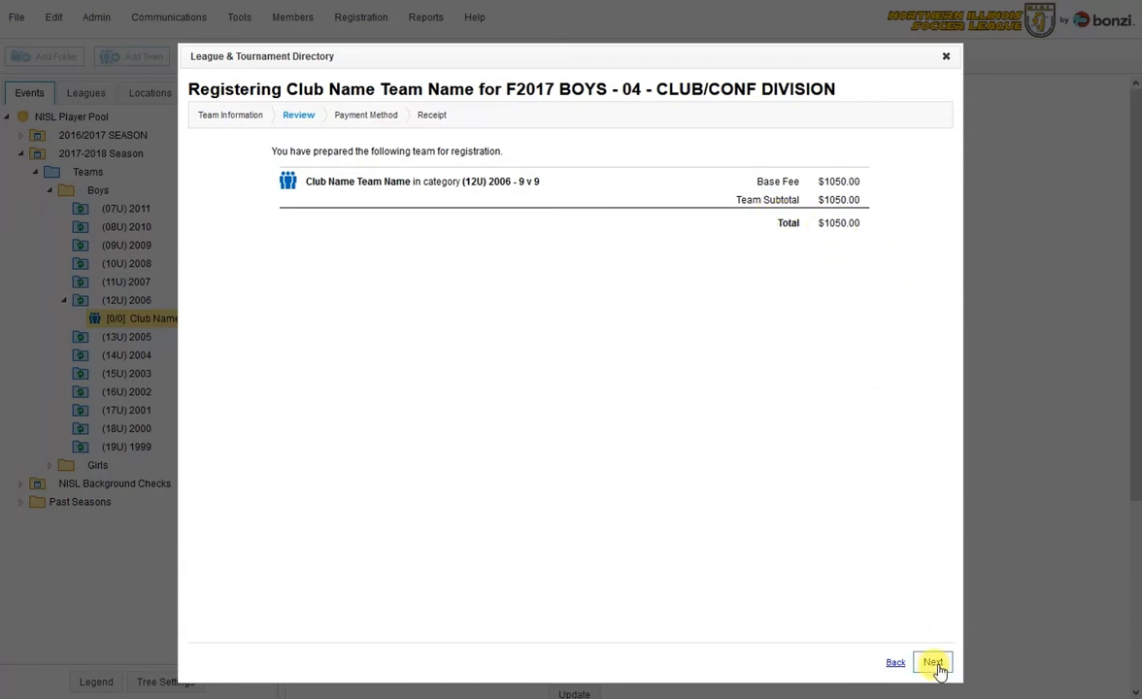
- Advance to the Payment Method step showing $1050.00 due by check to Northern Illinois Soccer League
click(932, 662)
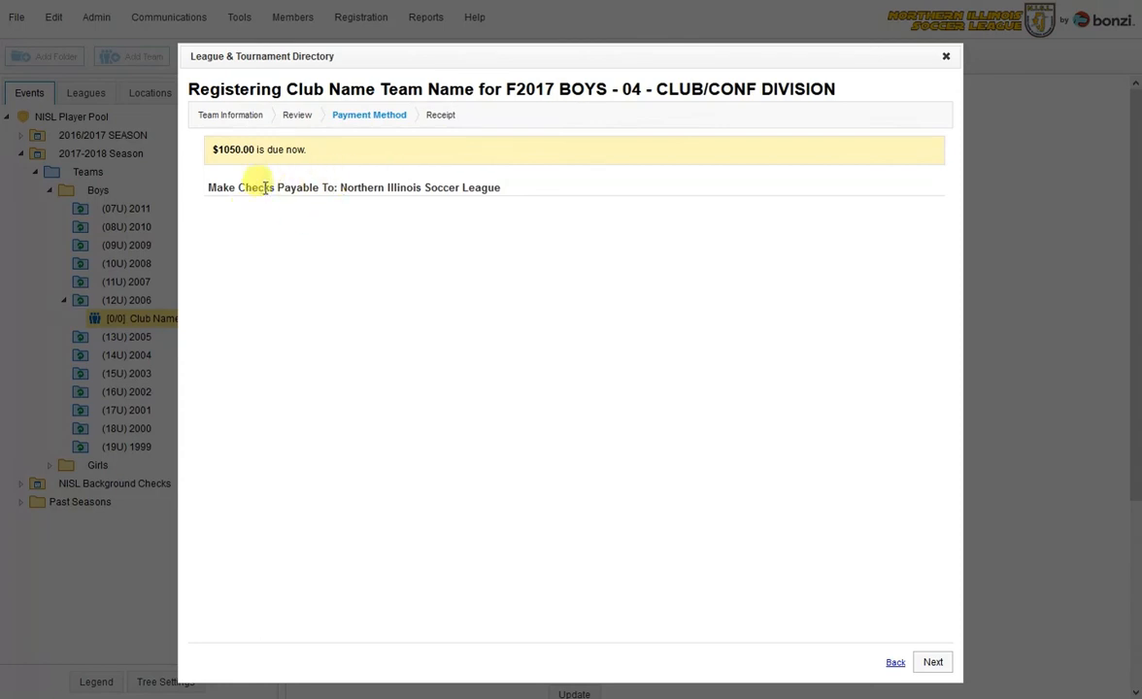
mouse_move(204, 187)
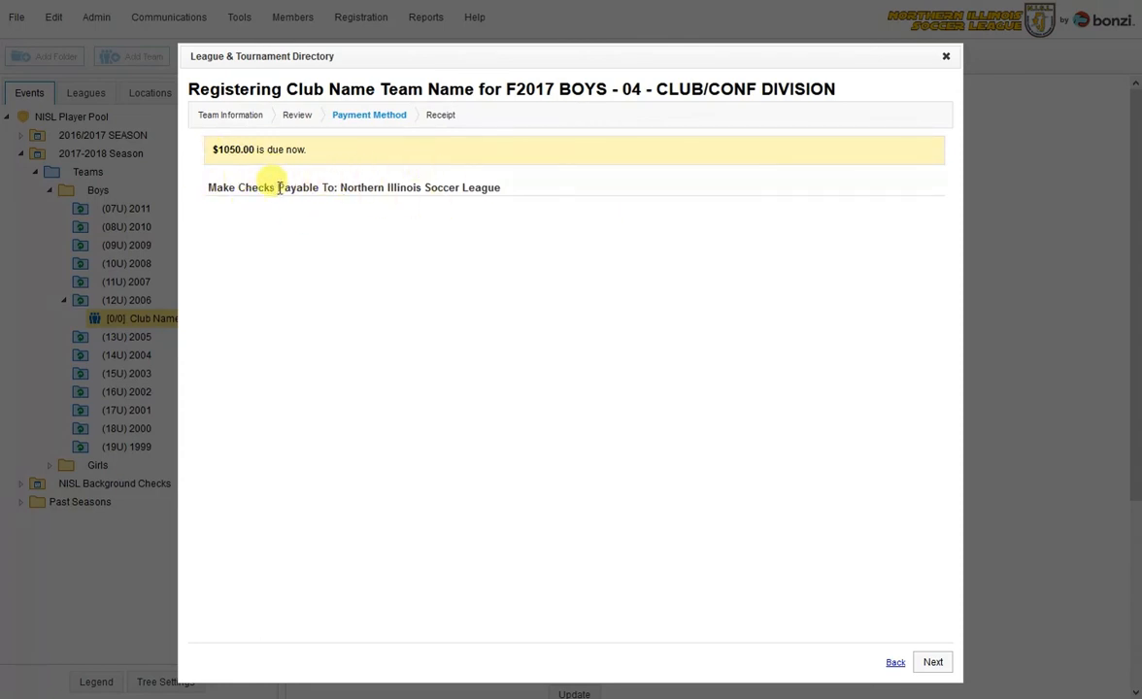
mouse_move(387, 209)
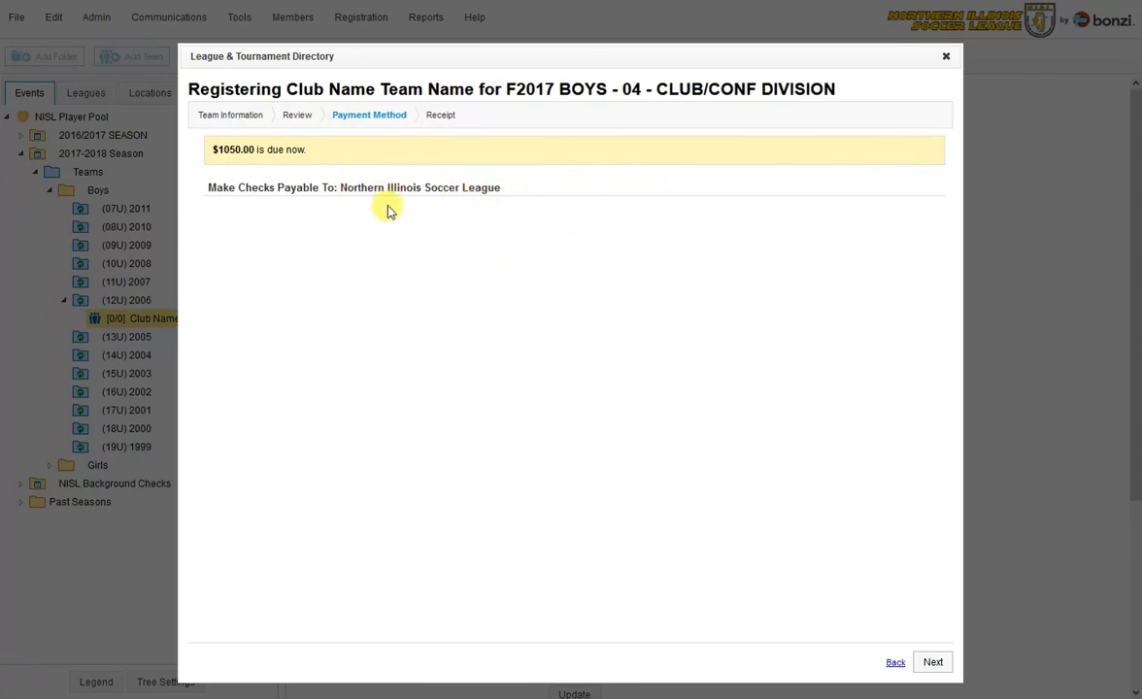
mouse_move(922, 641)
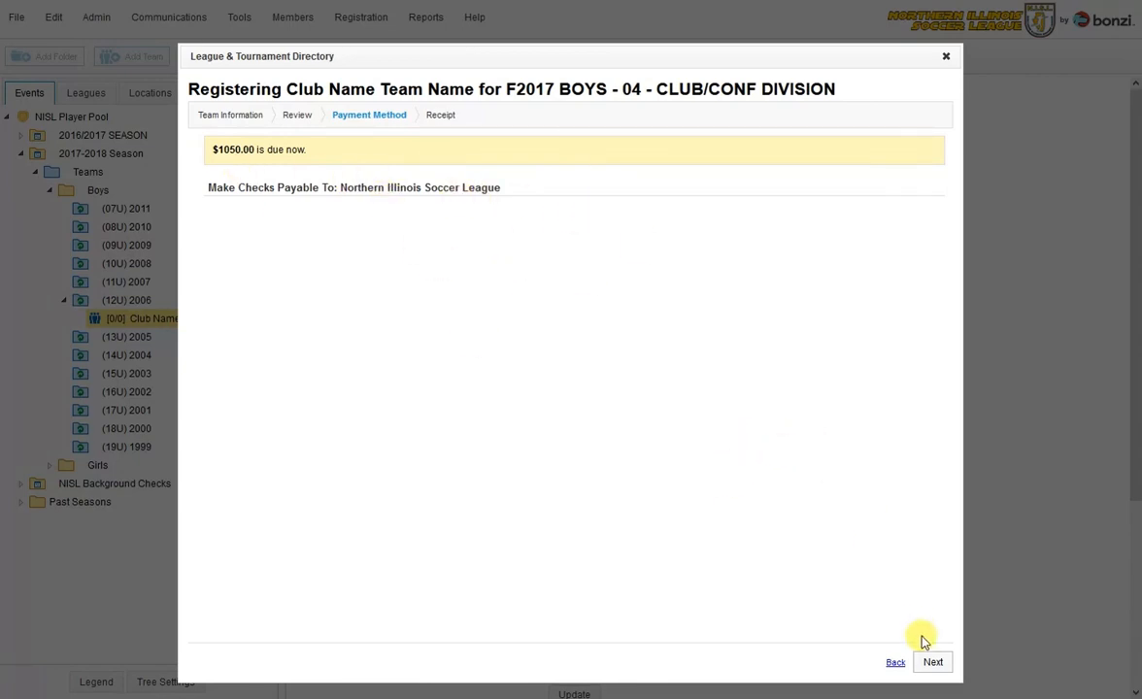
- Submit the registration and show the receipt recording the $1050.00 check payment to NISL
click(932, 661)
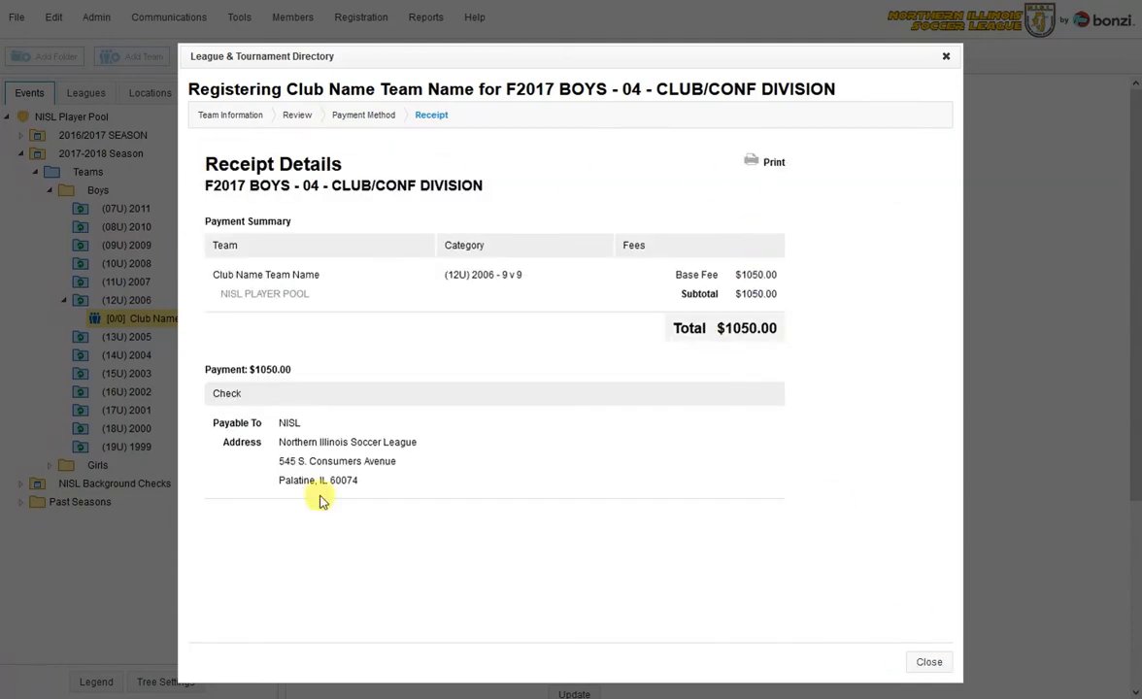
mouse_move(777, 582)
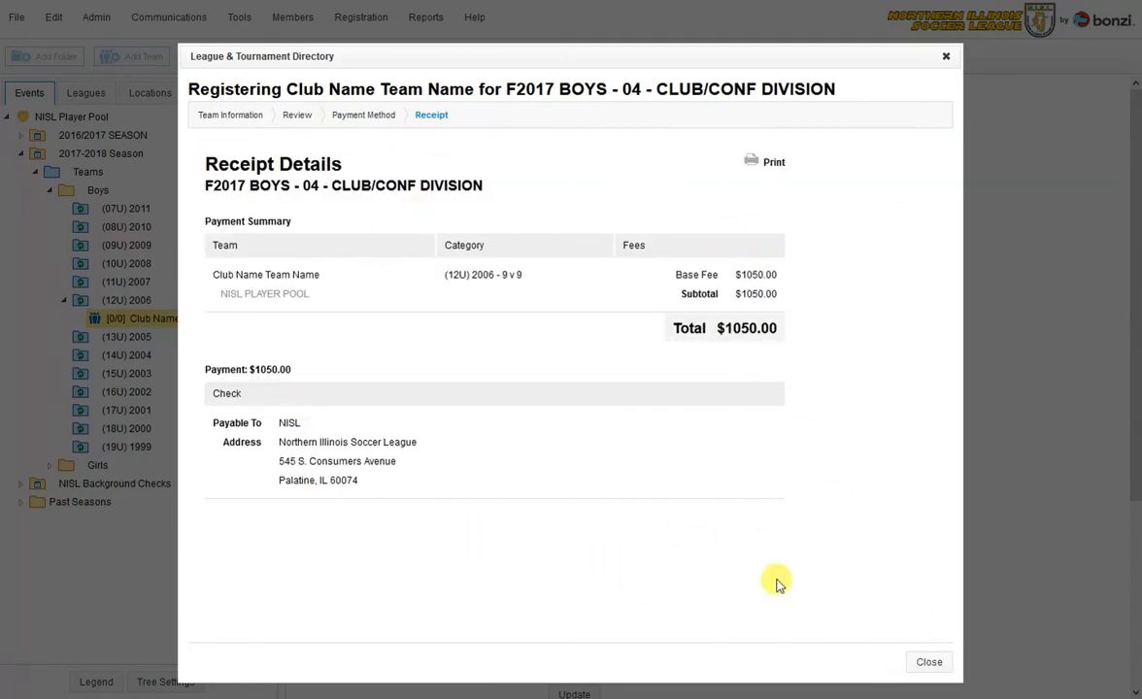
mouse_move(751, 159)
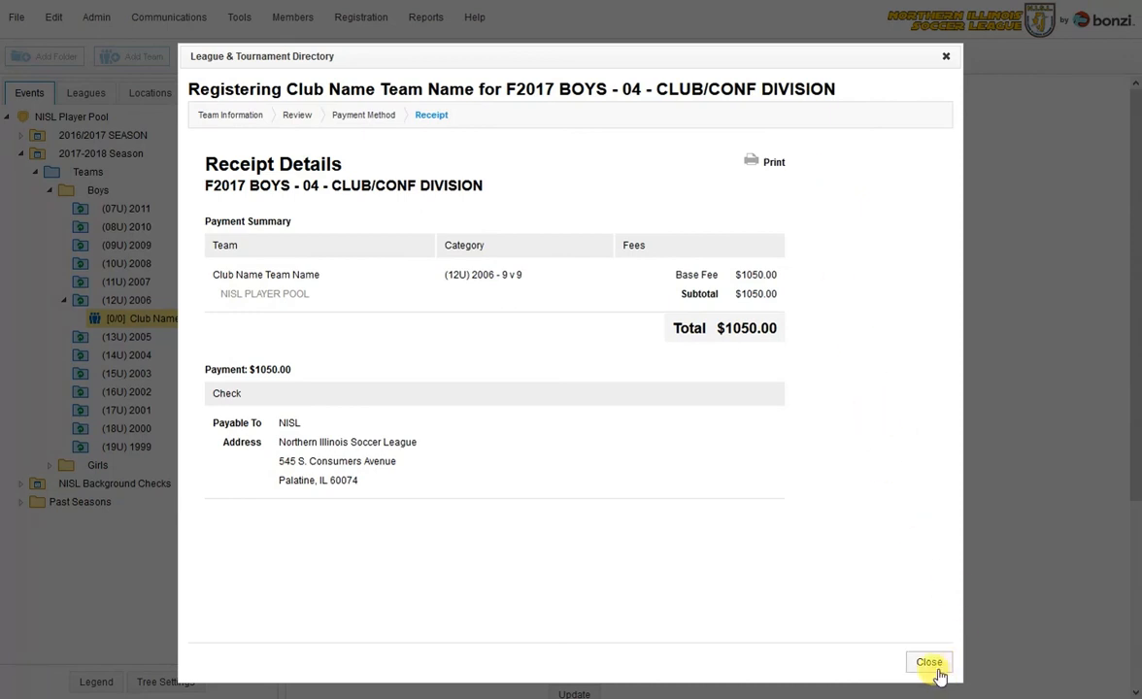
- Close the receipt and view Existing League Registrations listing the F2017 Boys division as Approved with $1050.00 balance
click(928, 663)
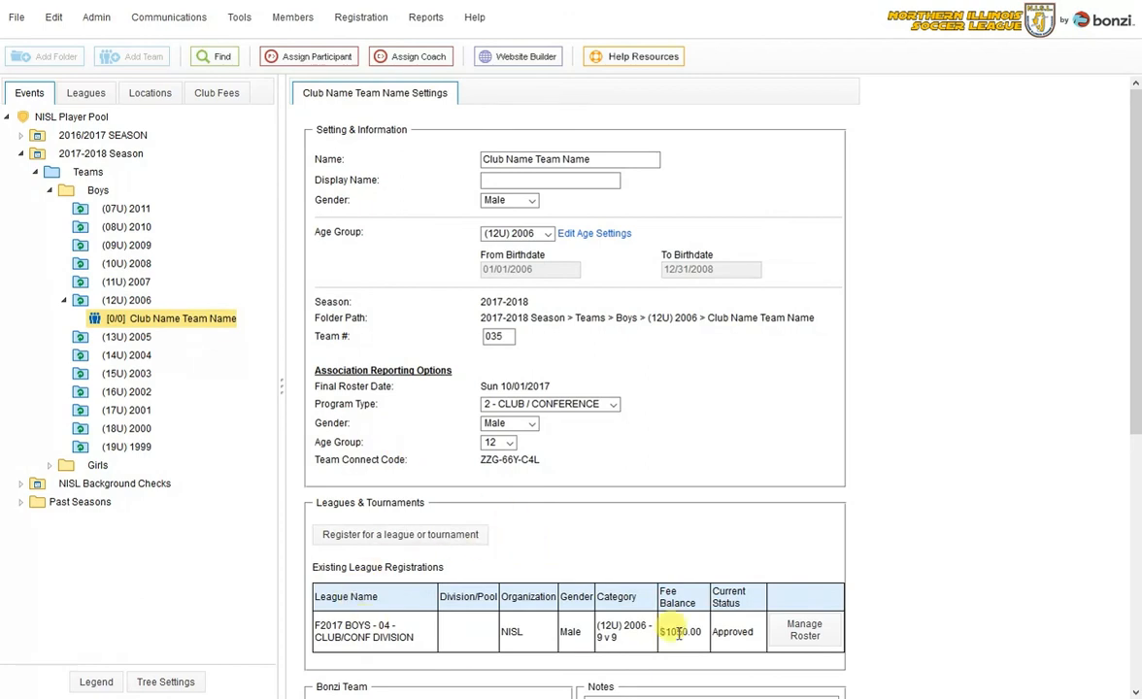
scroll(down, 3)
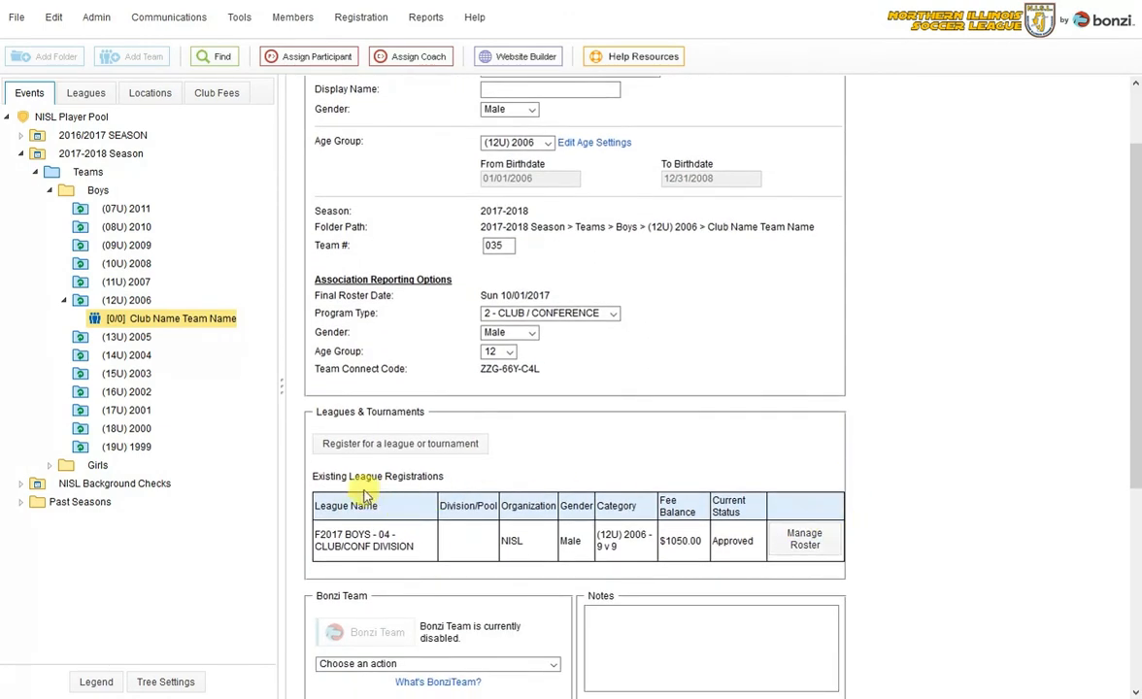
mouse_move(651, 548)
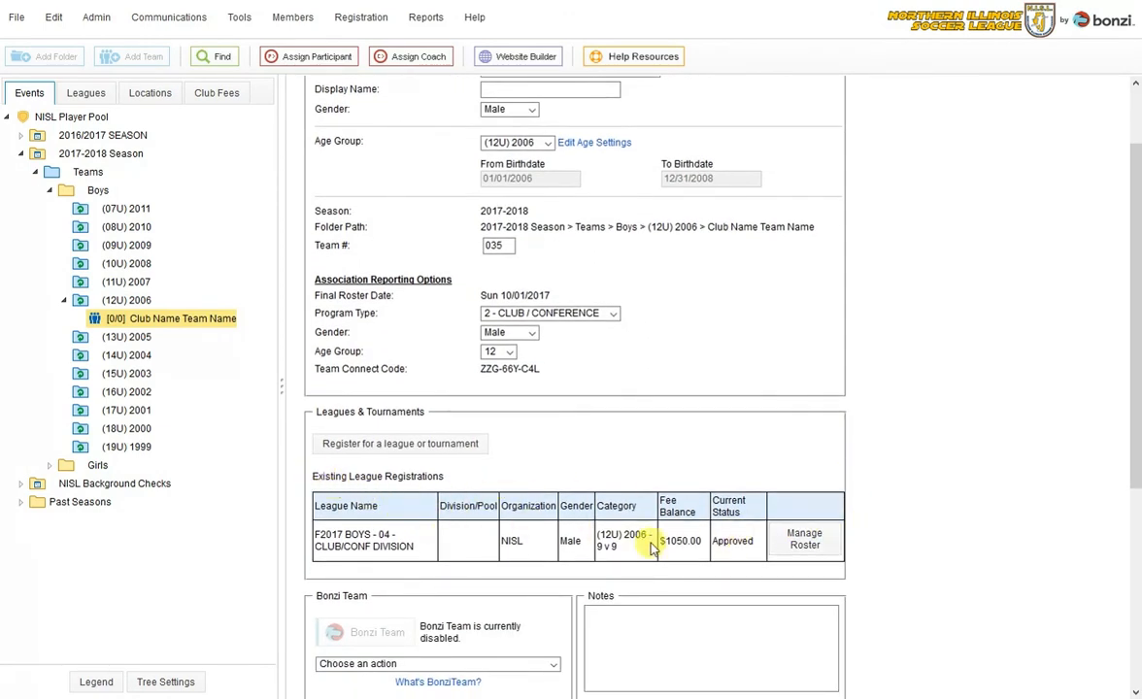
mouse_move(397, 540)
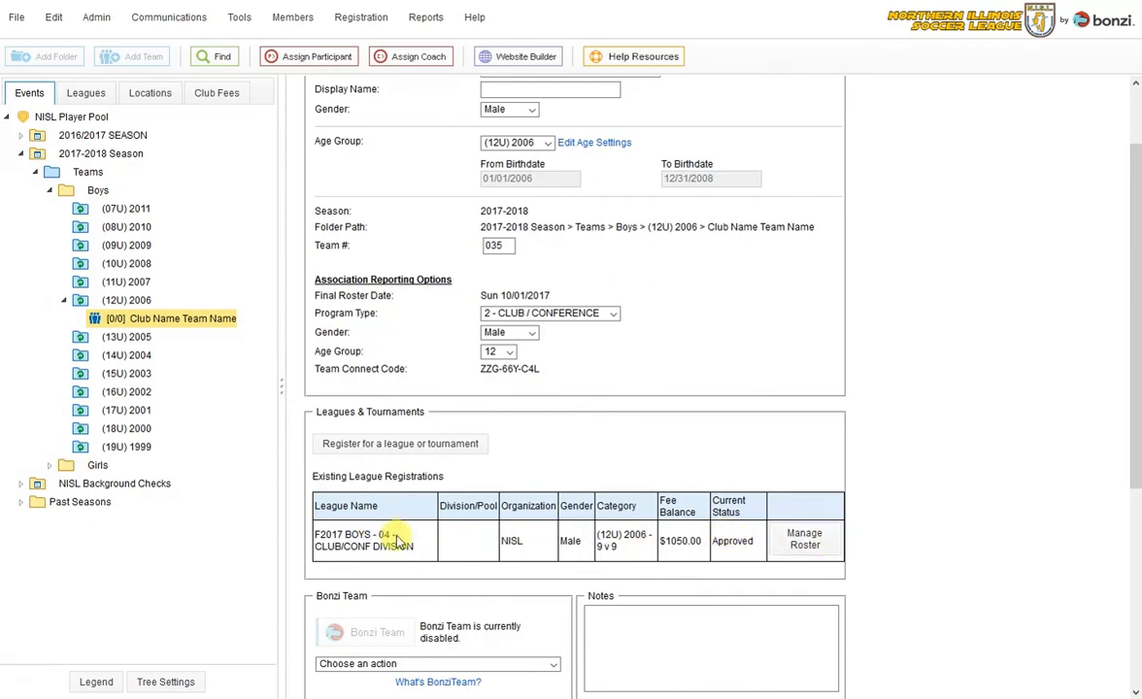
mouse_move(897, 559)
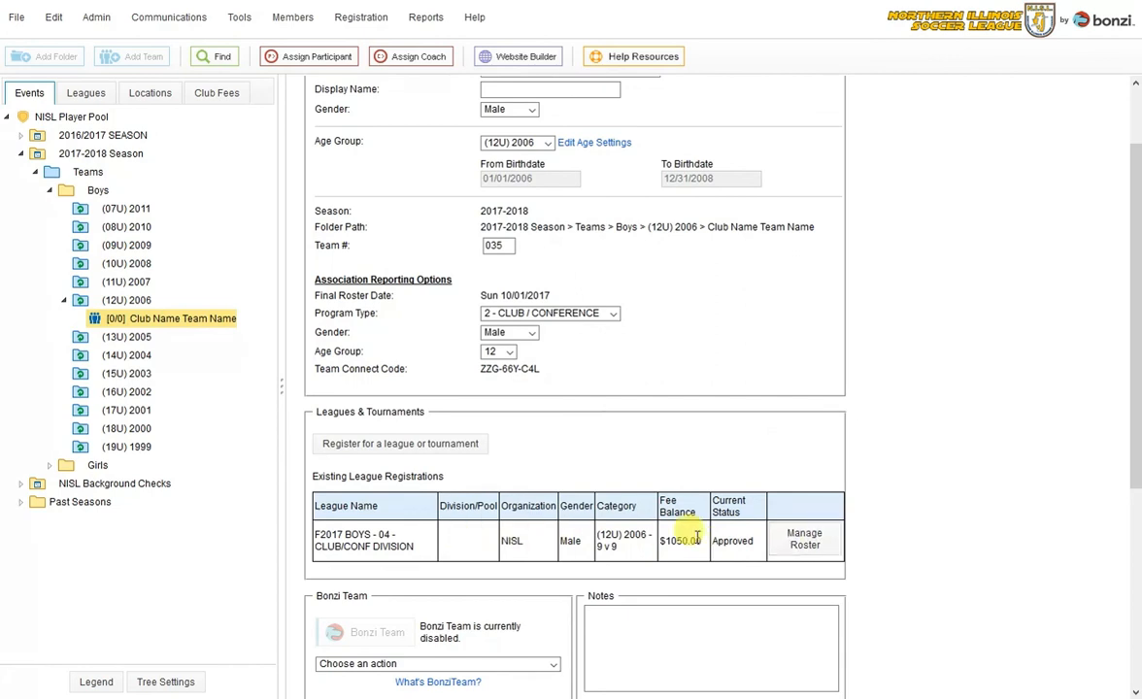
mouse_move(922, 542)
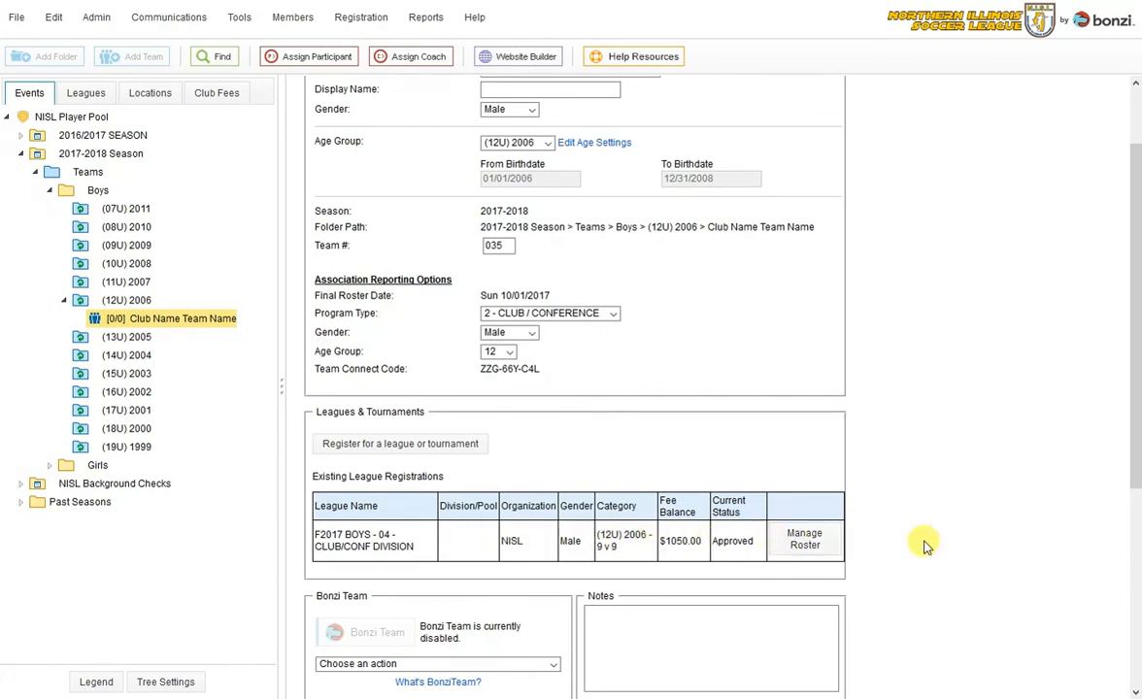
mouse_move(754, 540)
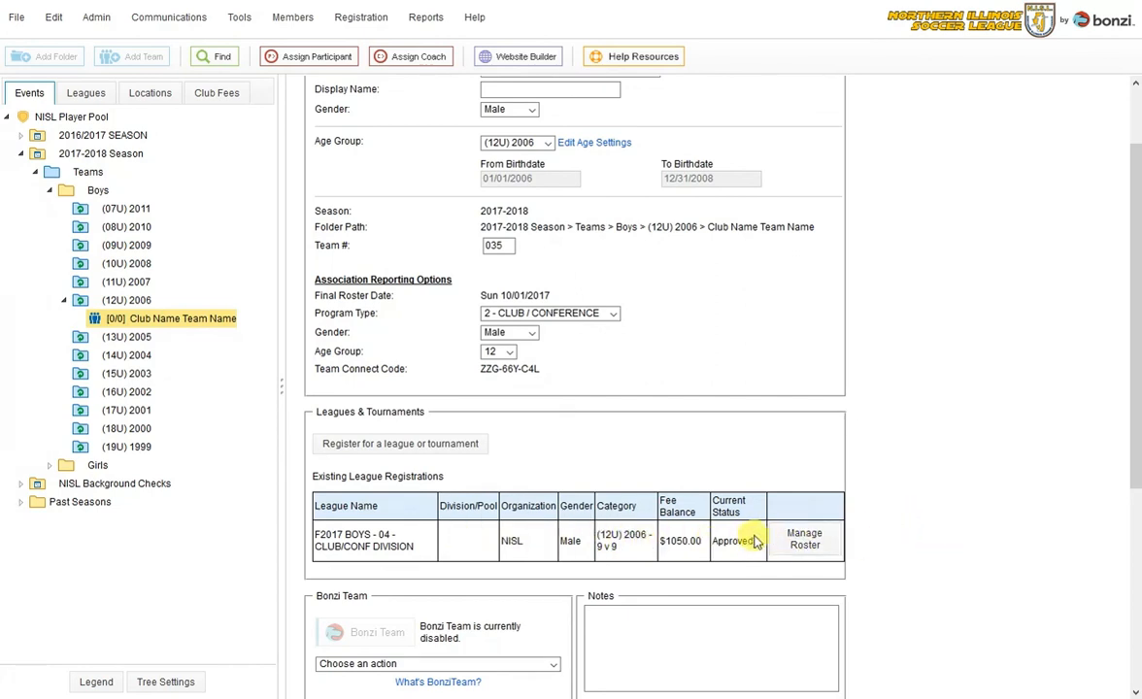
mouse_move(921, 489)
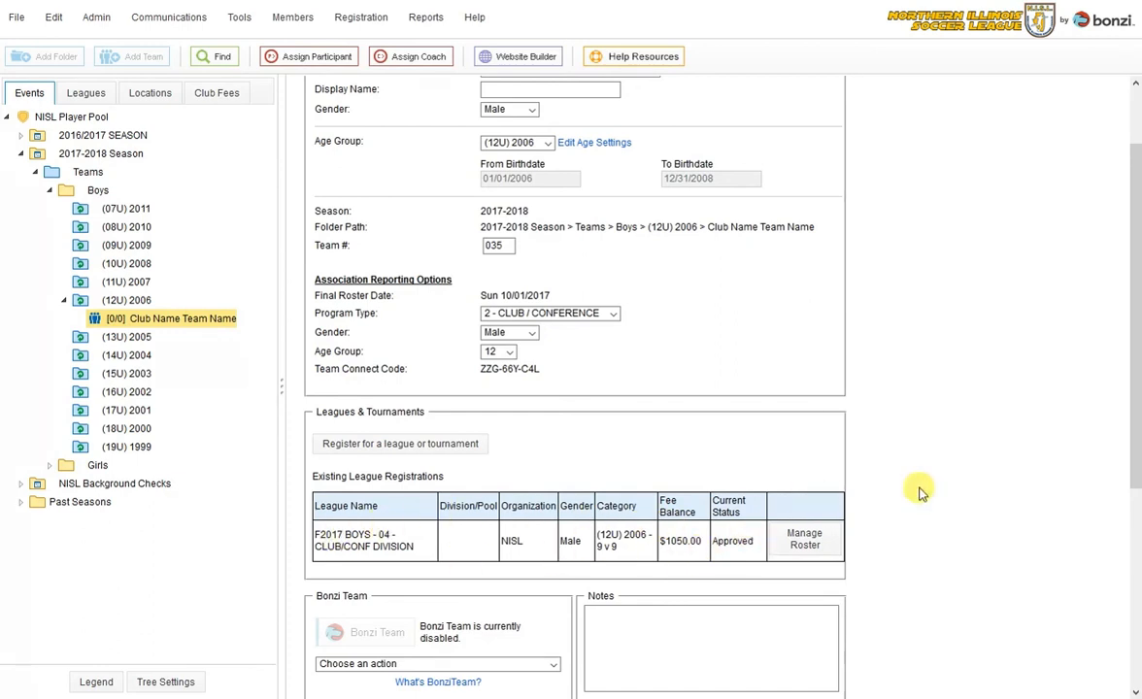
mouse_move(961, 458)
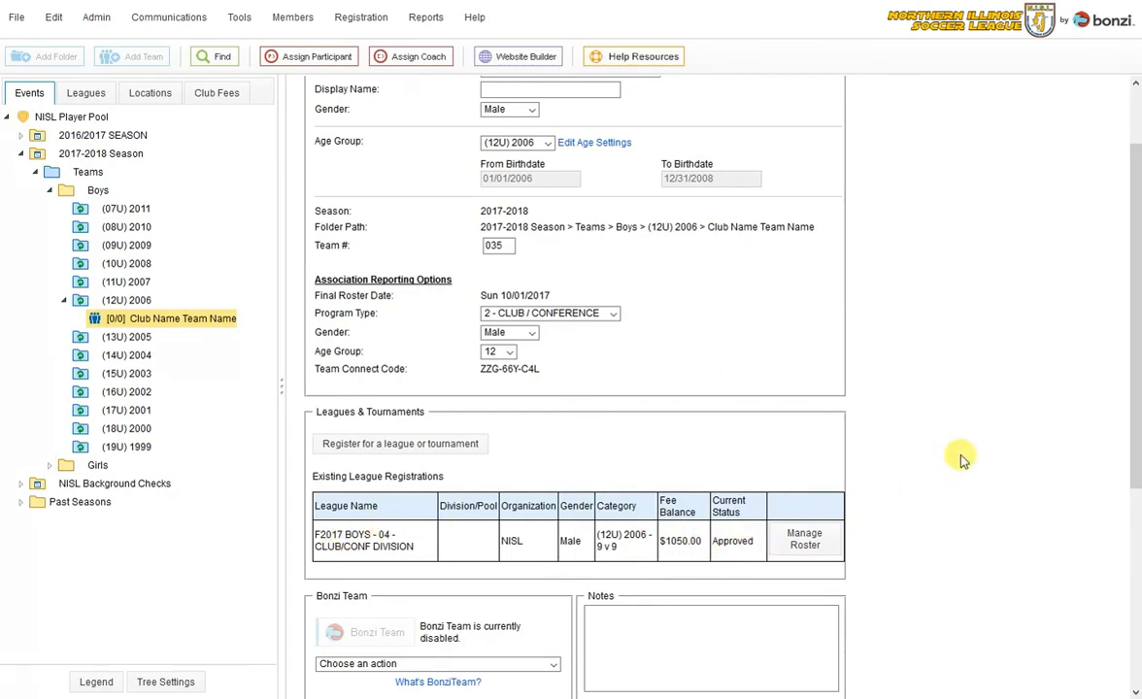